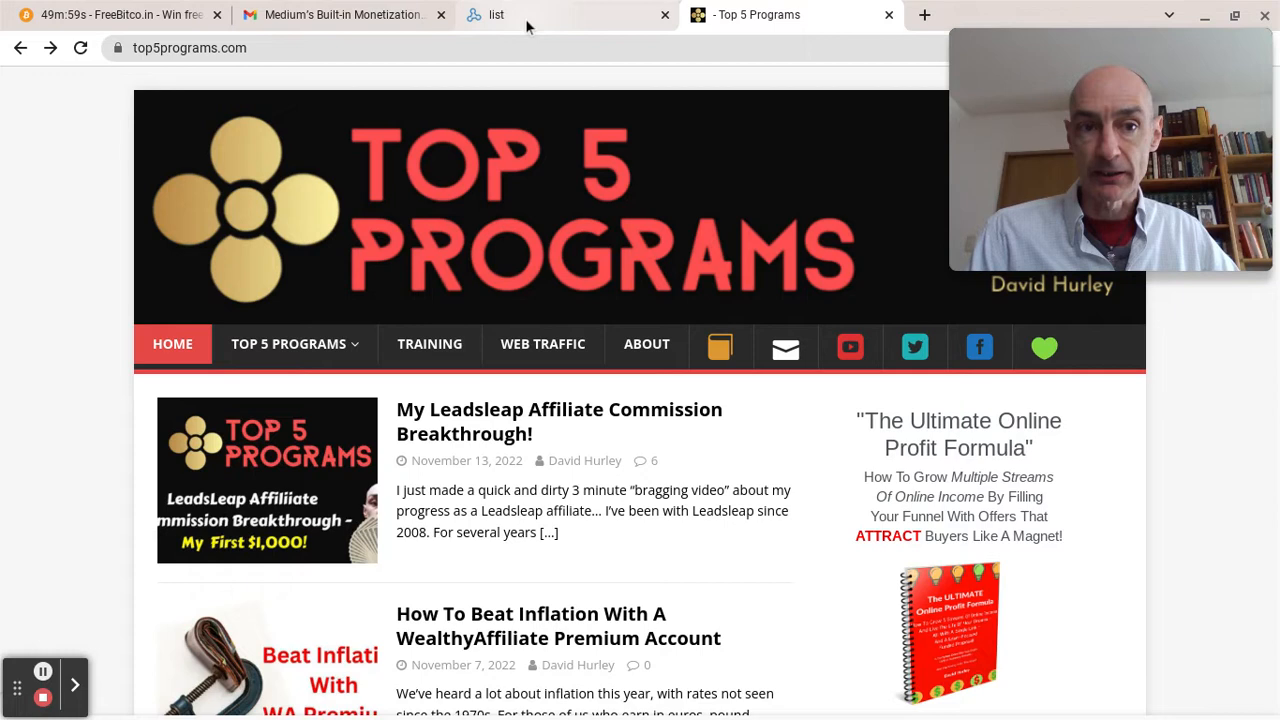
Reload List Manager and reopen the Making Money With Medium list's settings
click(497, 14)
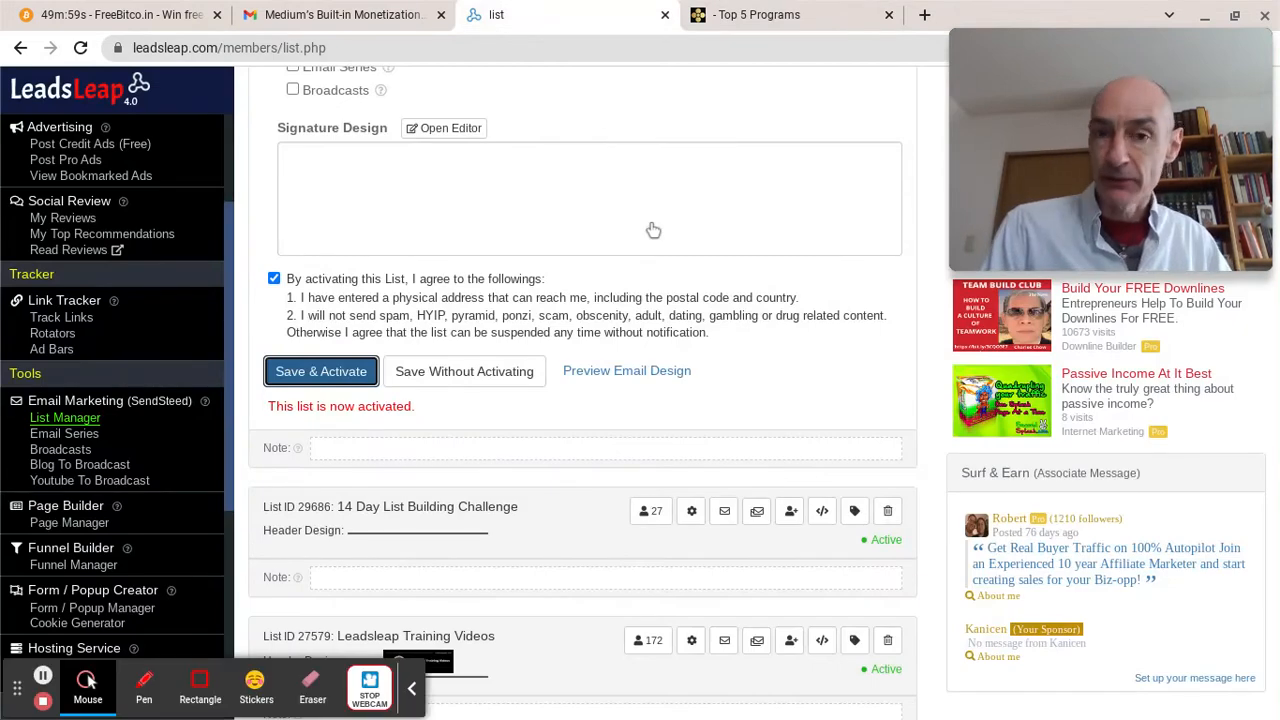
scroll(up, 3)
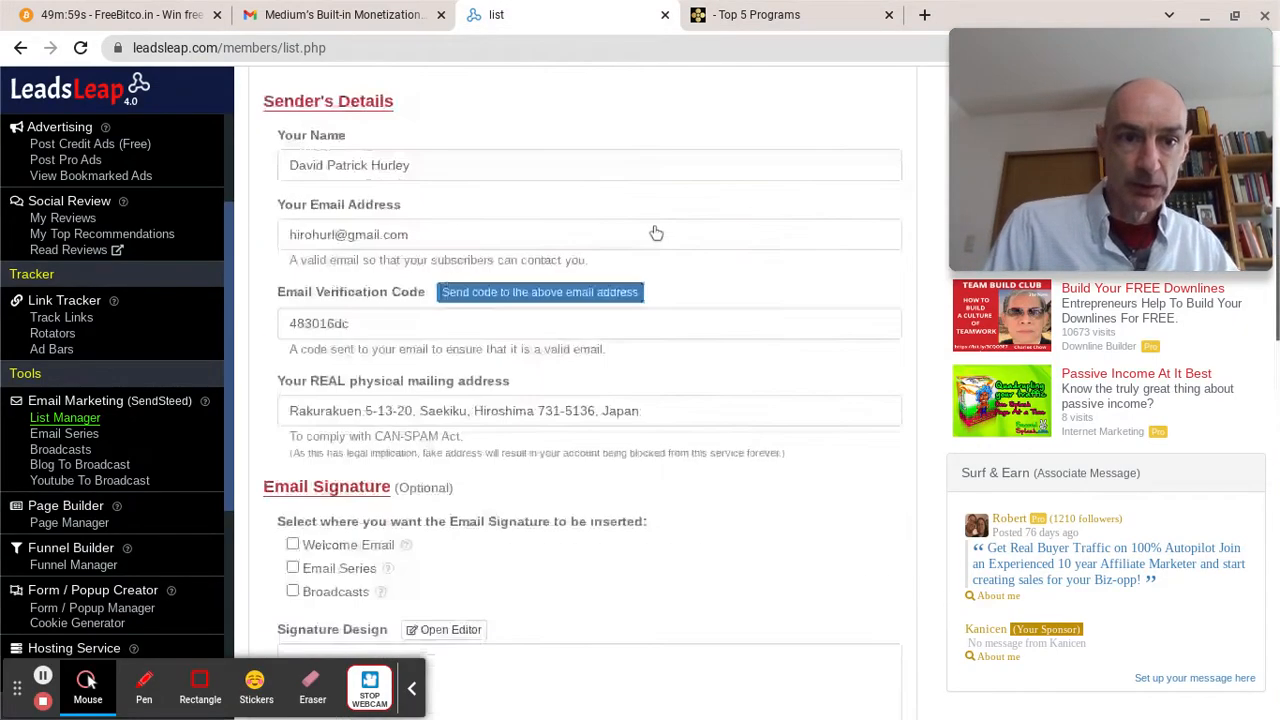
click(65, 417)
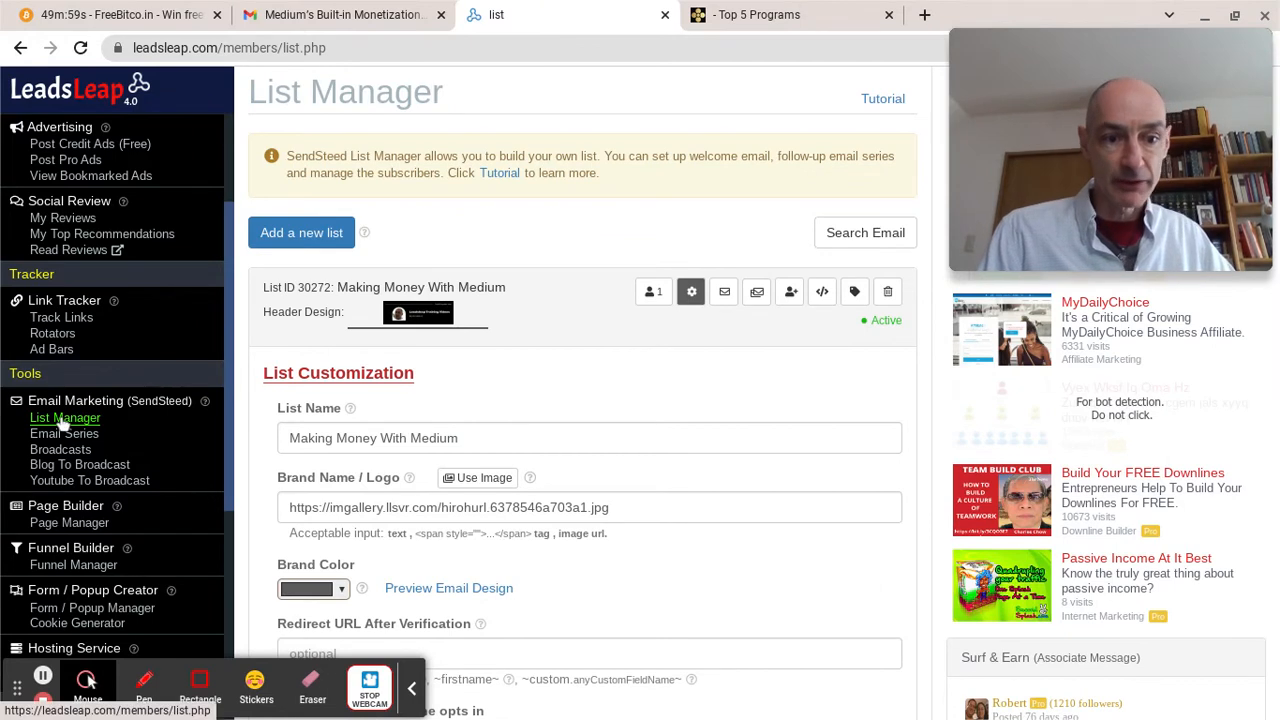
mouse_move(613, 360)
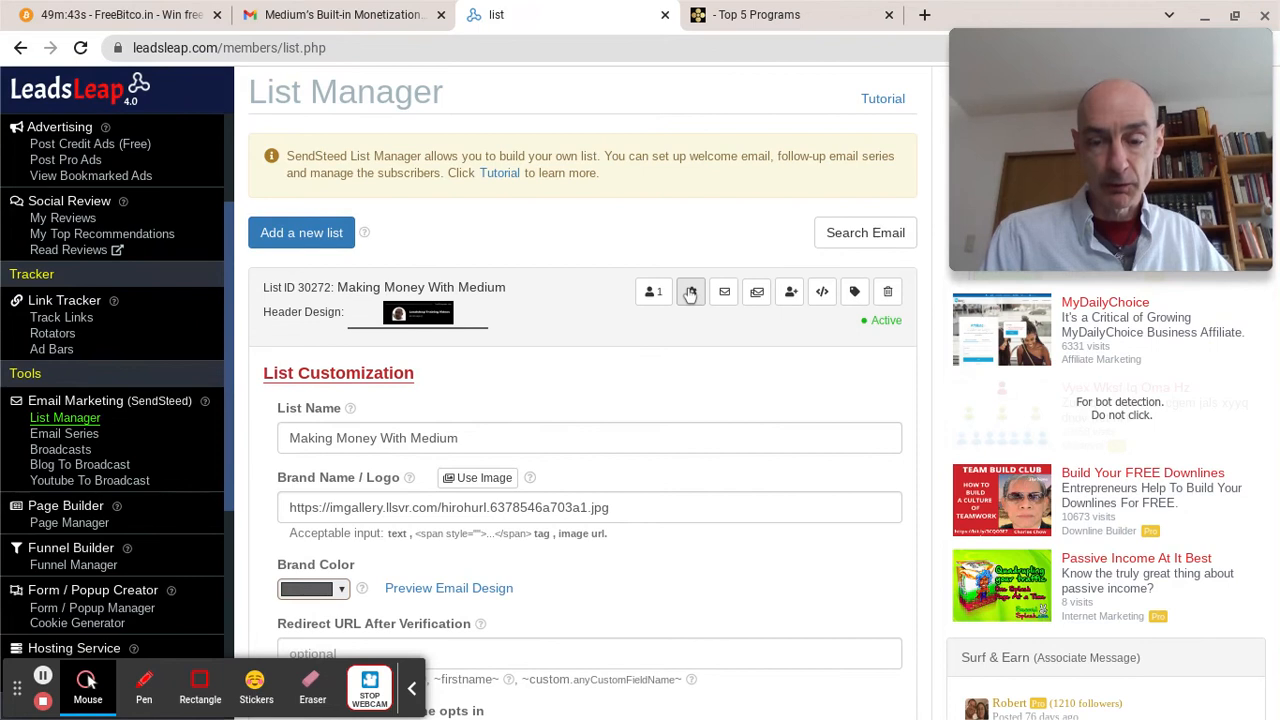
click(690, 291)
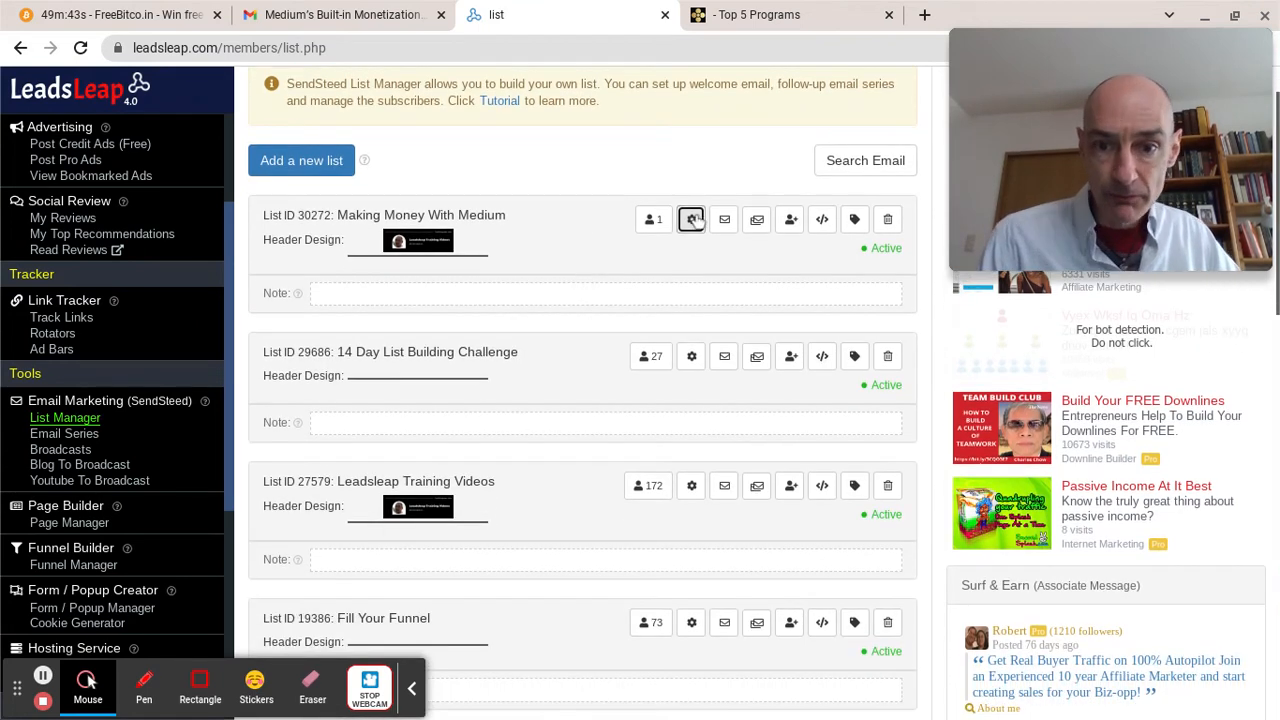
click(691, 219)
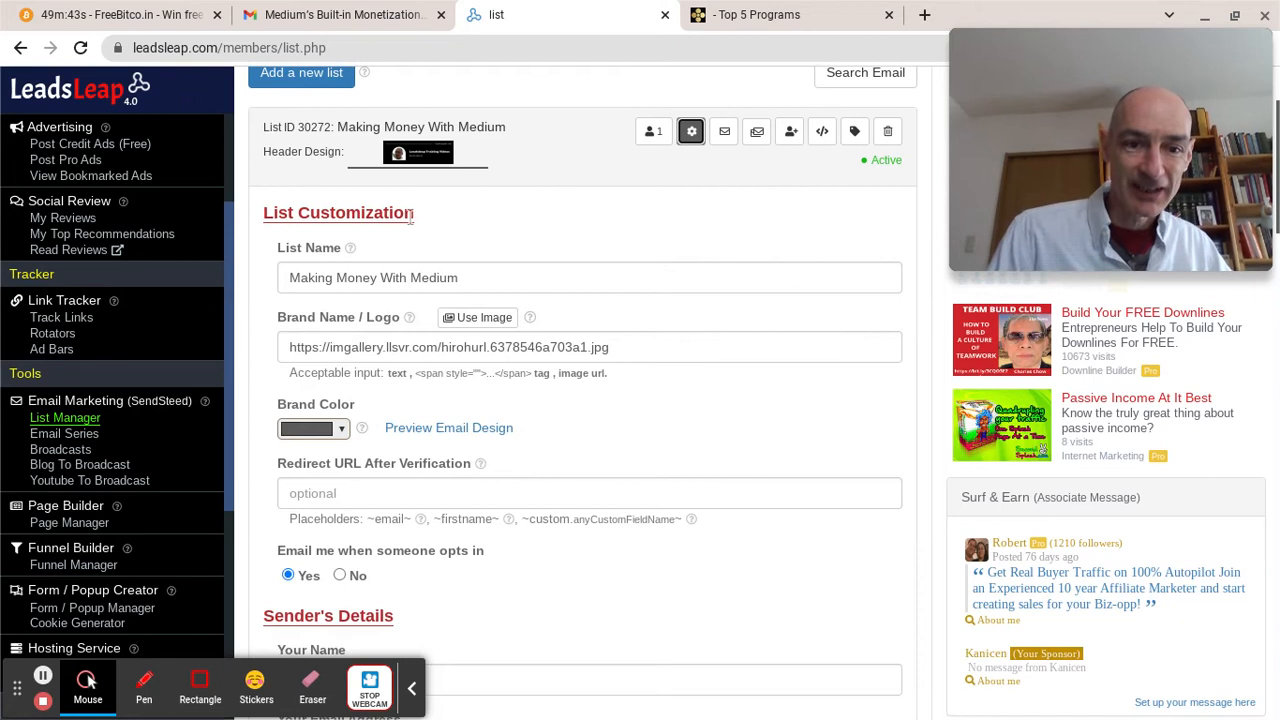
scroll(down, 3)
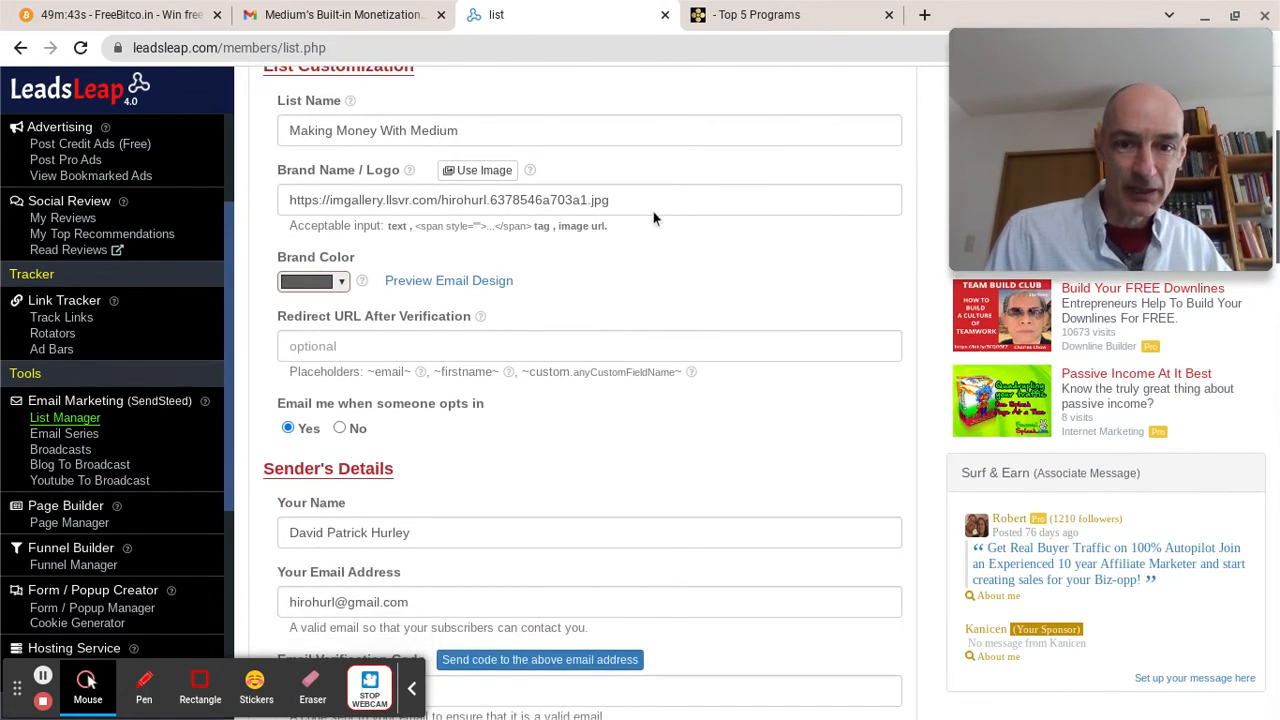
click(589, 199)
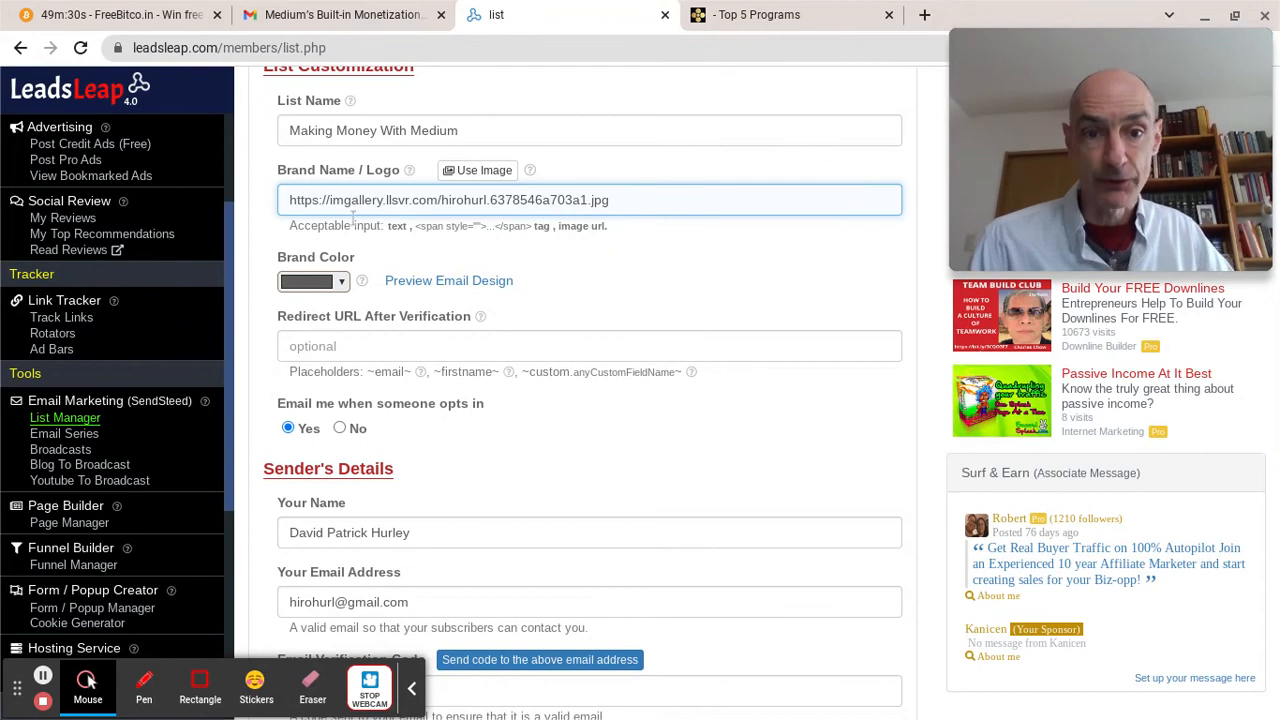
mouse_move(433, 646)
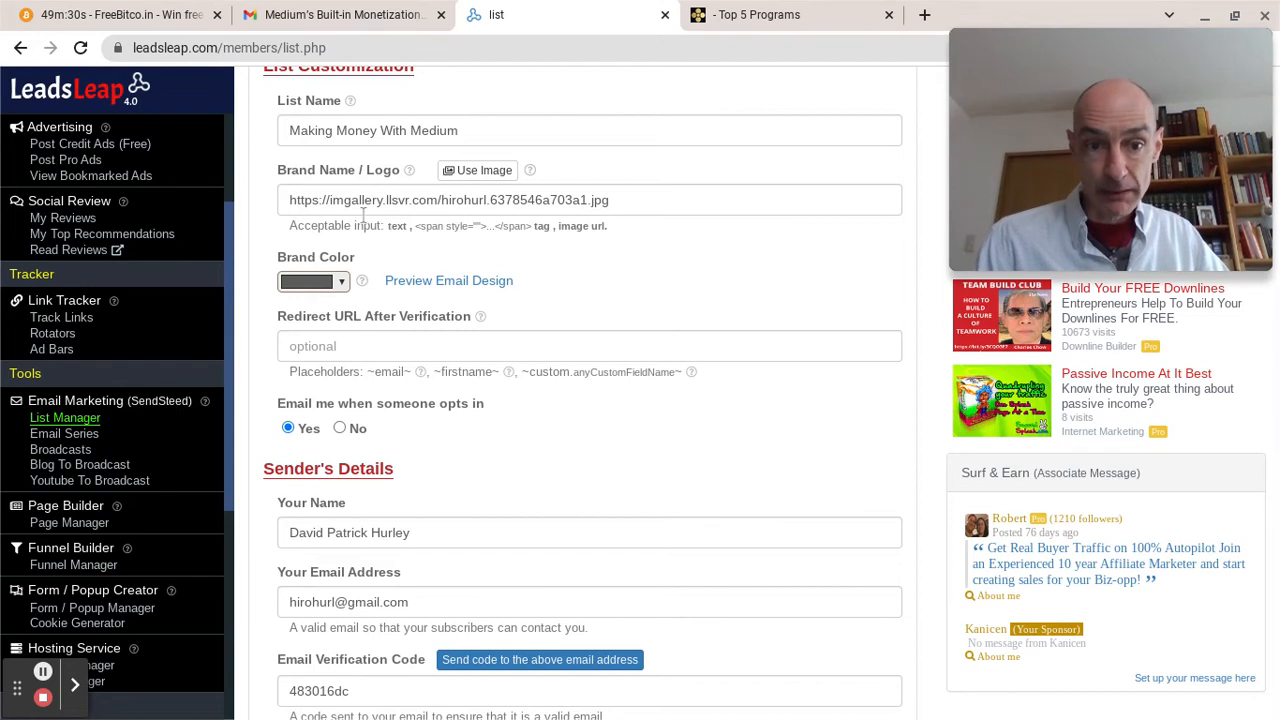
click(588, 200)
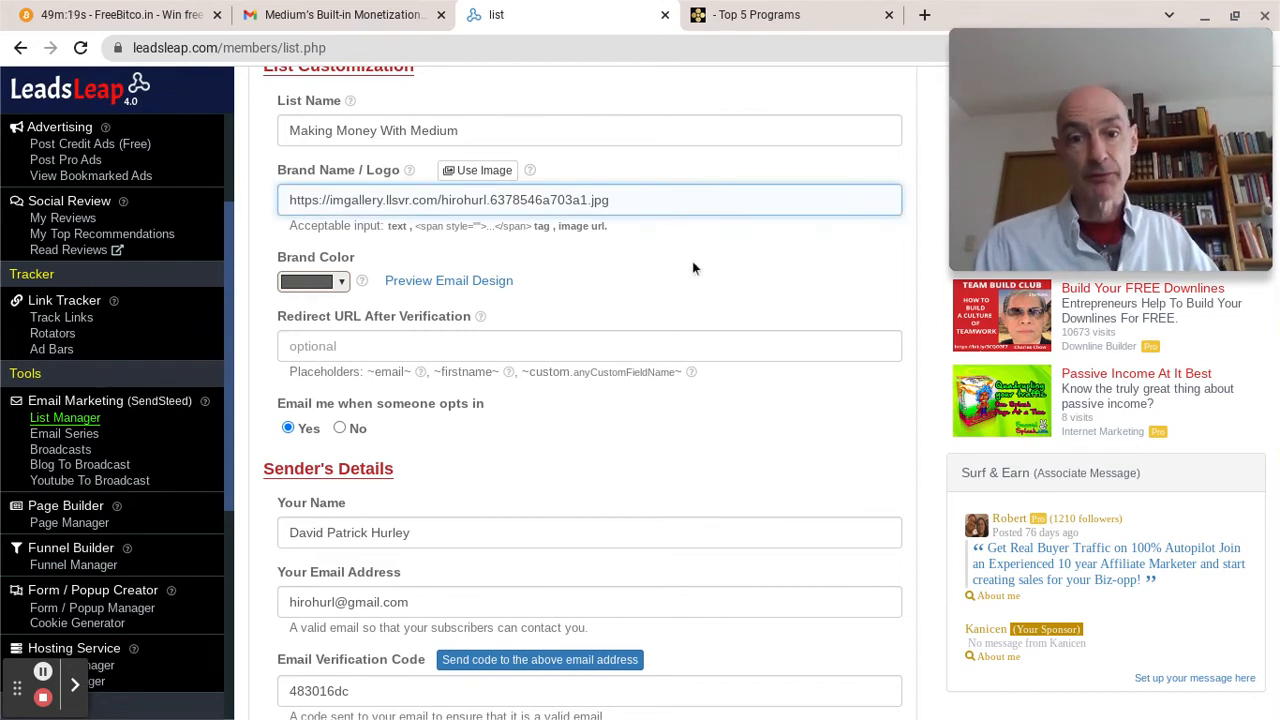
scroll(up, 3)
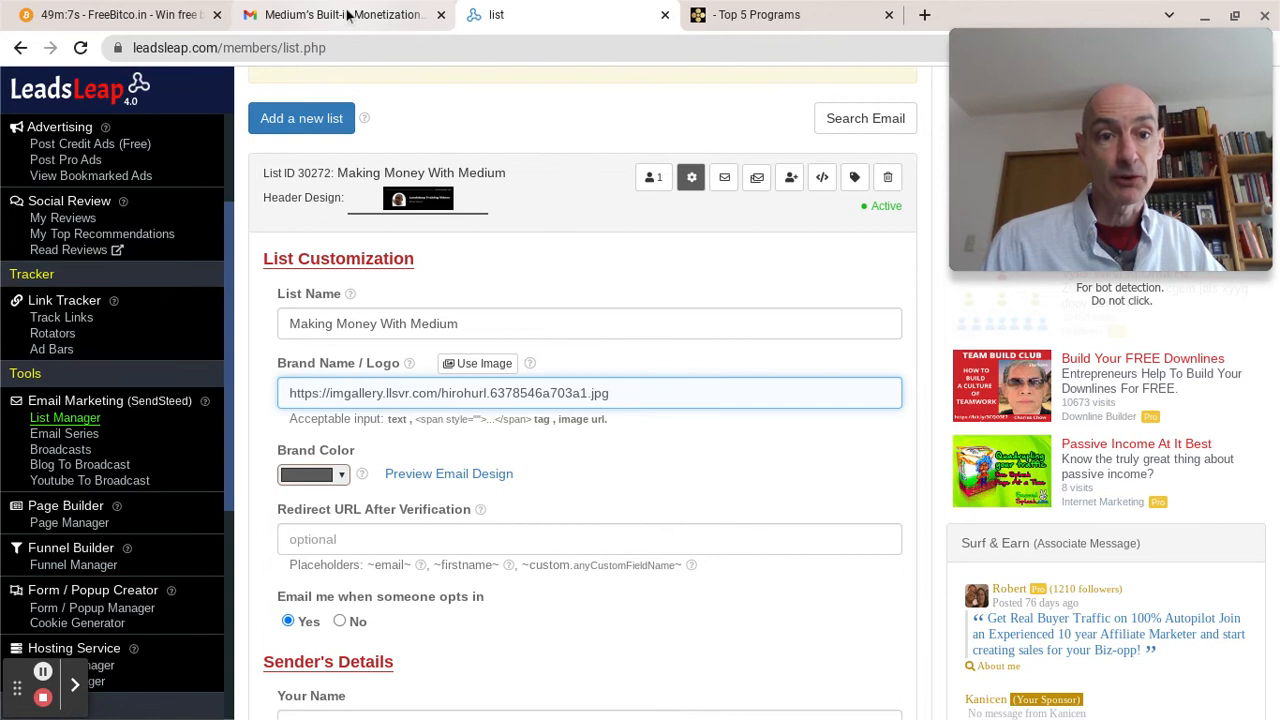
View the Leadsleap Training Videos test email in Gmail, then return to list settings
click(345, 14)
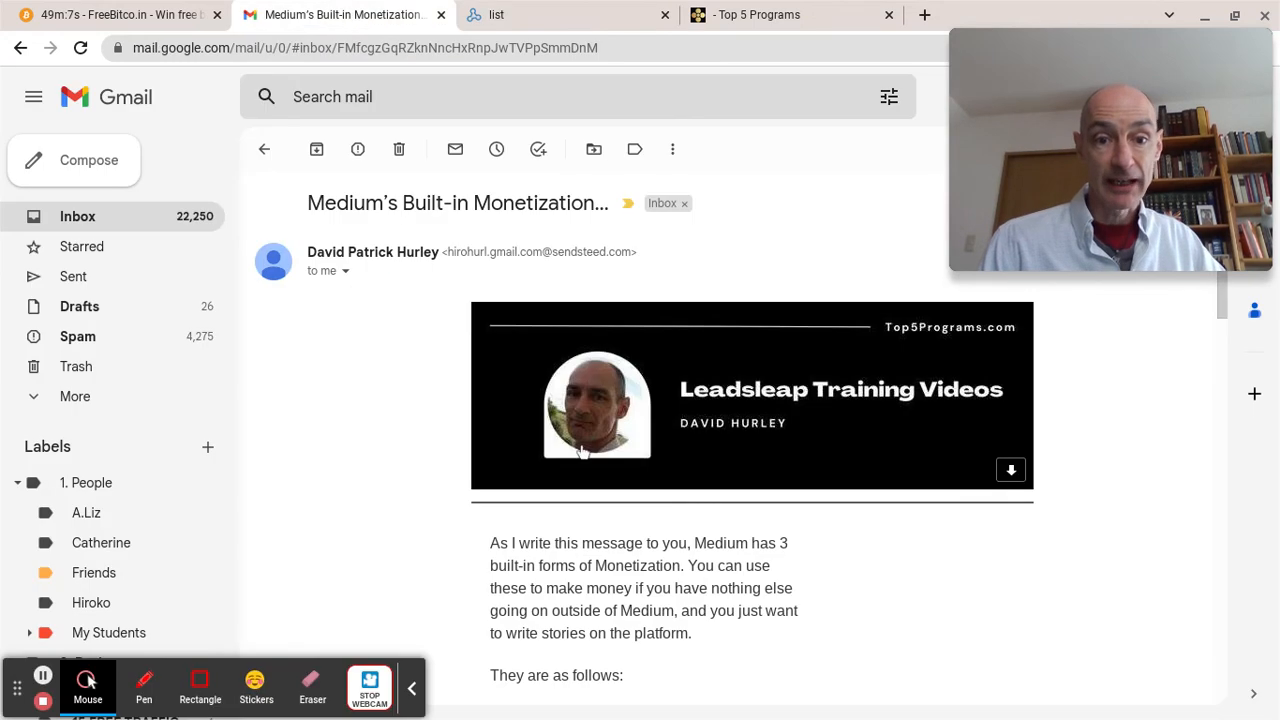
mouse_move(435, 688)
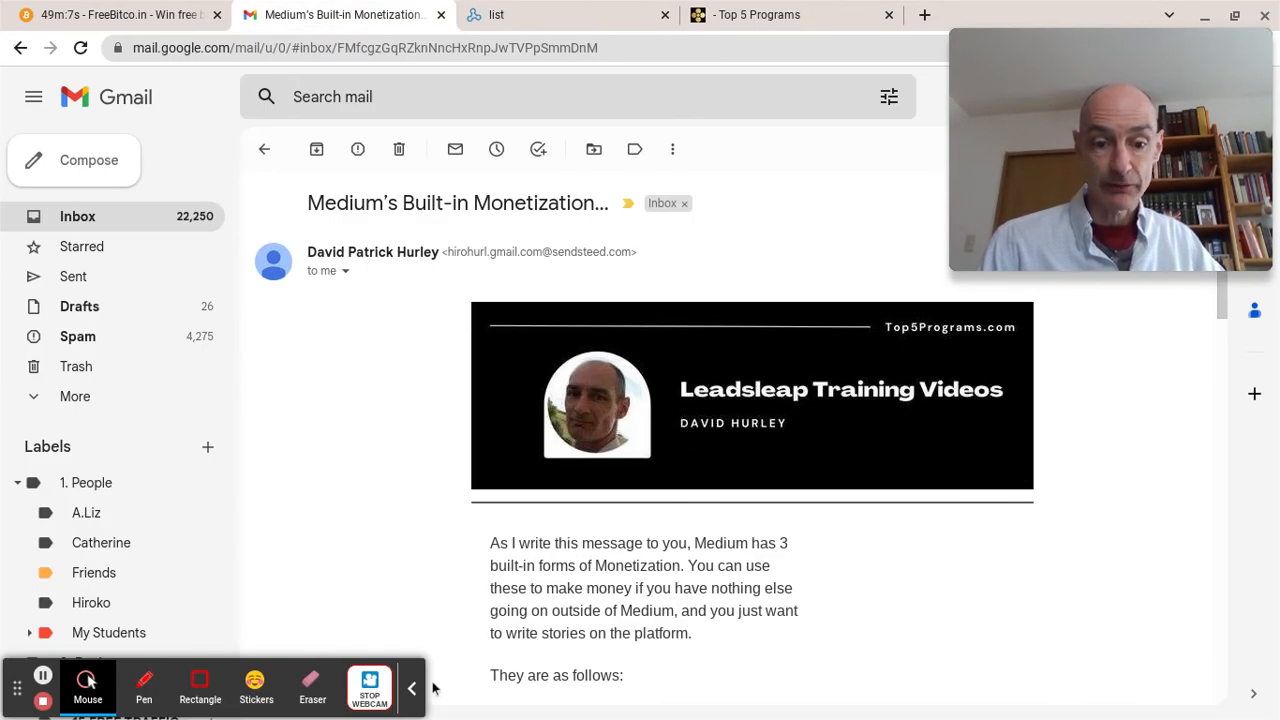
click(411, 688)
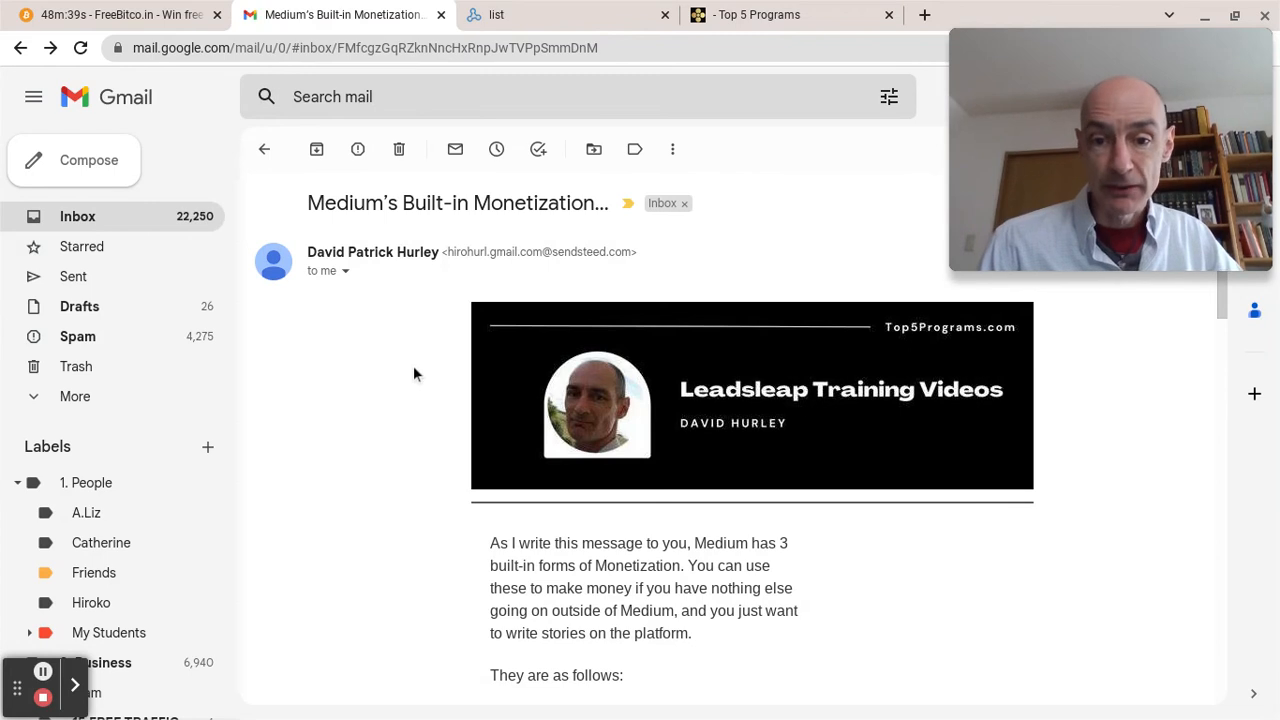
mouse_move(825, 253)
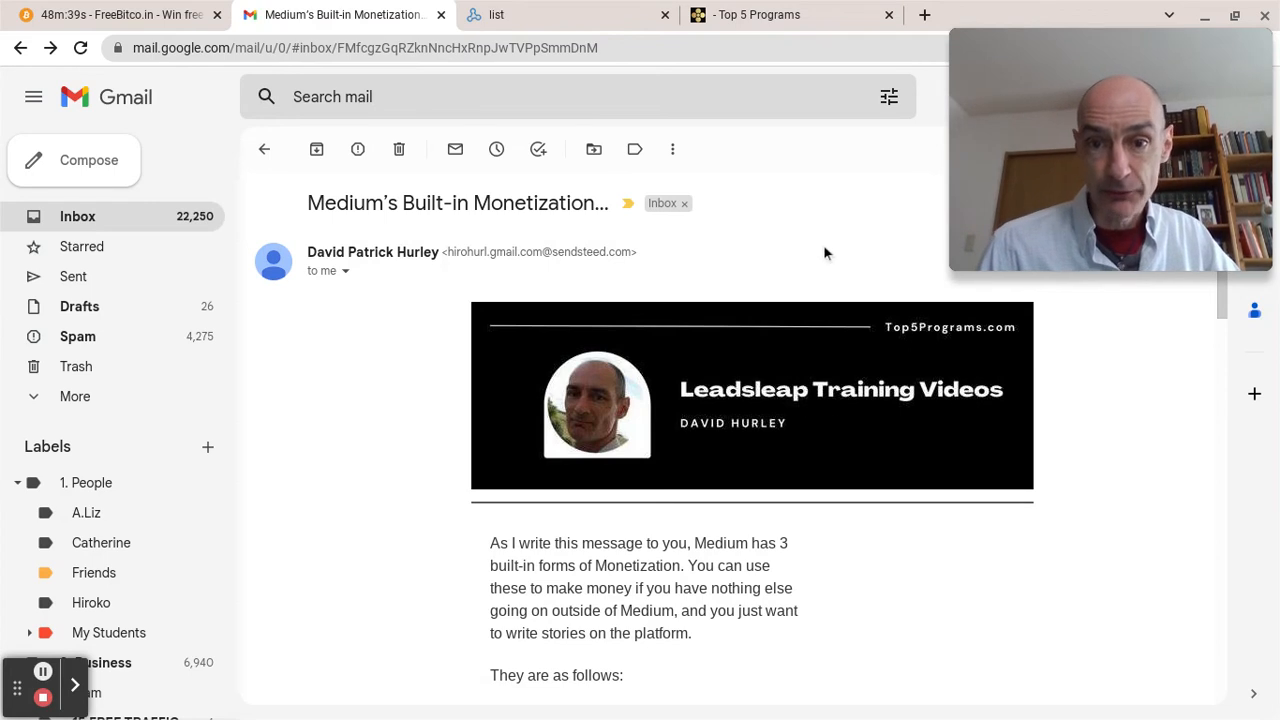
mouse_move(648, 142)
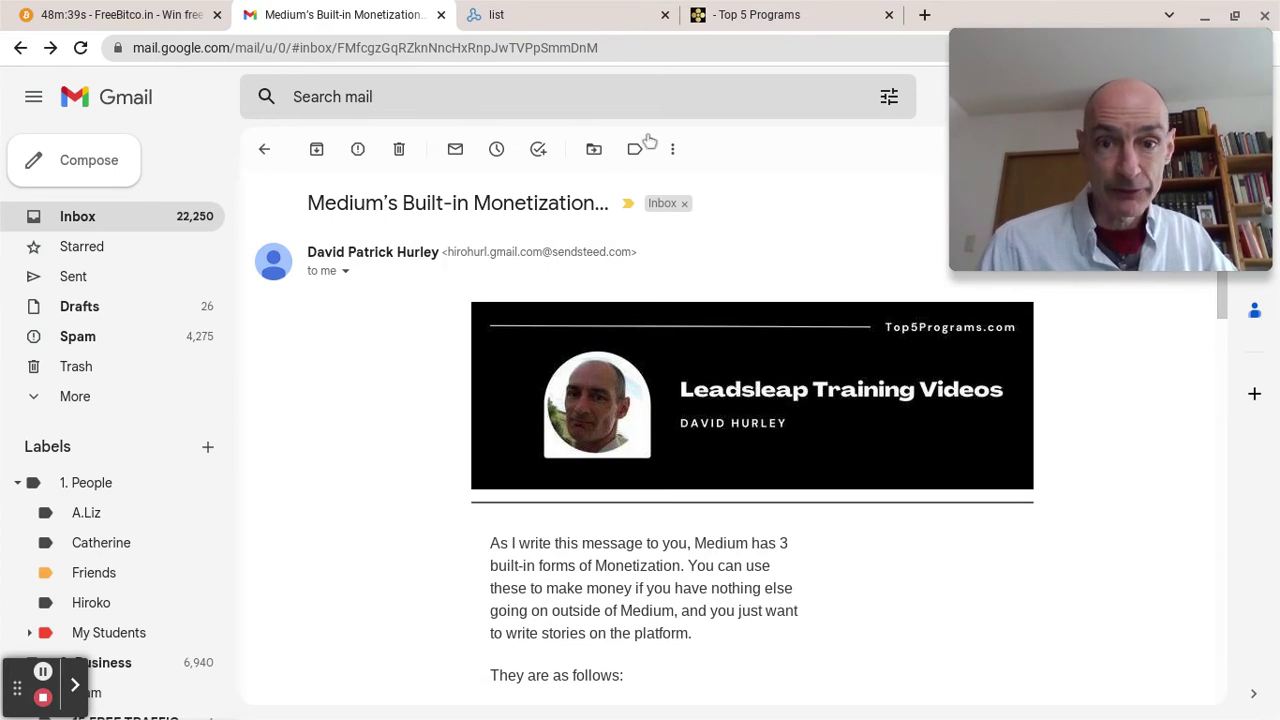
click(570, 14)
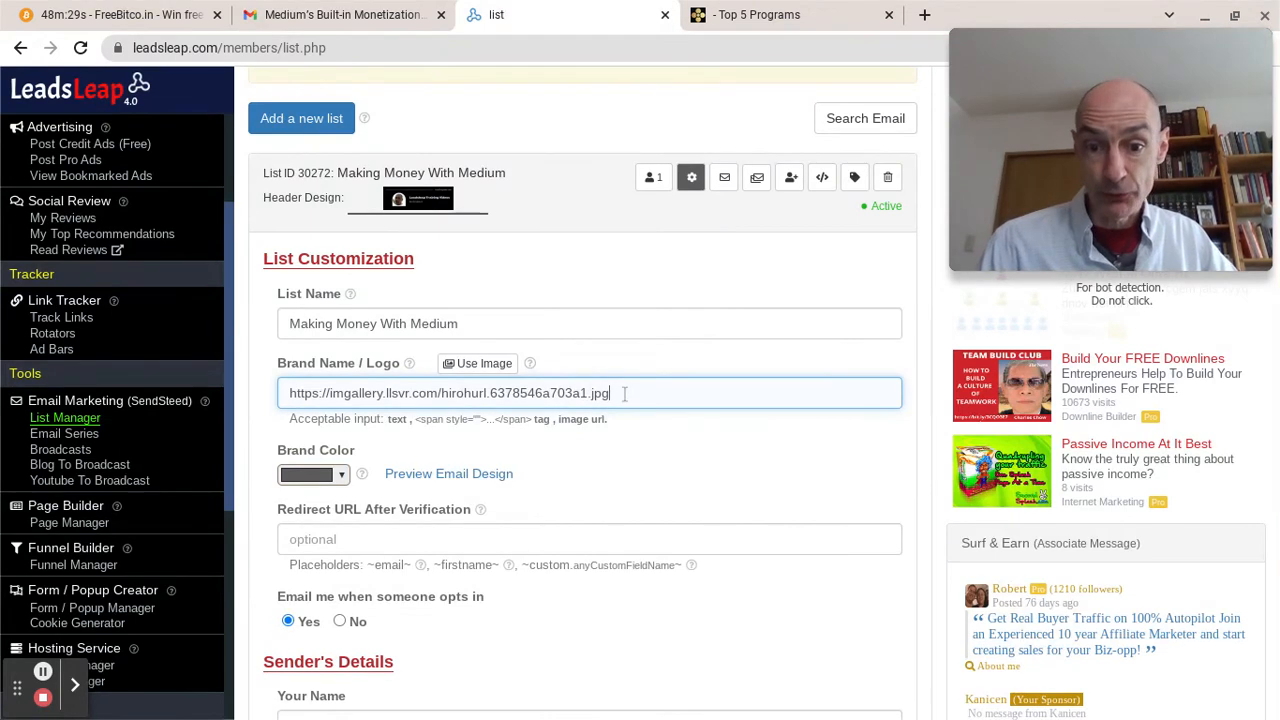
mouse_move(618, 418)
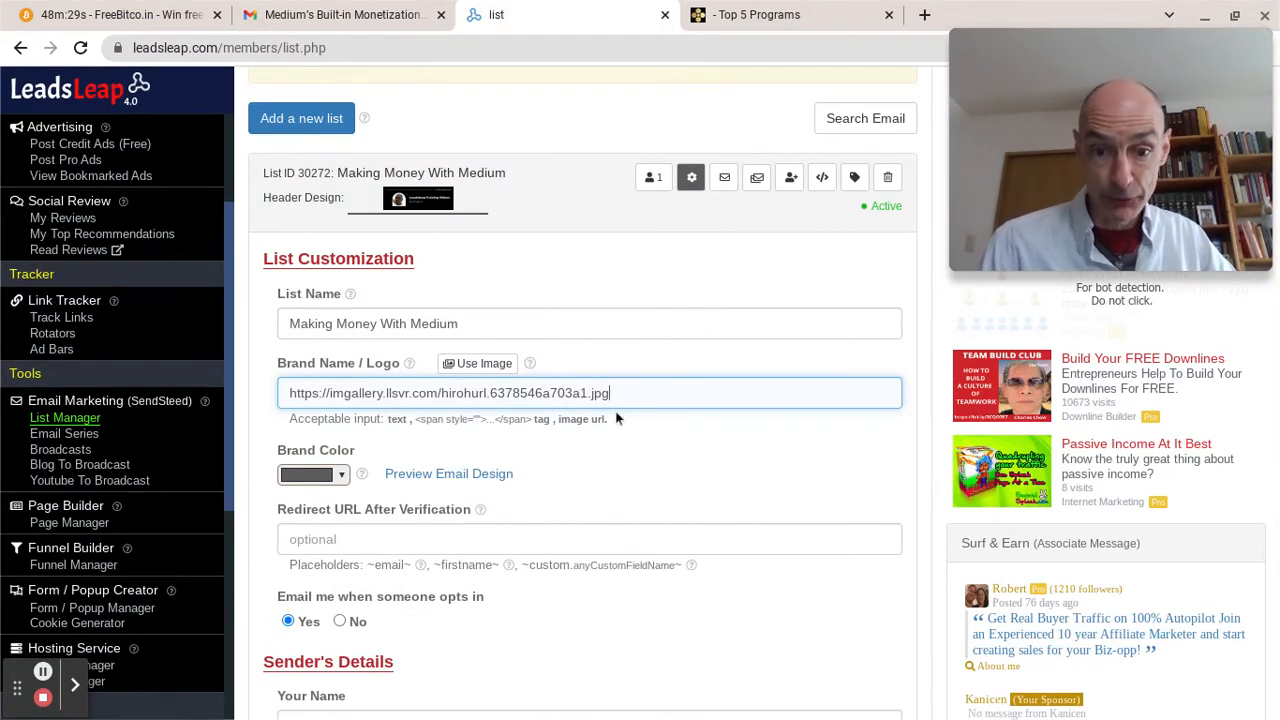
mouse_move(500, 375)
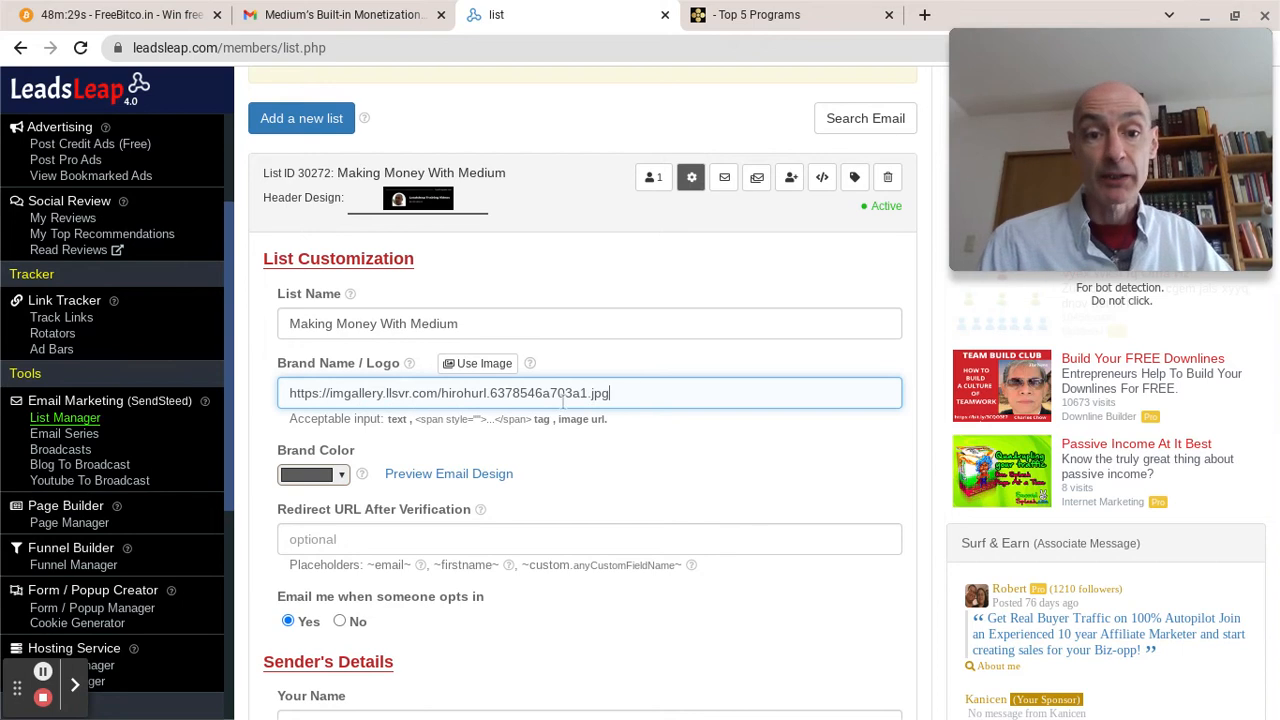
mouse_move(394, 294)
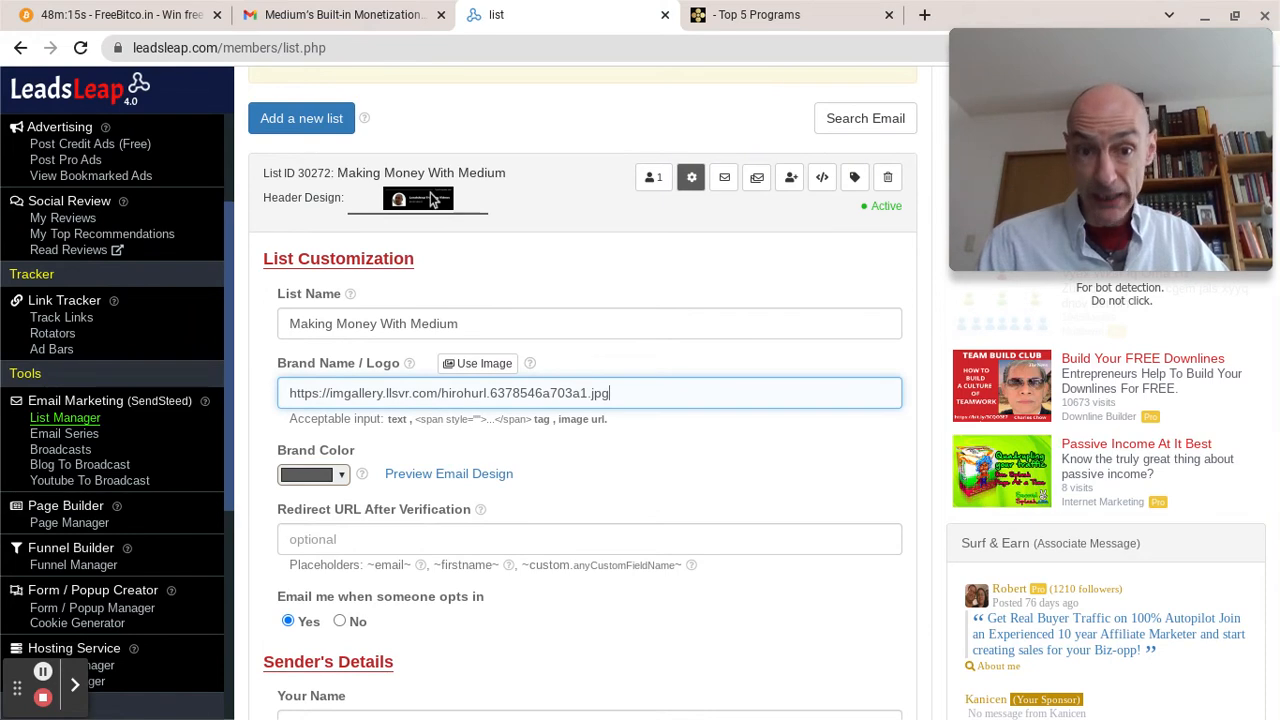
mouse_move(545, 280)
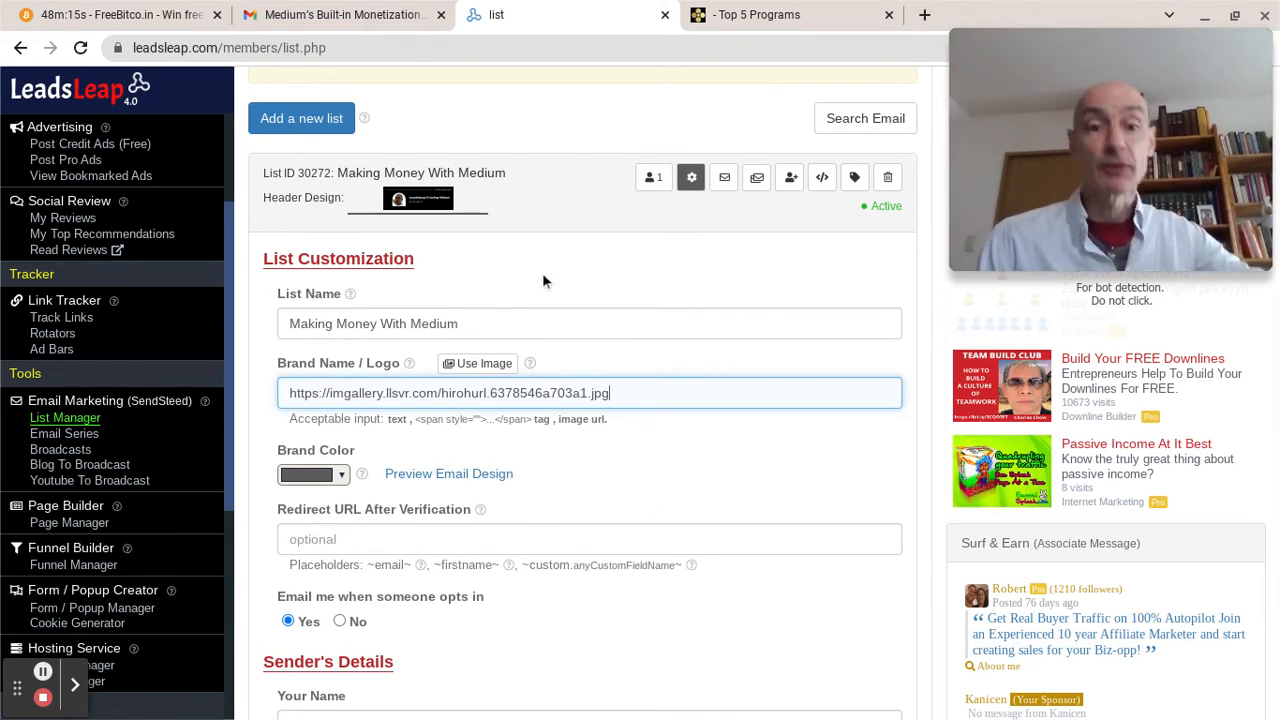
mouse_move(600, 290)
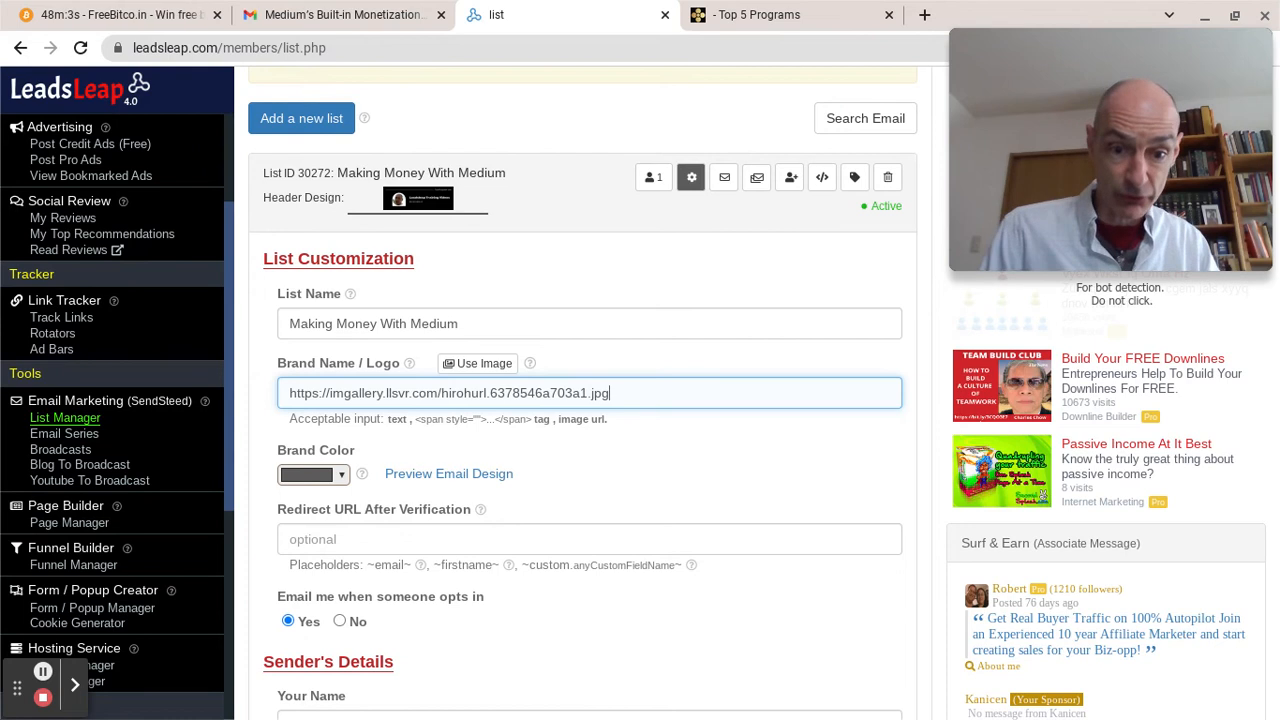
mouse_move(567, 288)
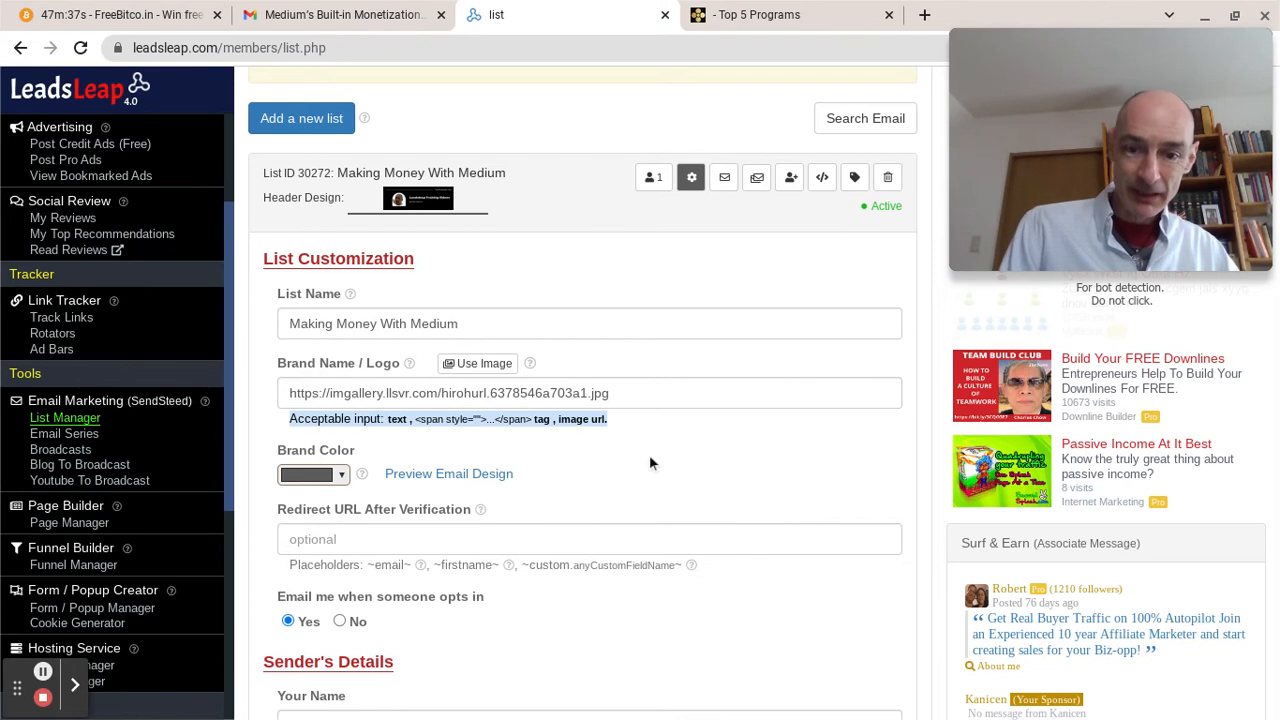
mouse_move(645, 442)
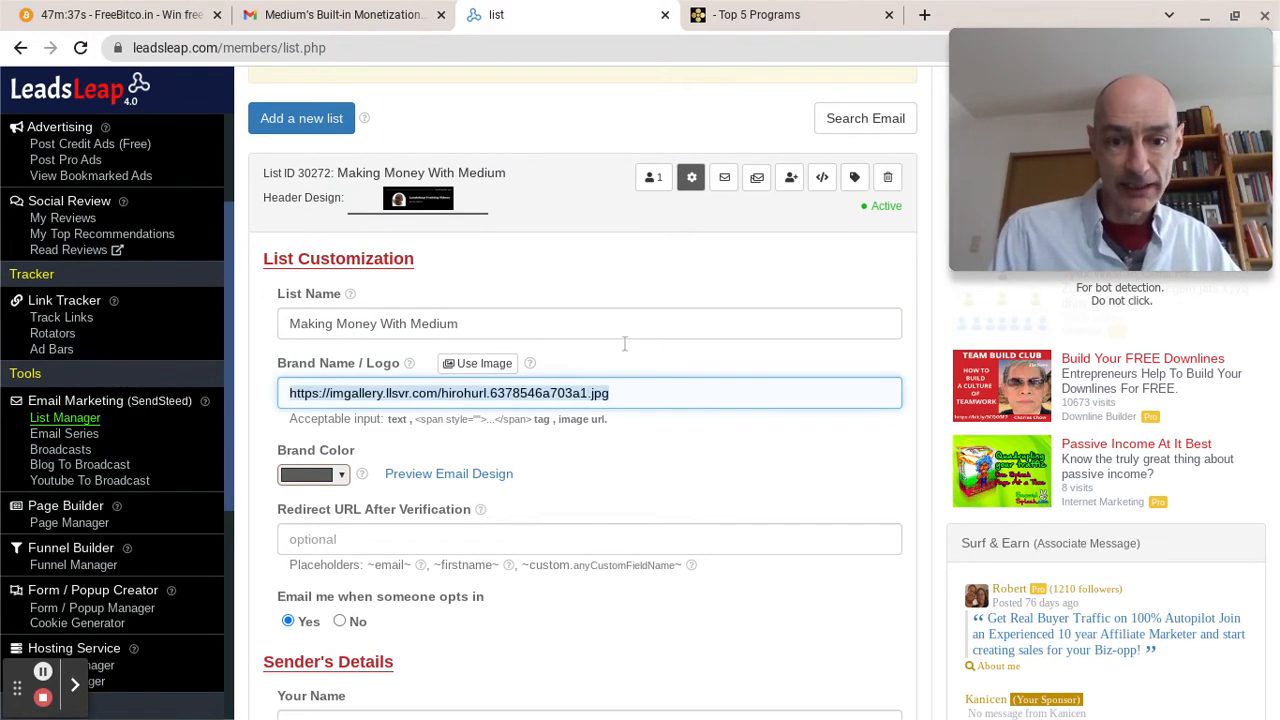
mouse_move(640, 367)
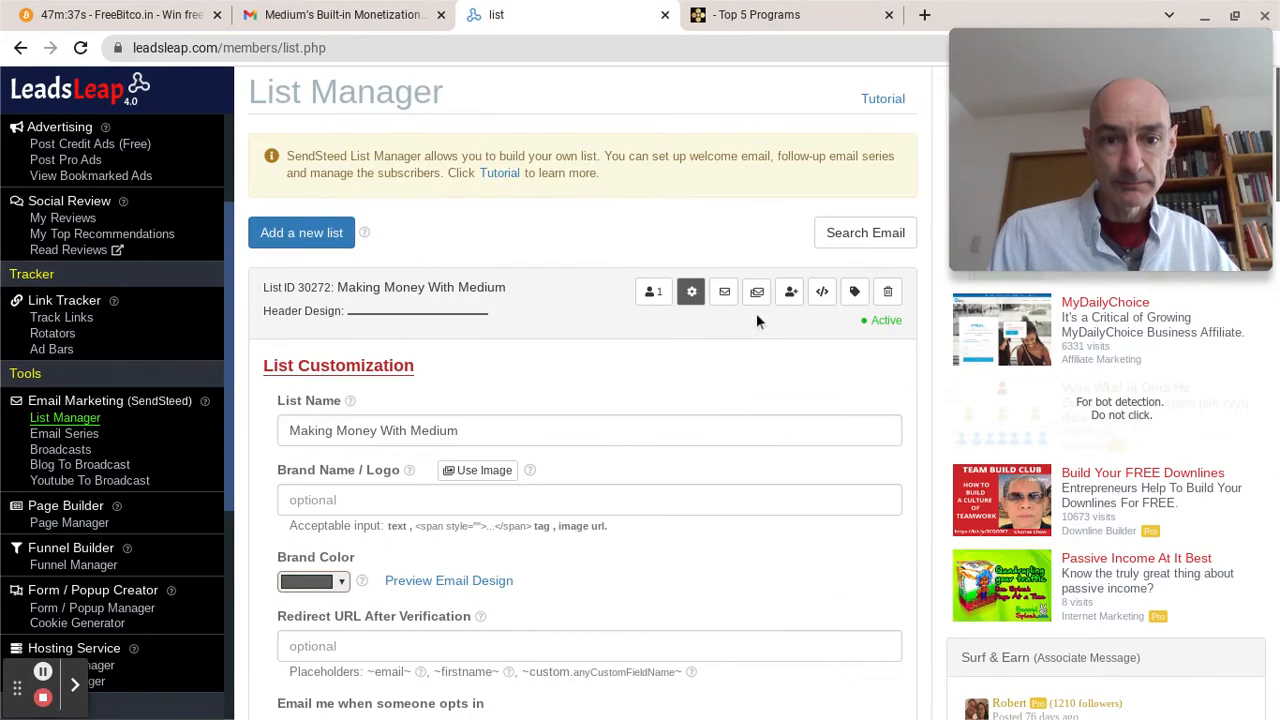
mouse_move(587, 316)
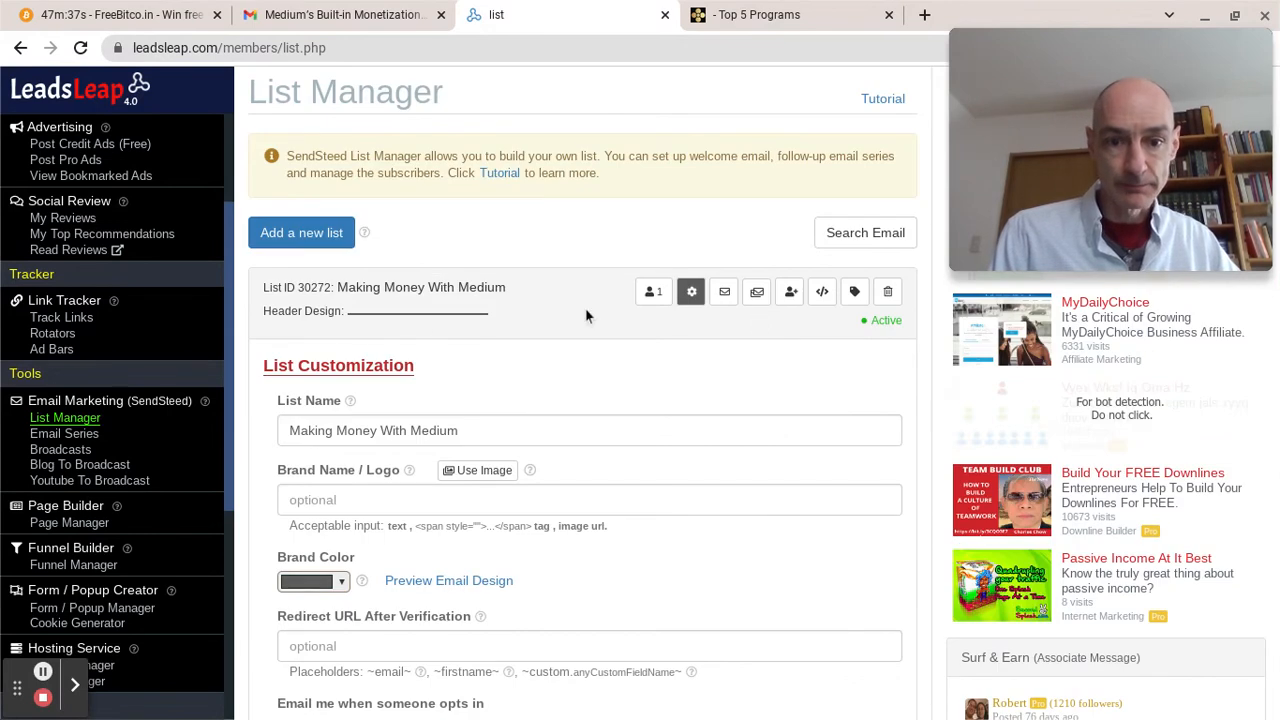
mouse_move(691, 291)
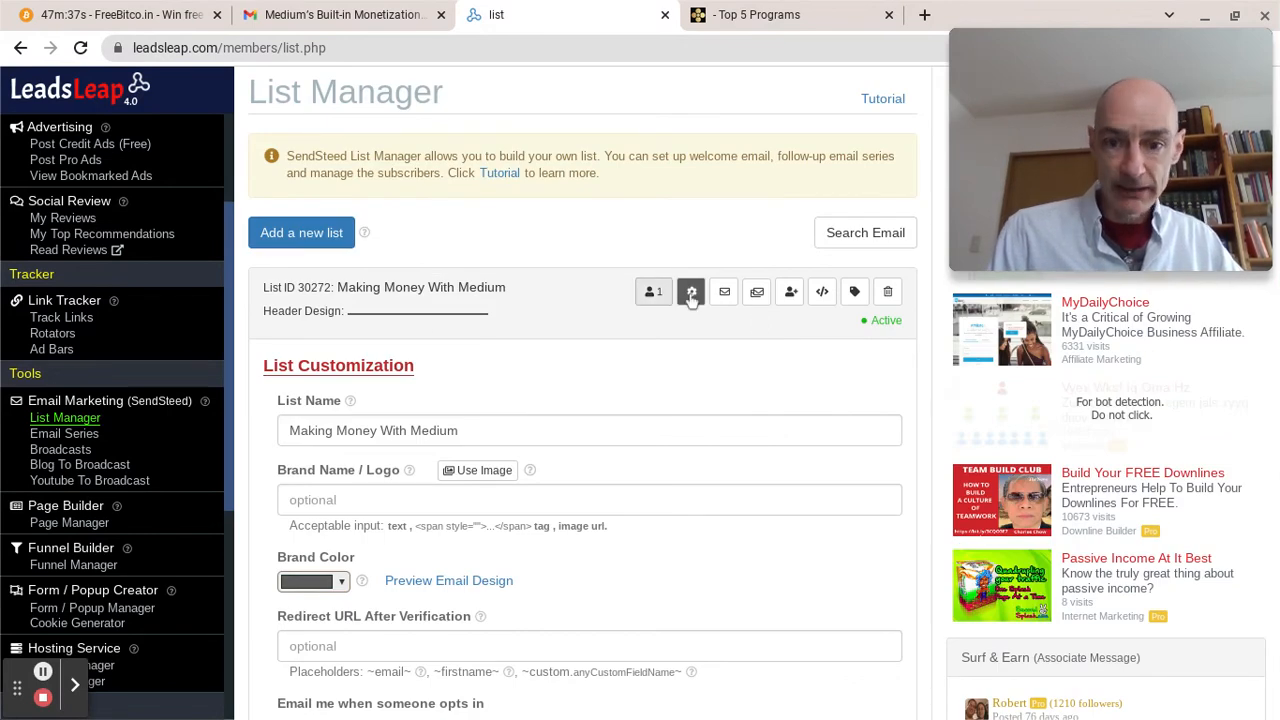
Open the Day 0 welcome email for editing and toggle smart greeting on and off
click(756, 291)
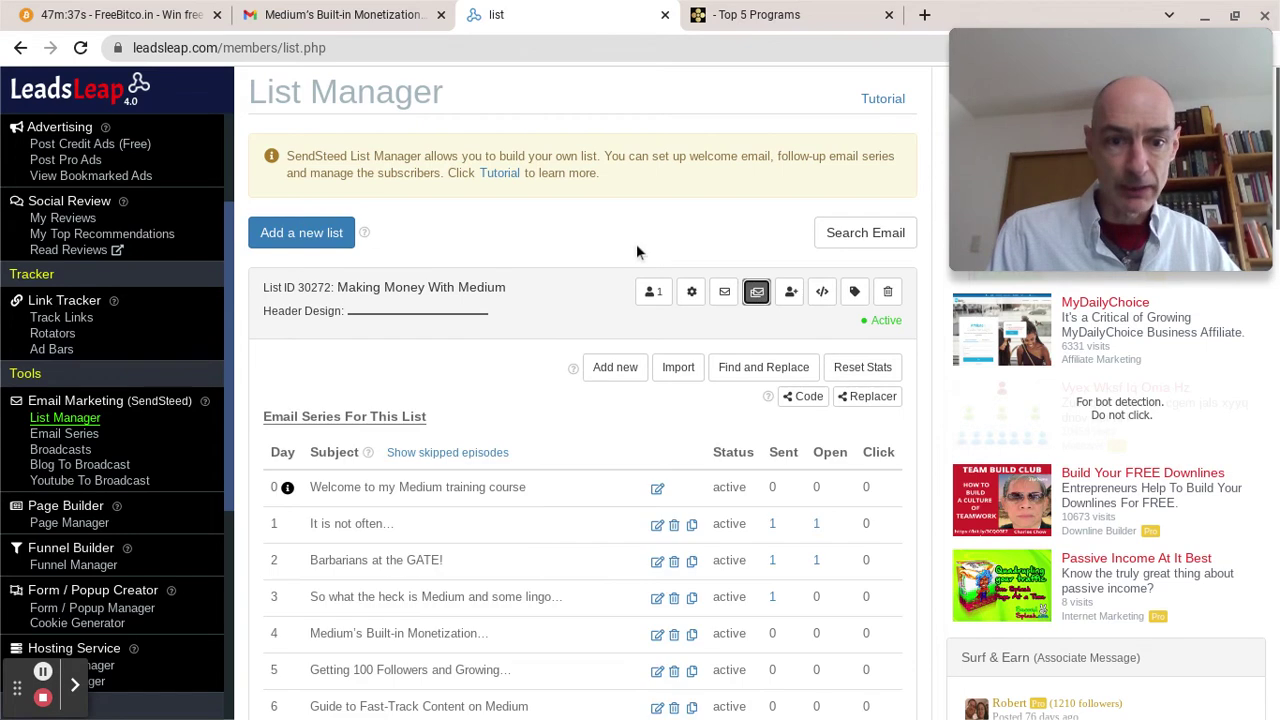
scroll(down, 3)
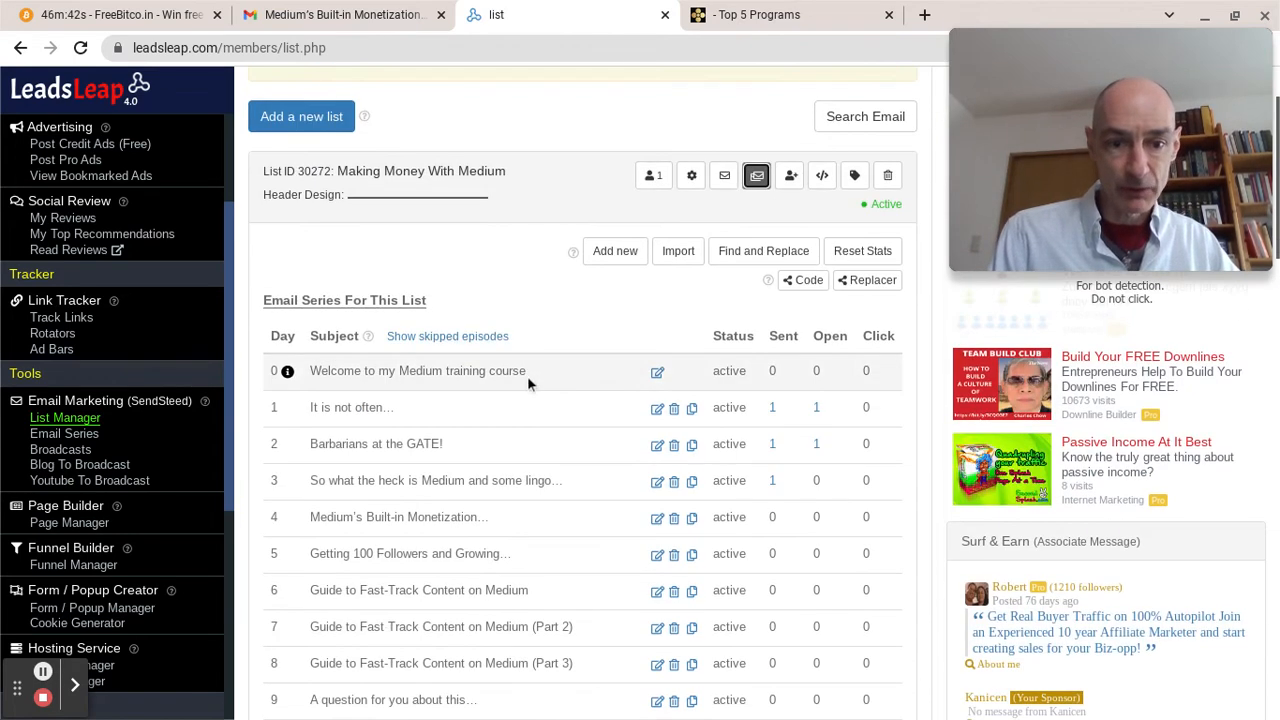
mouse_move(650, 395)
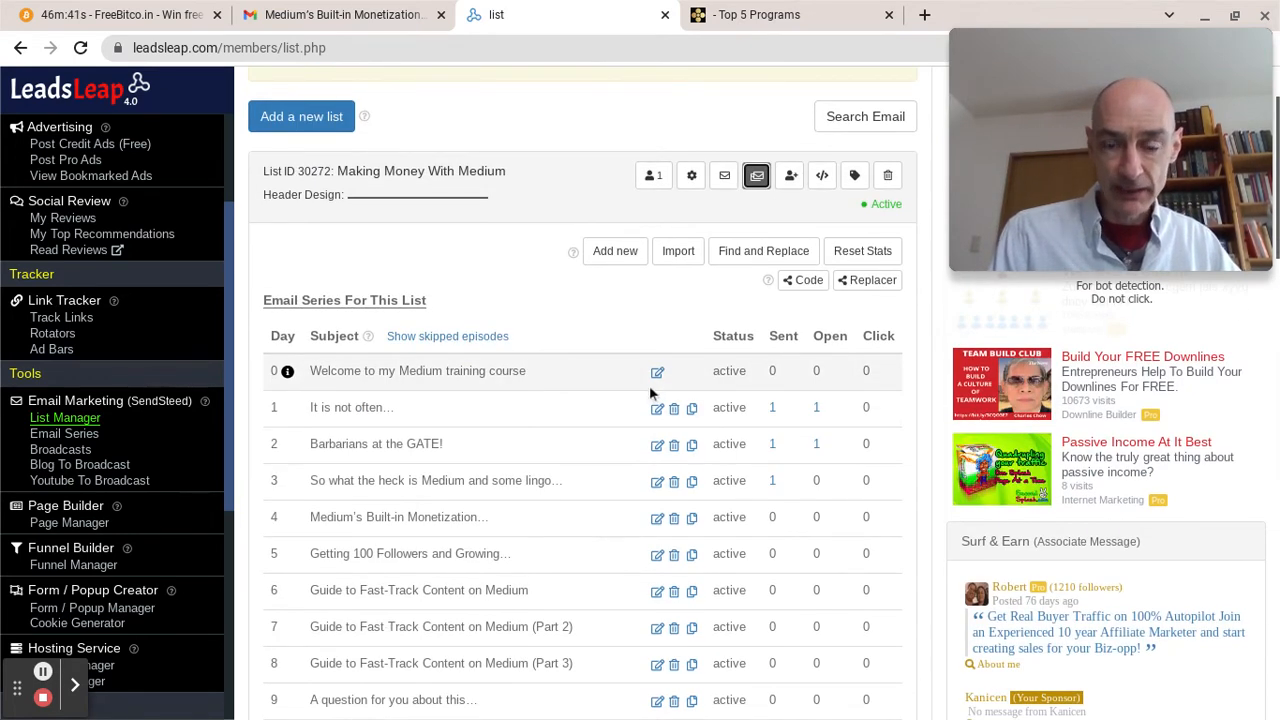
mouse_move(657, 371)
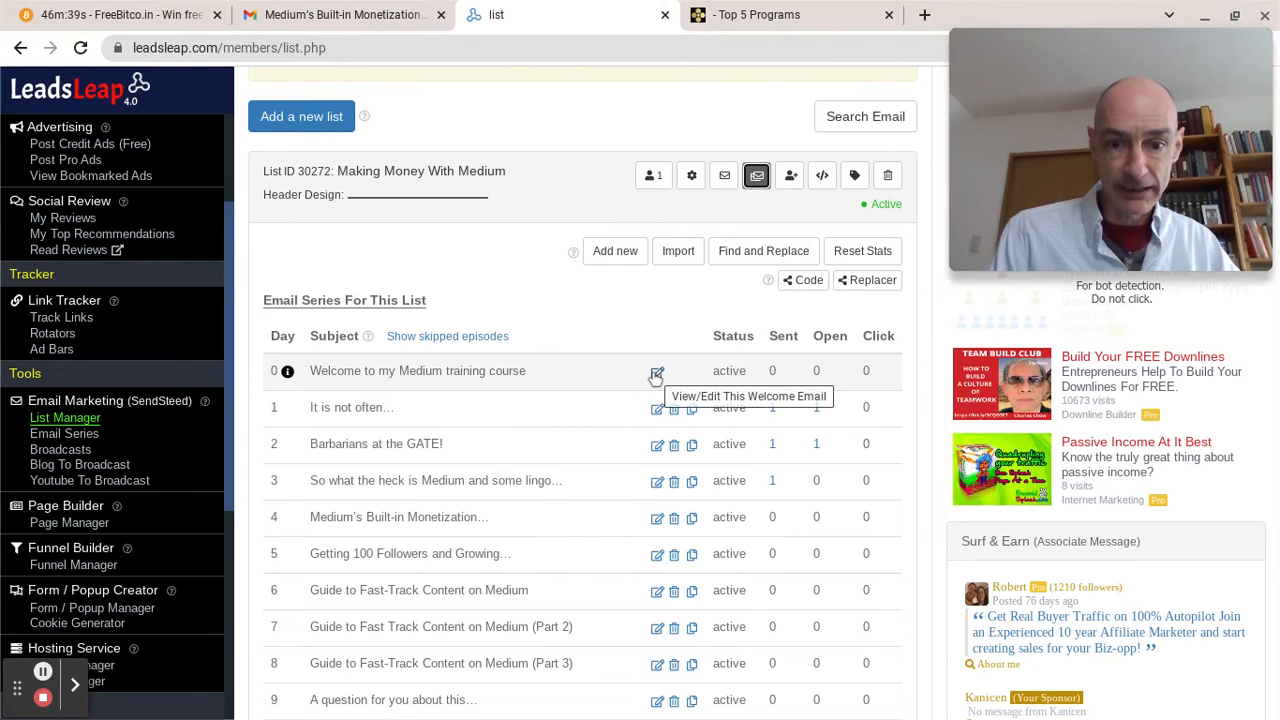
click(657, 371)
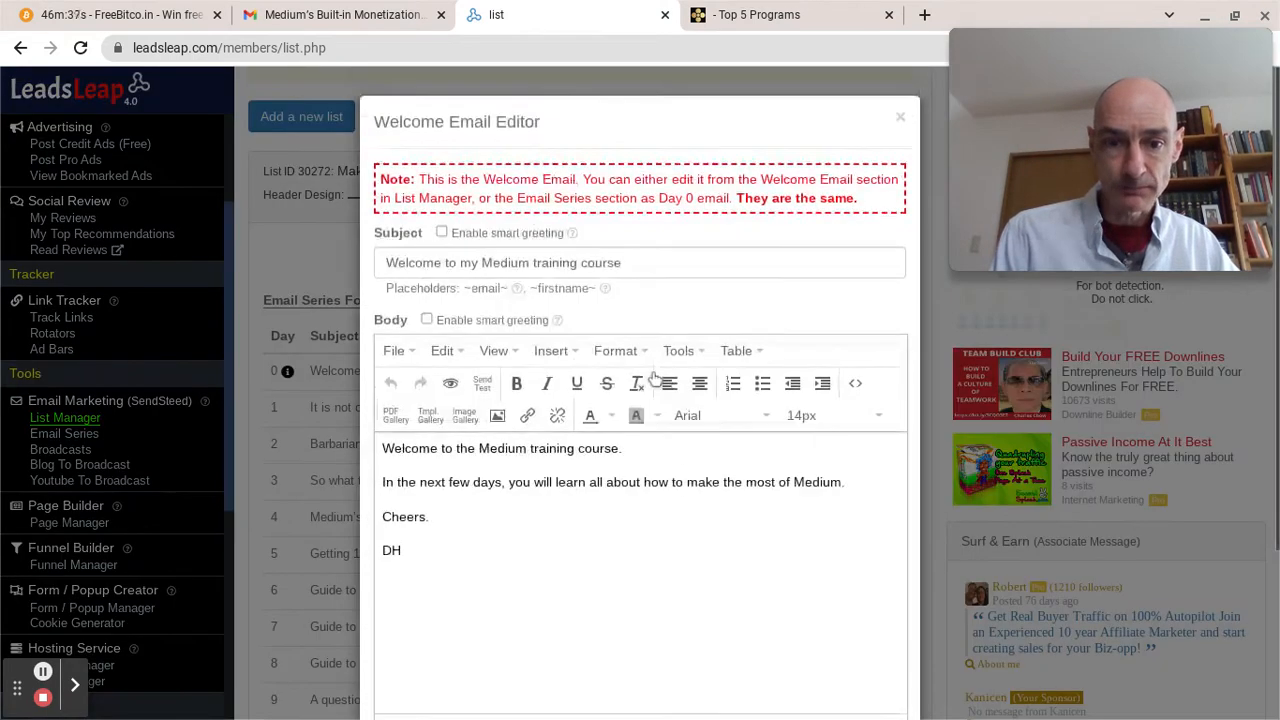
scroll(down, 3)
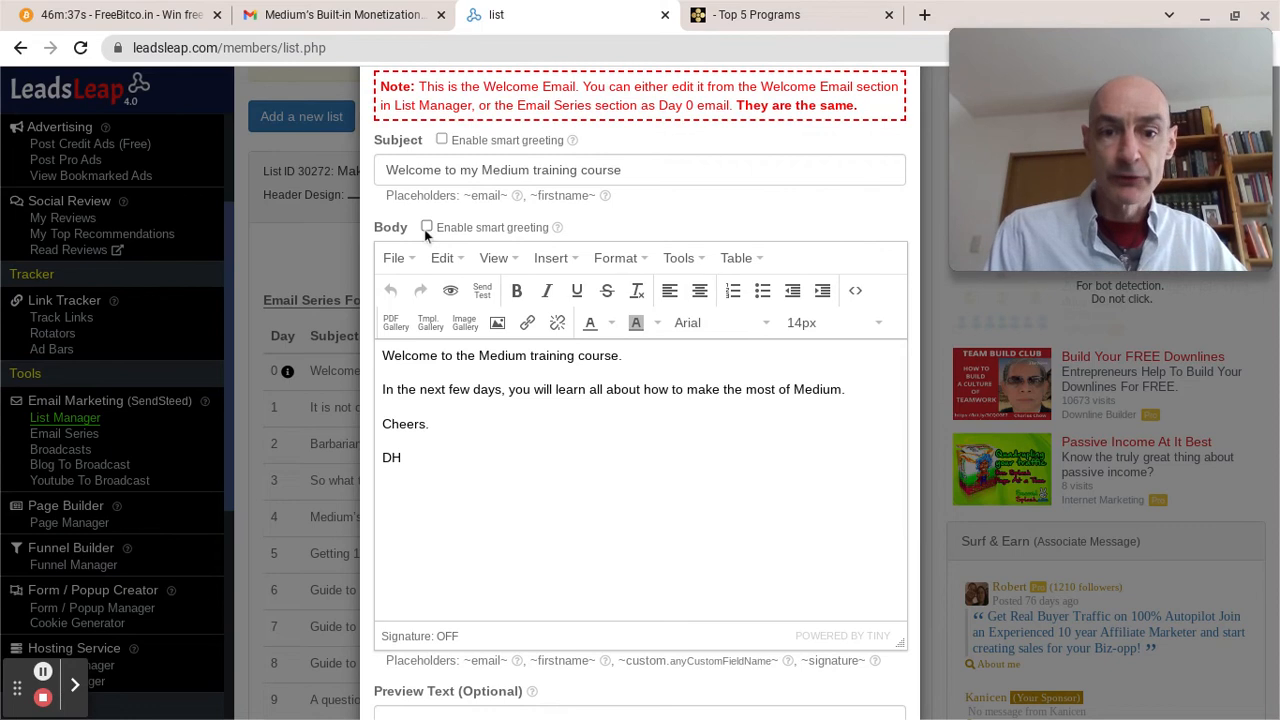
click(426, 227)
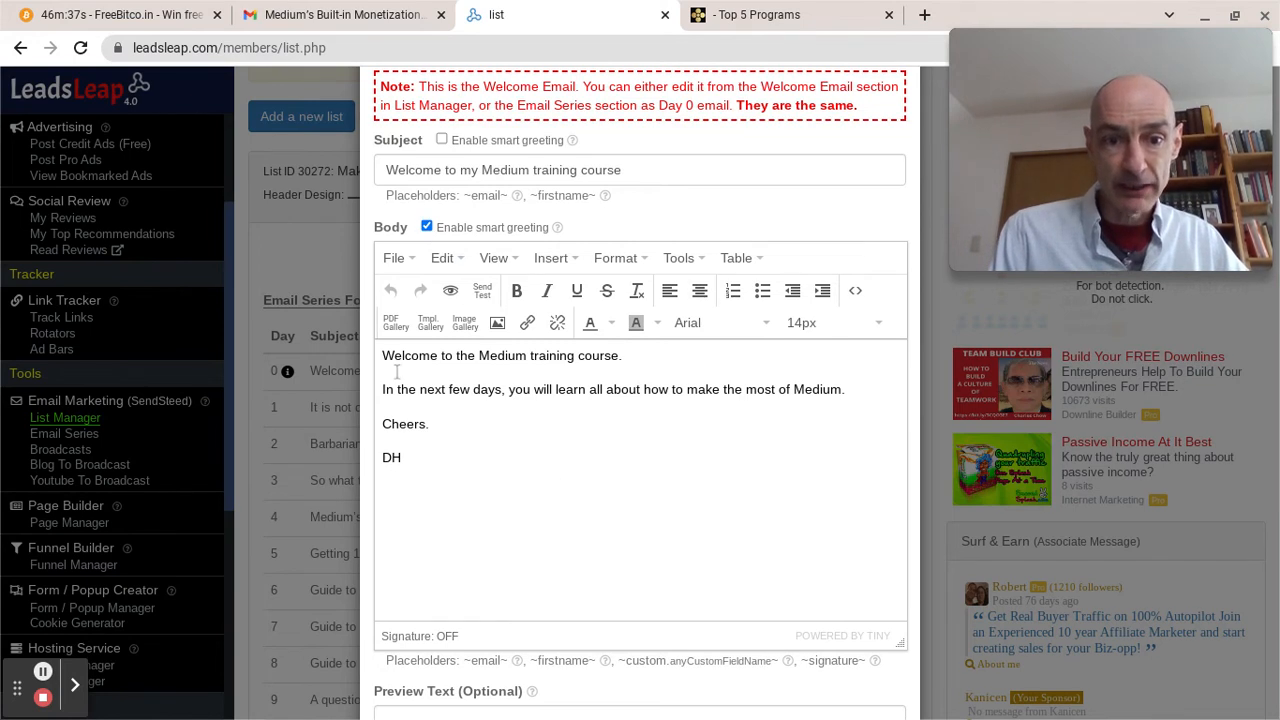
mouse_move(378, 430)
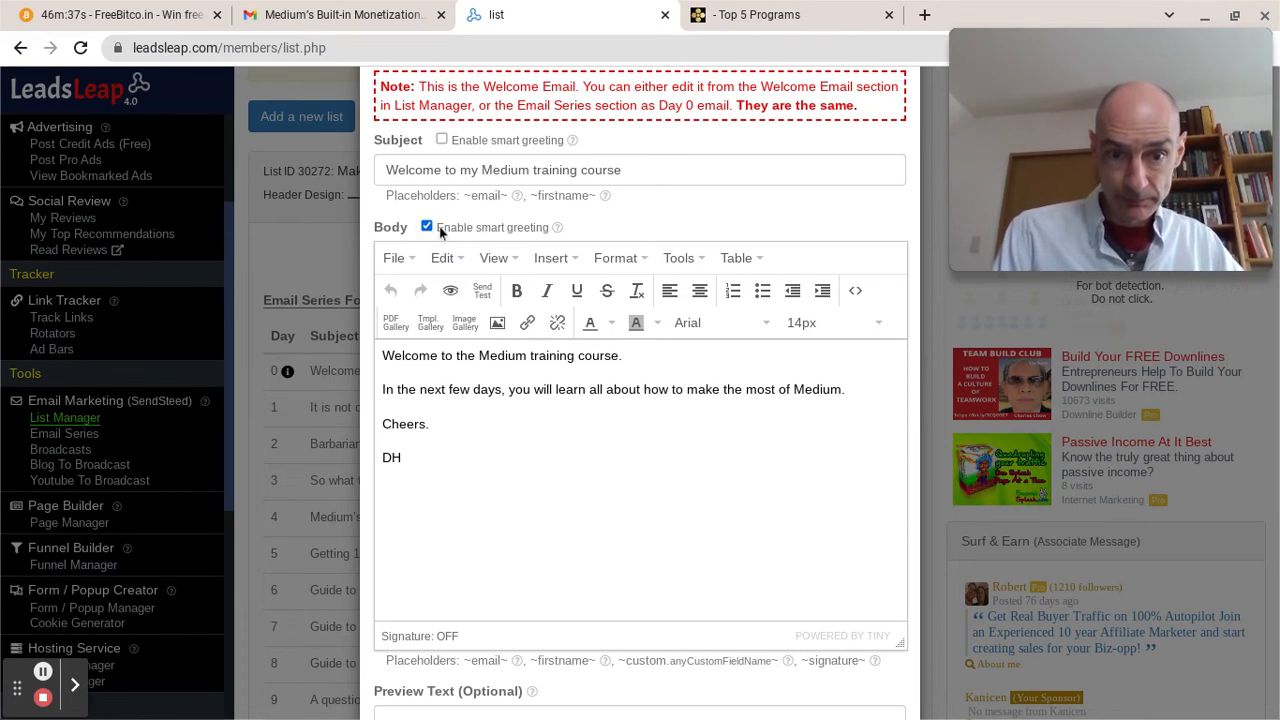
click(427, 226)
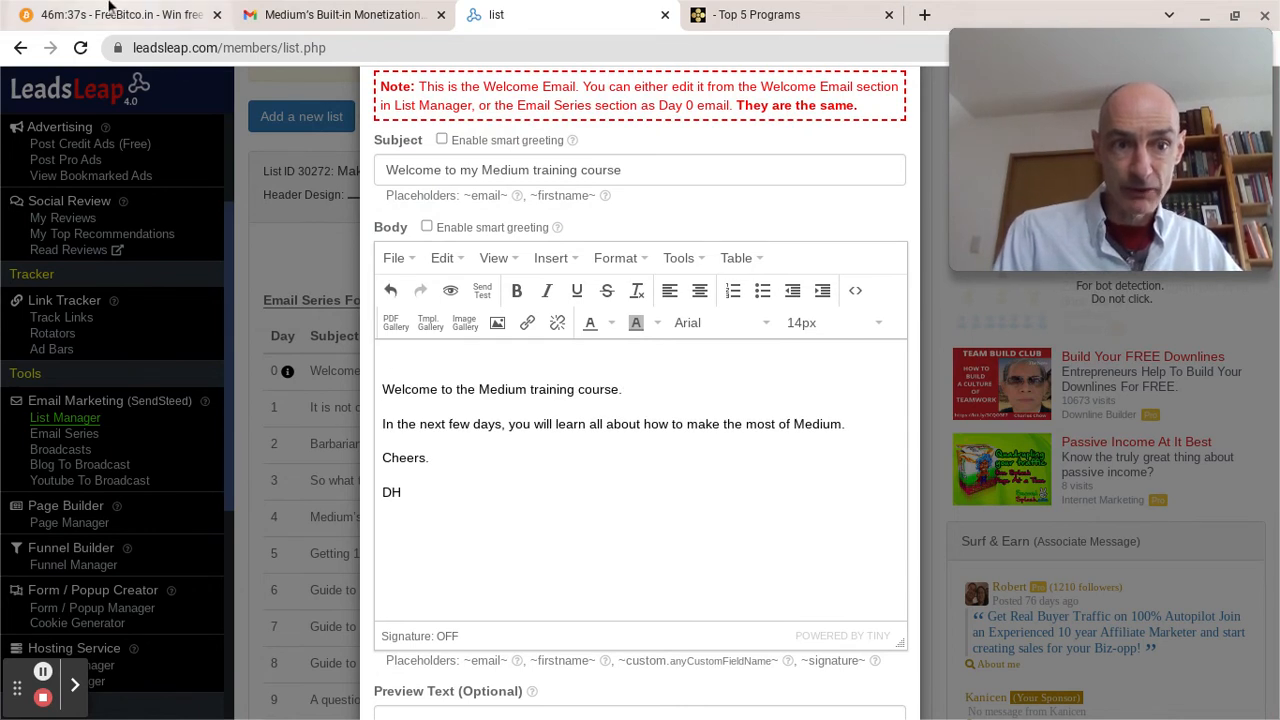
mouse_move(115, 14)
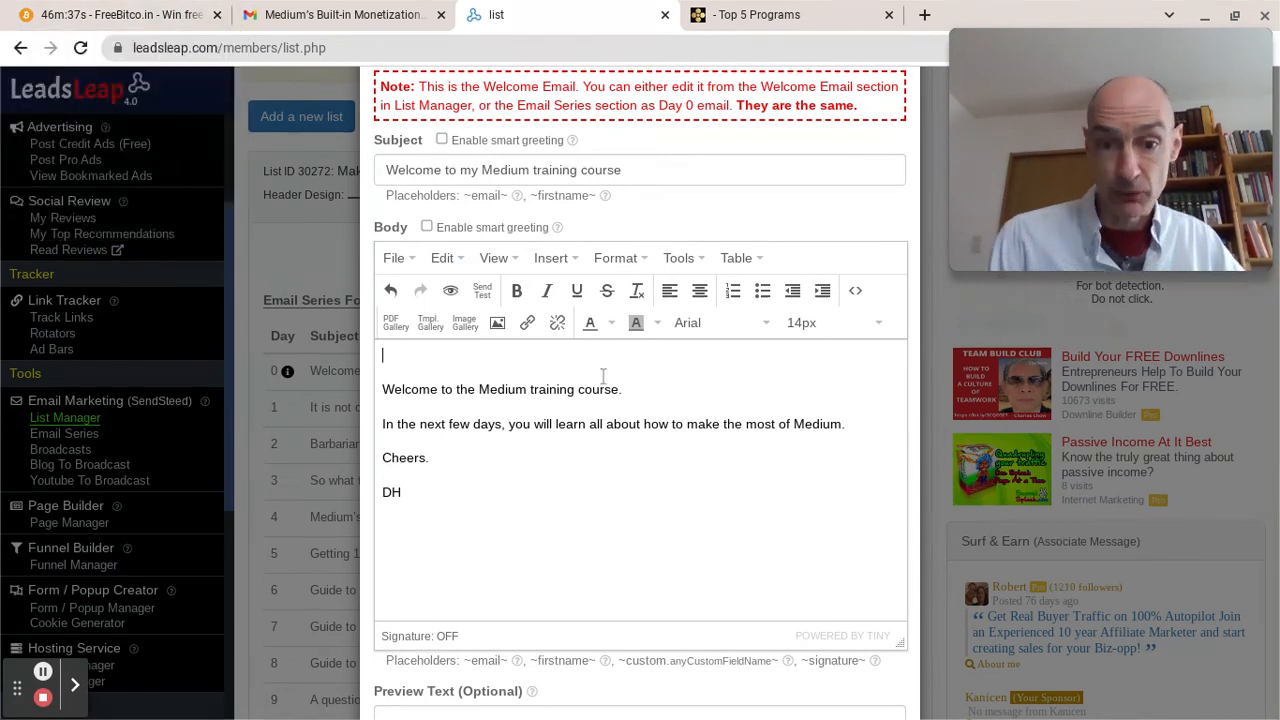
mouse_move(497, 322)
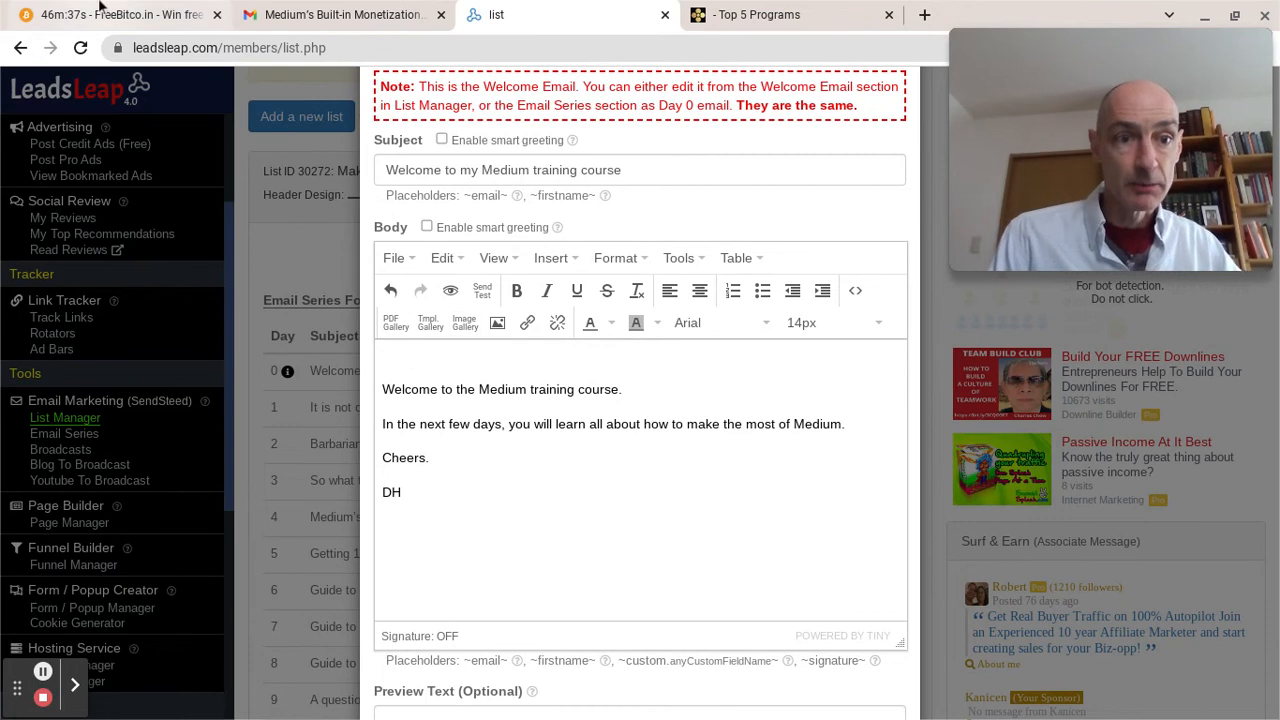
Check the FreeBitco.in referral link and banners, then return to the welcome email
click(115, 14)
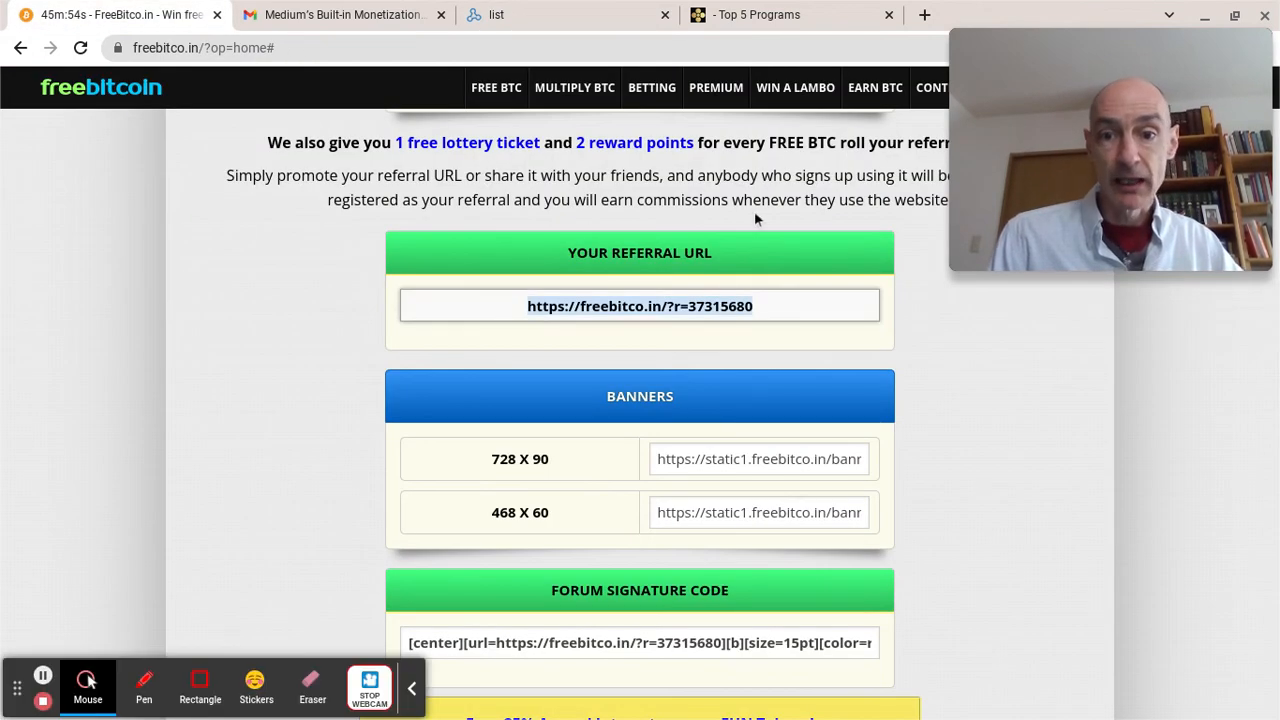
scroll(down, 3)
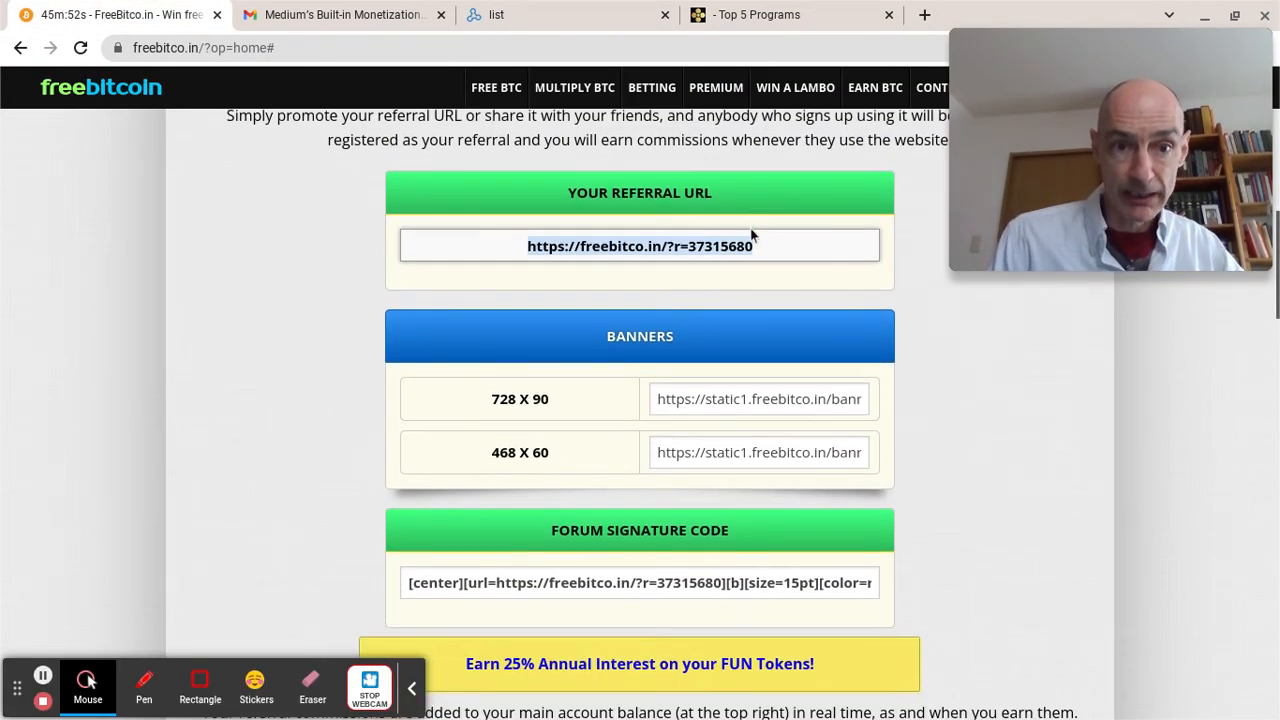
scroll(up, 3)
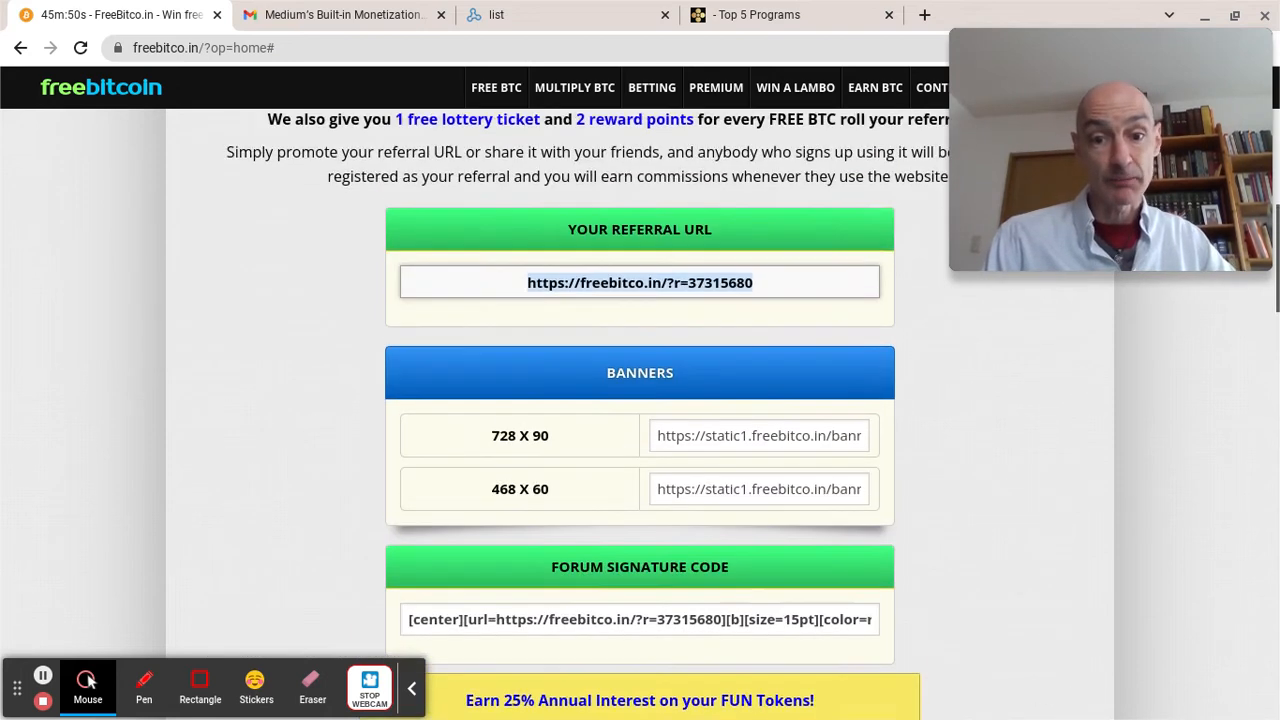
click(497, 14)
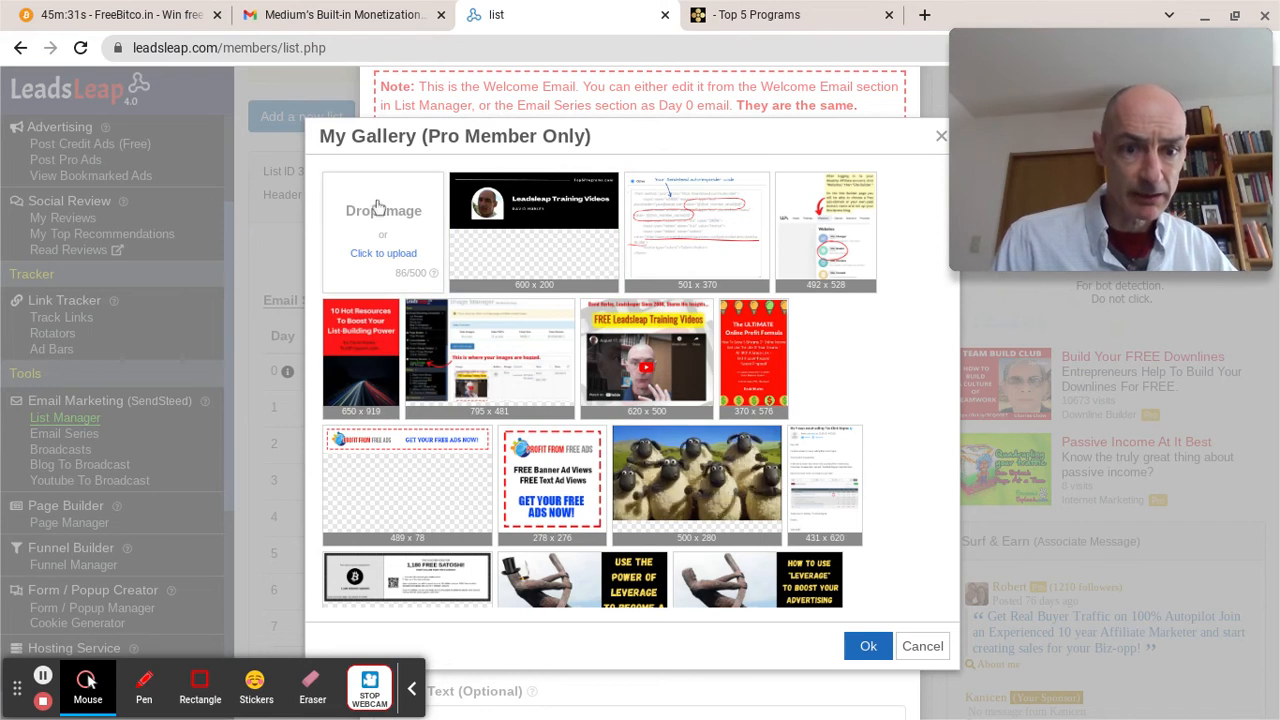
Insert the 711 x 97 Wheel of Fortune banner from My Gallery into the email
click(533, 230)
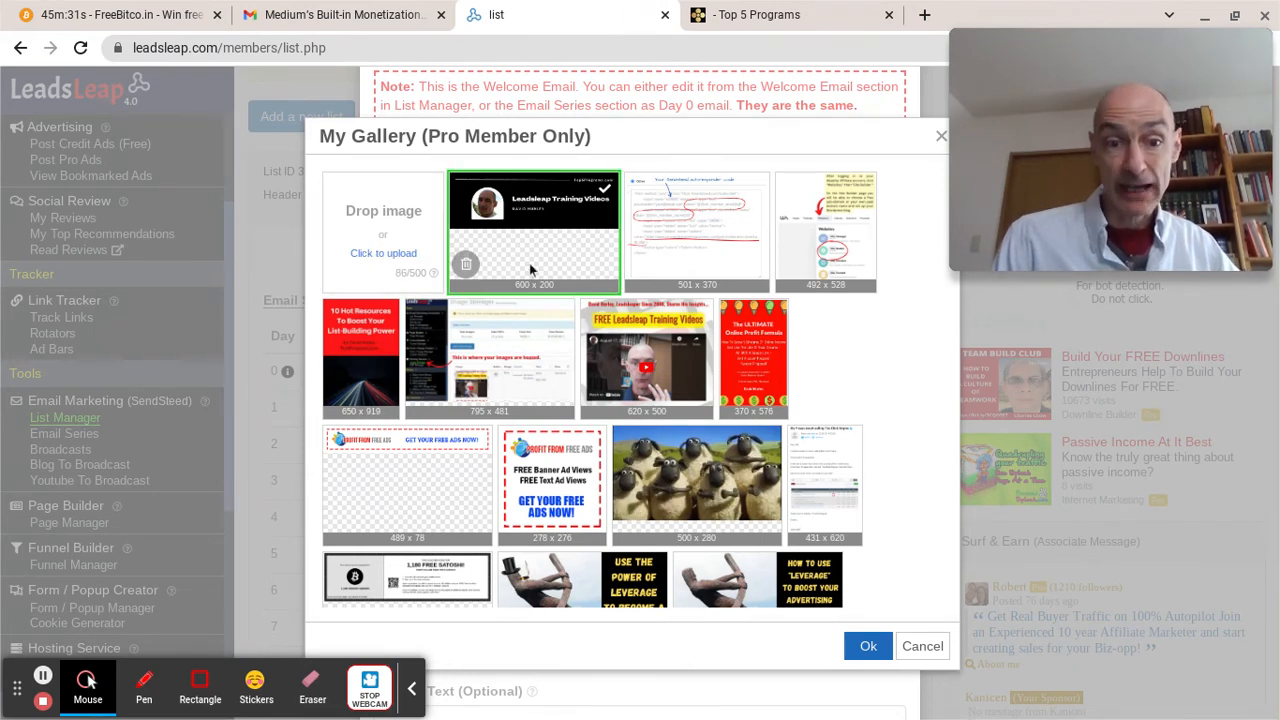
scroll(down, 3)
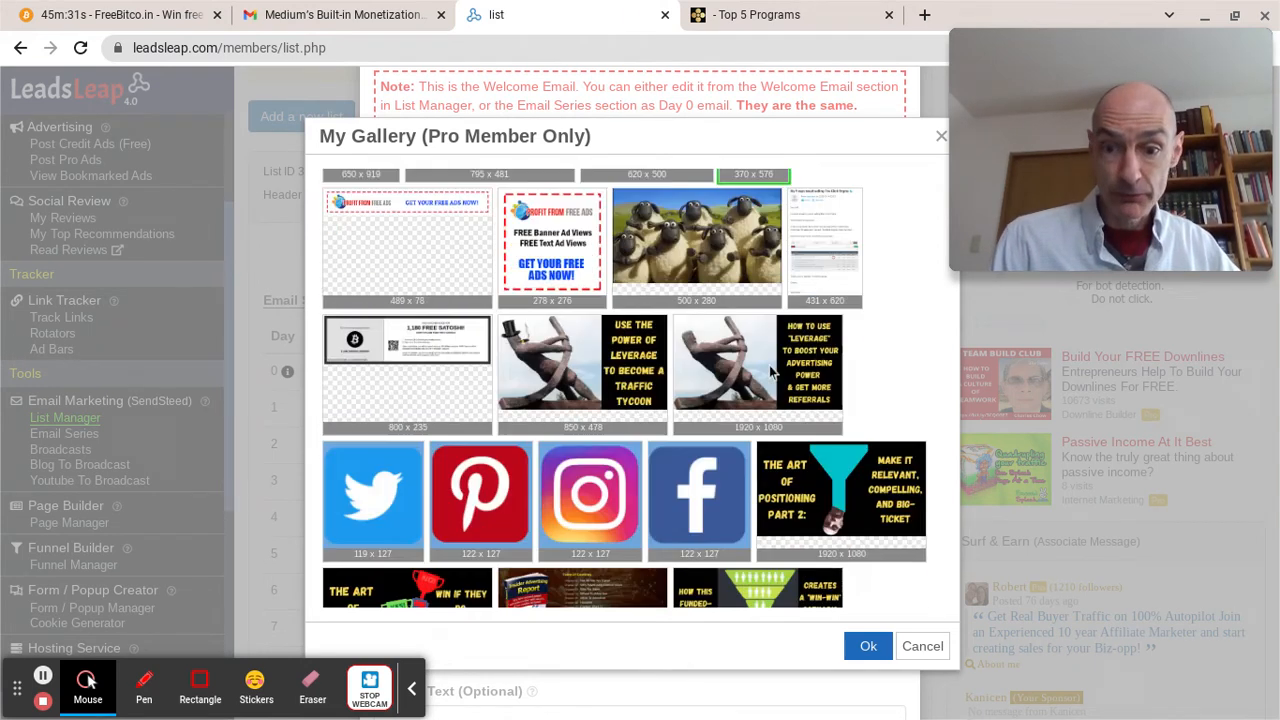
scroll(down, 3)
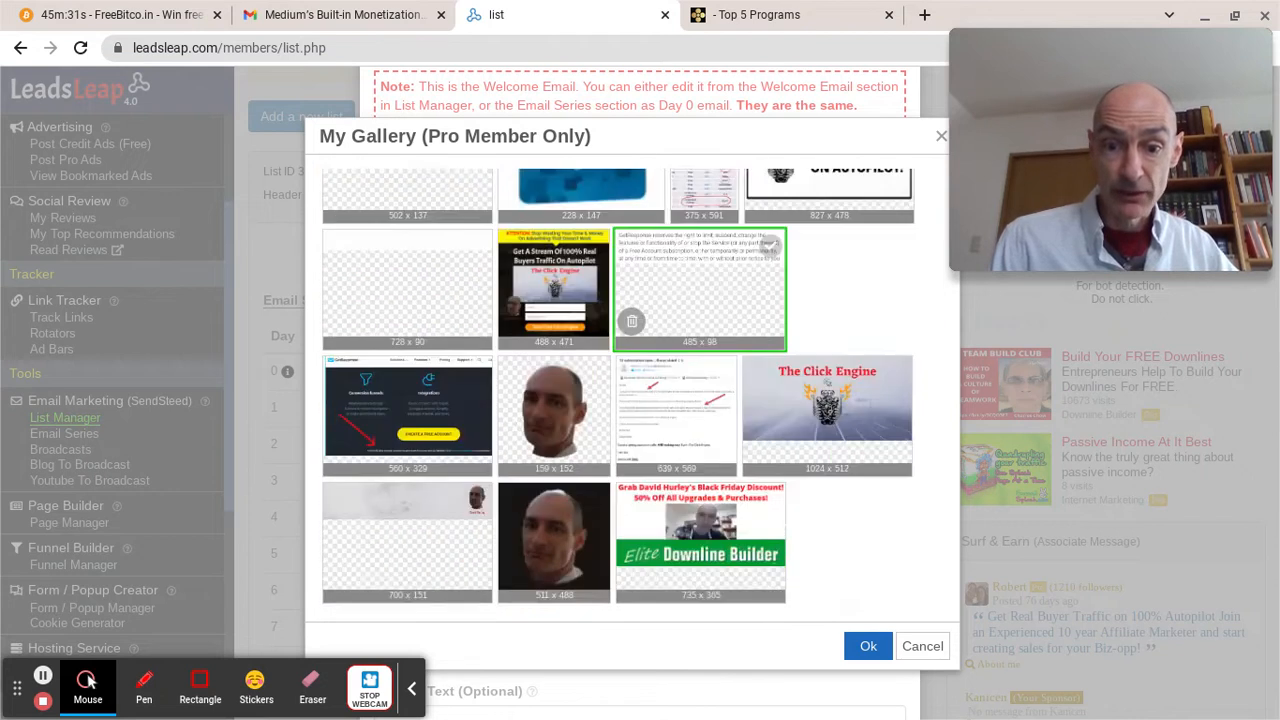
scroll(down, 3)
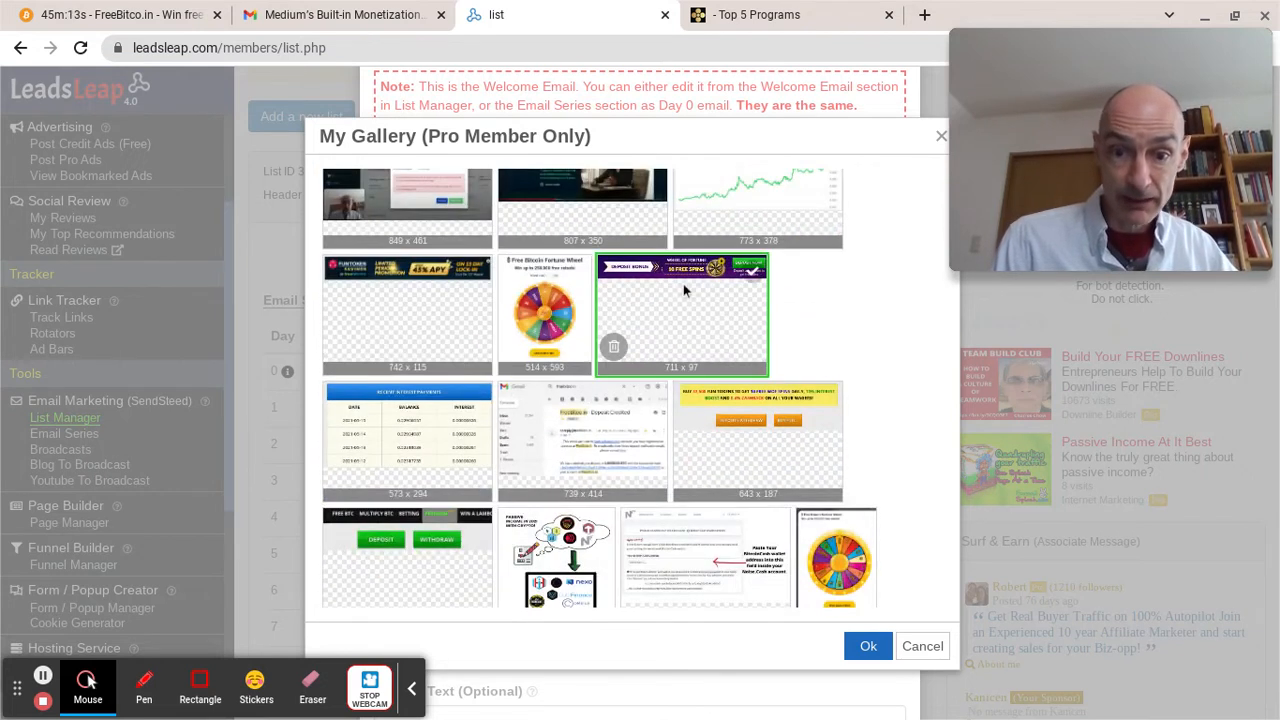
click(681, 313)
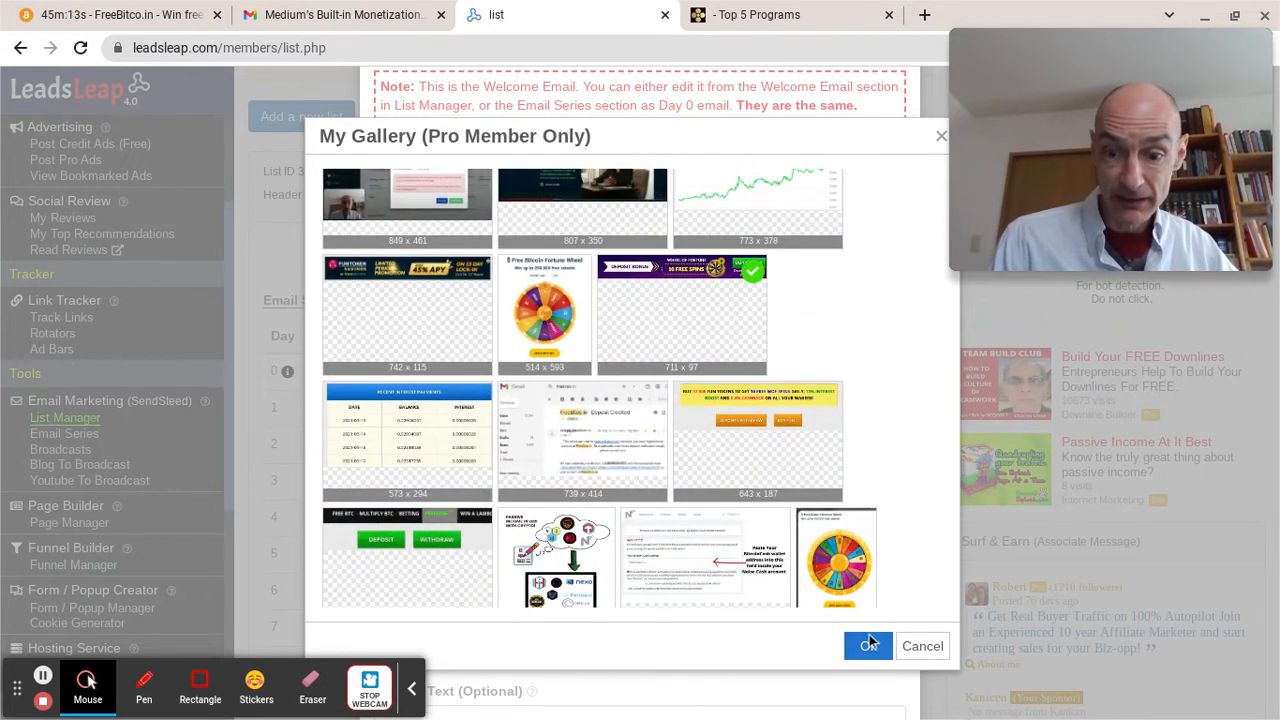
click(866, 645)
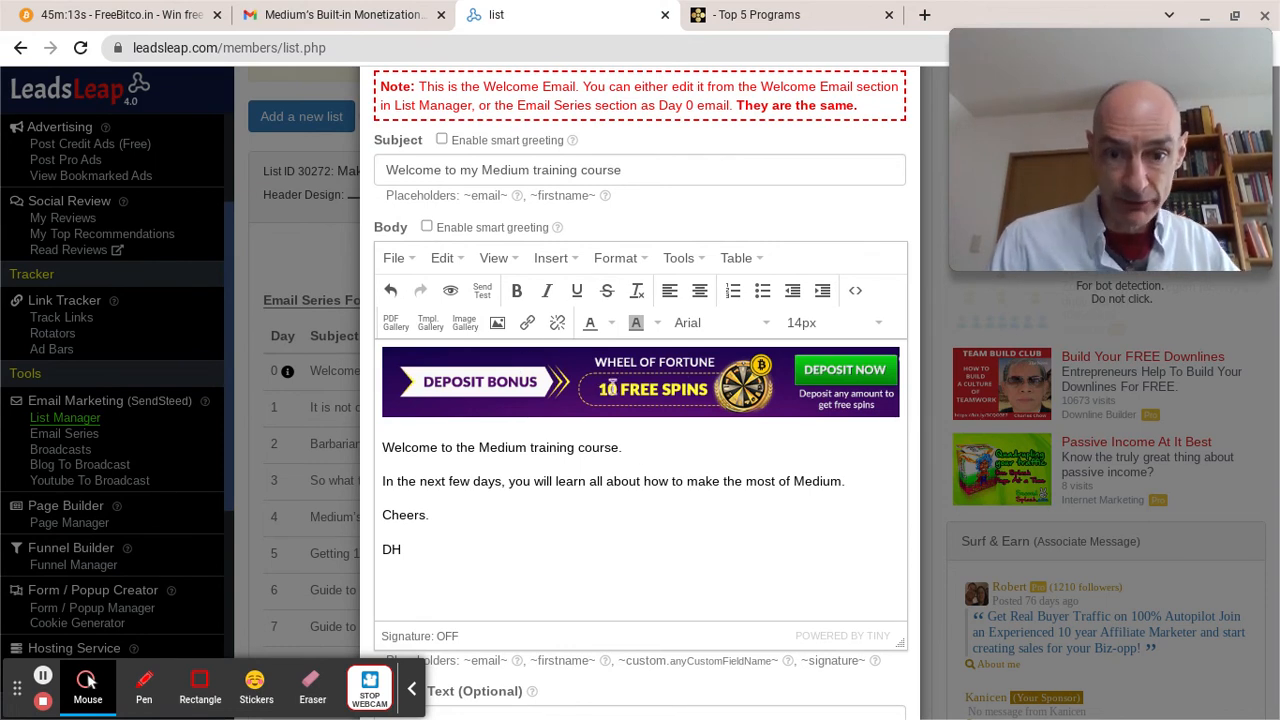
Link the banner to the FreeBitco.in referral URL, opening in a new window
click(640, 383)
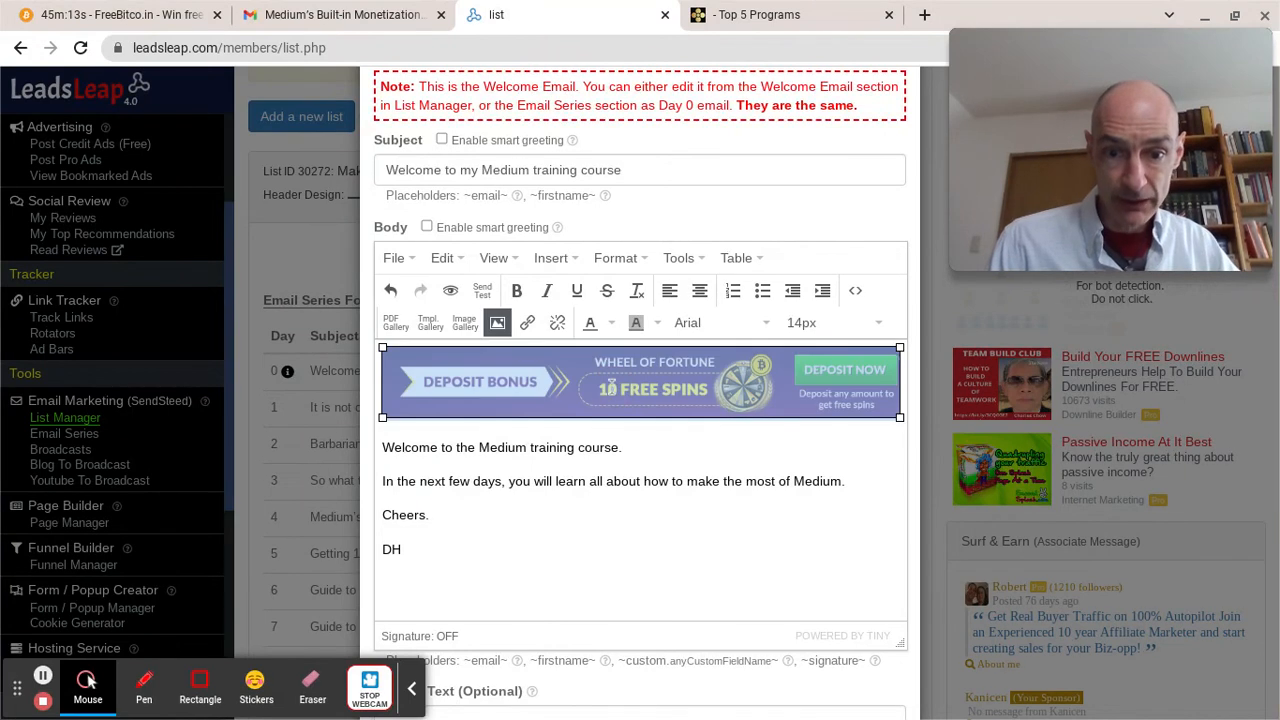
click(527, 322)
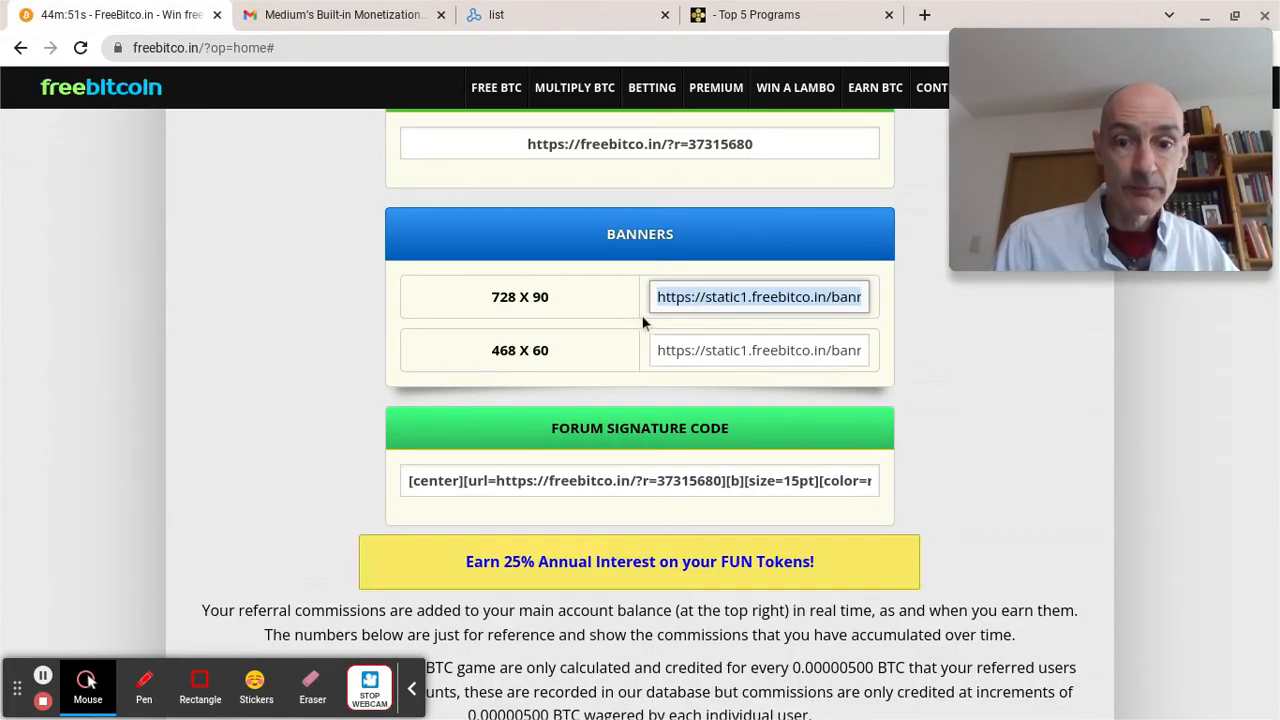
scroll(up, 3)
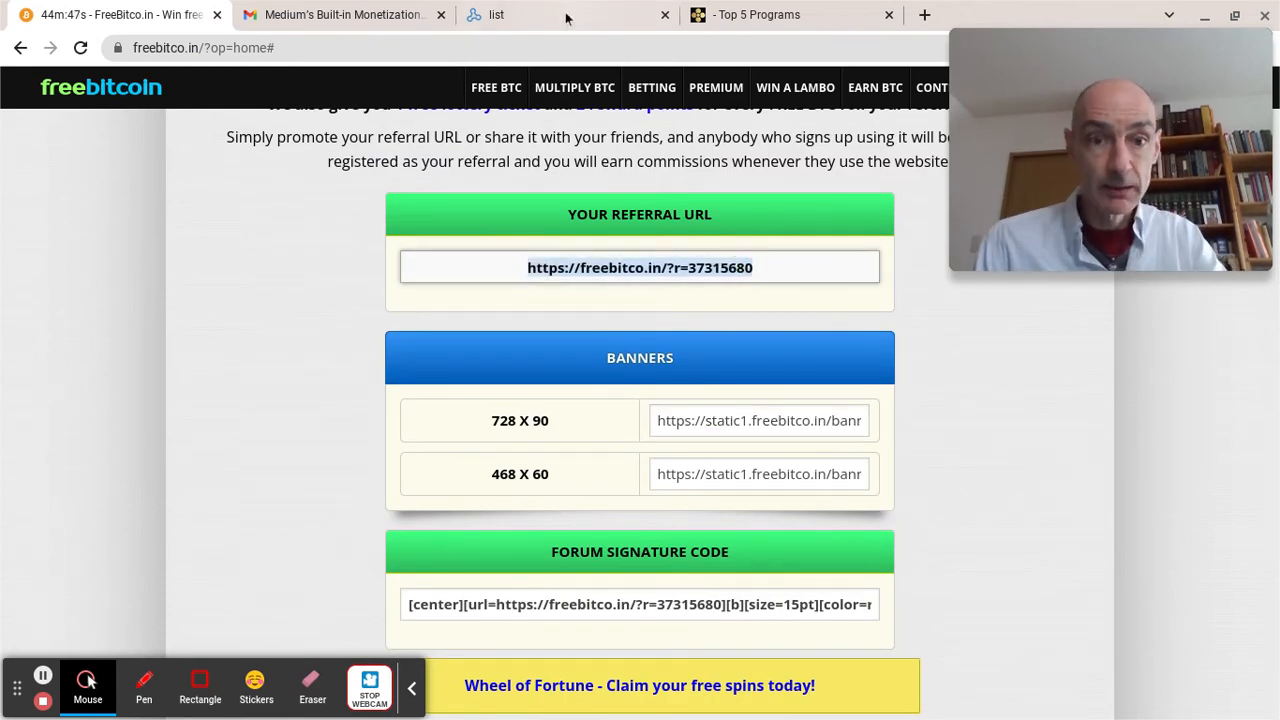
click(497, 14)
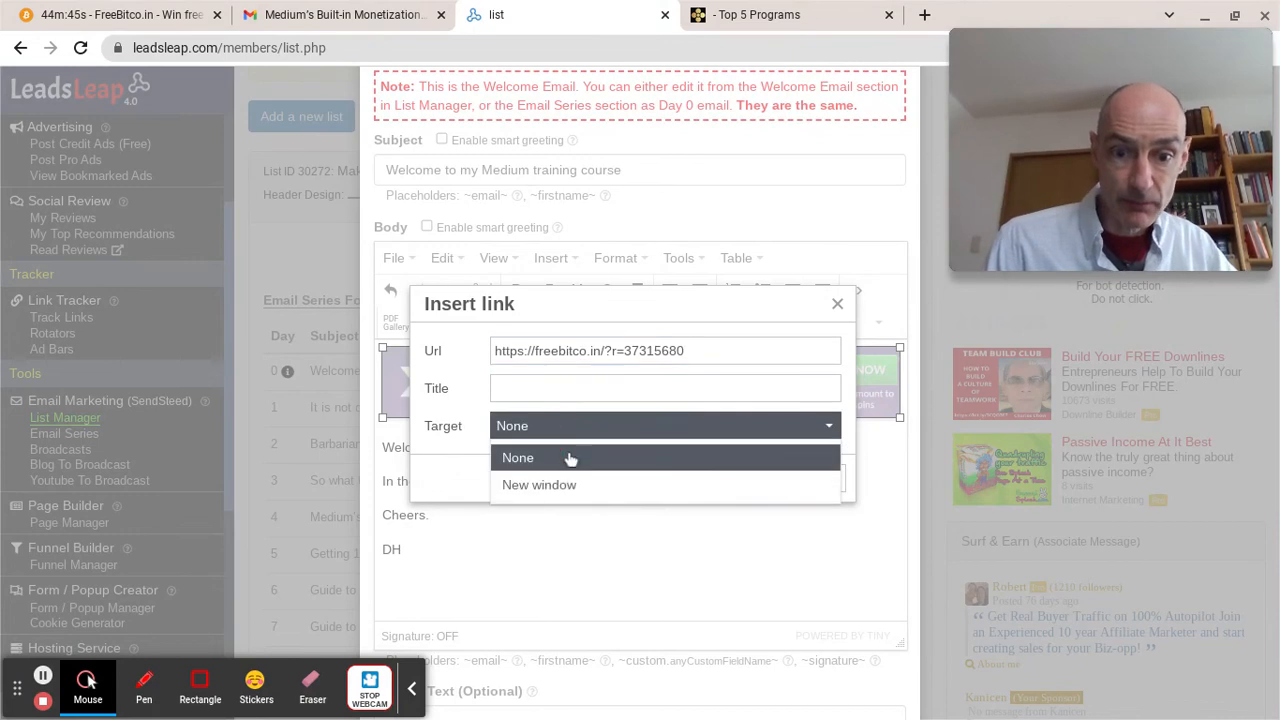
click(539, 485)
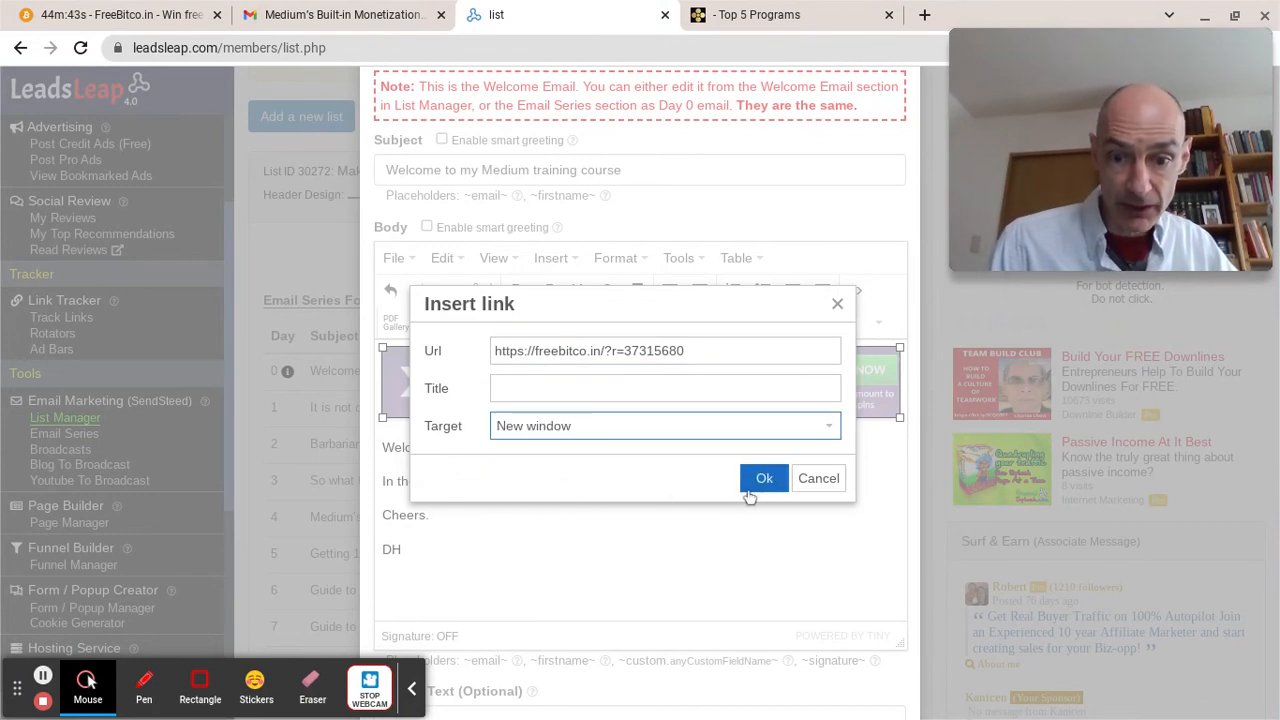
click(764, 478)
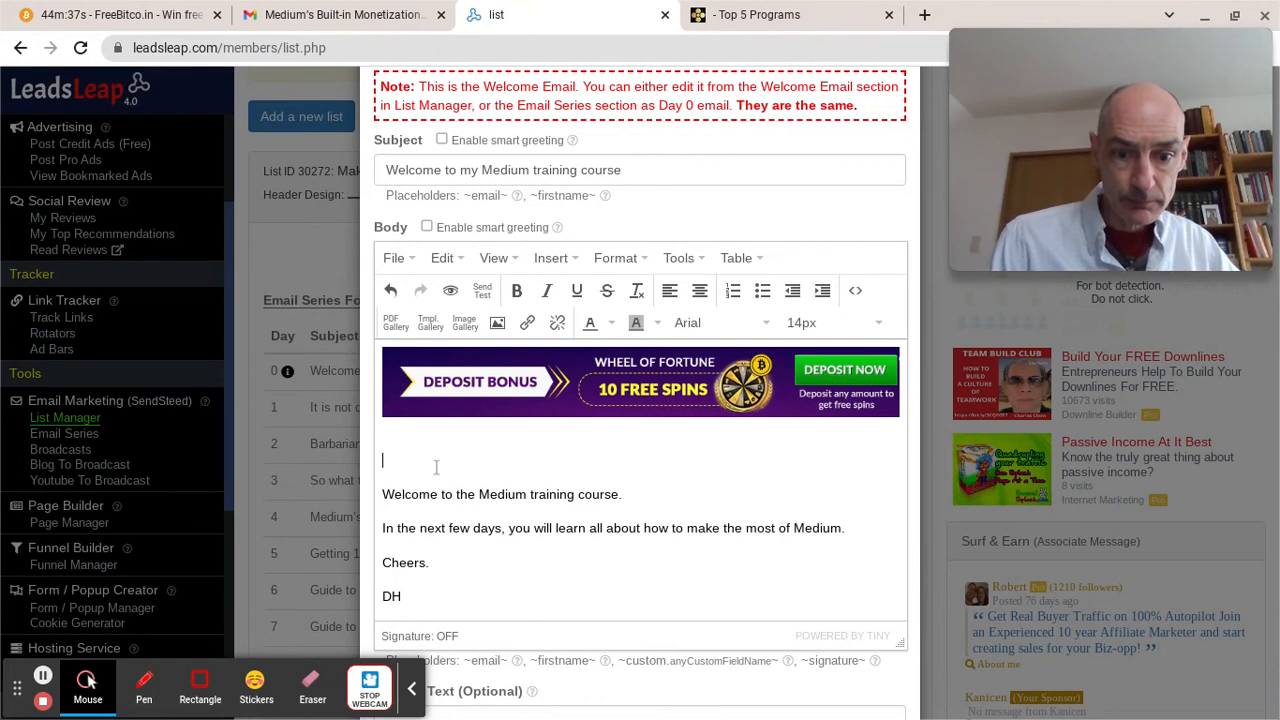
Type the 'Dear ~firstname~' greeting below the banner
scroll(down, 3)
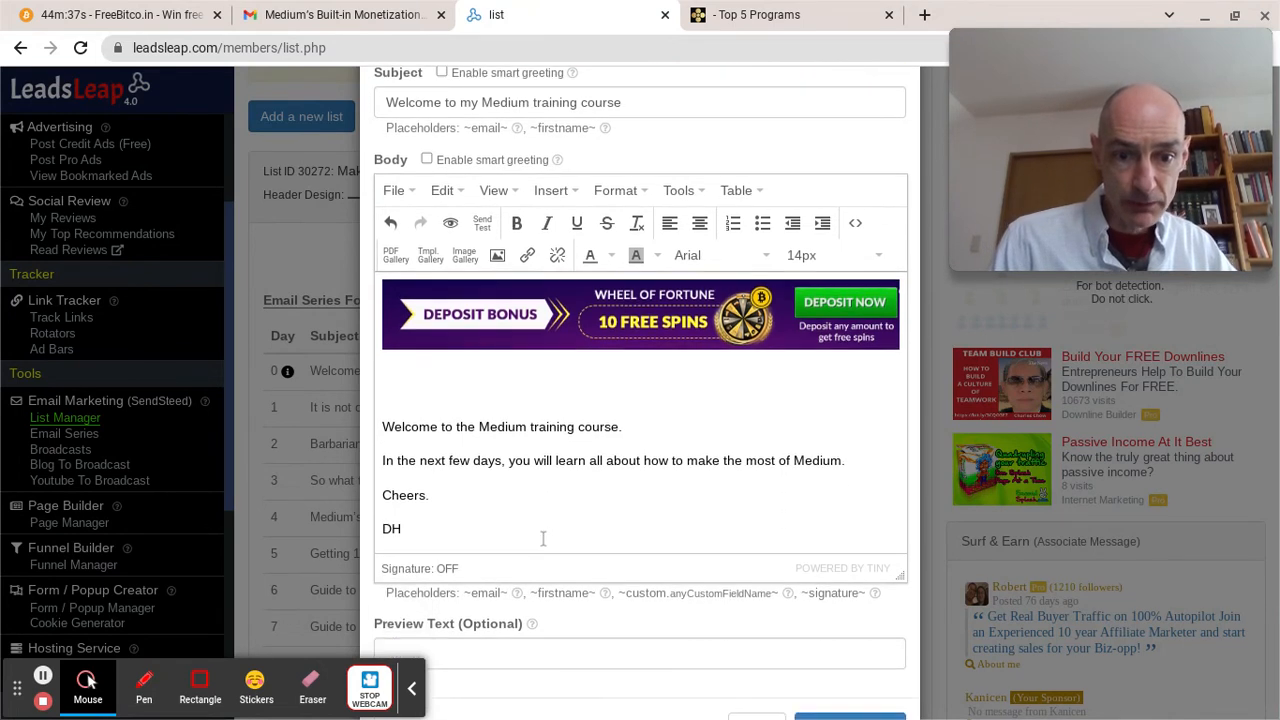
text(Da)
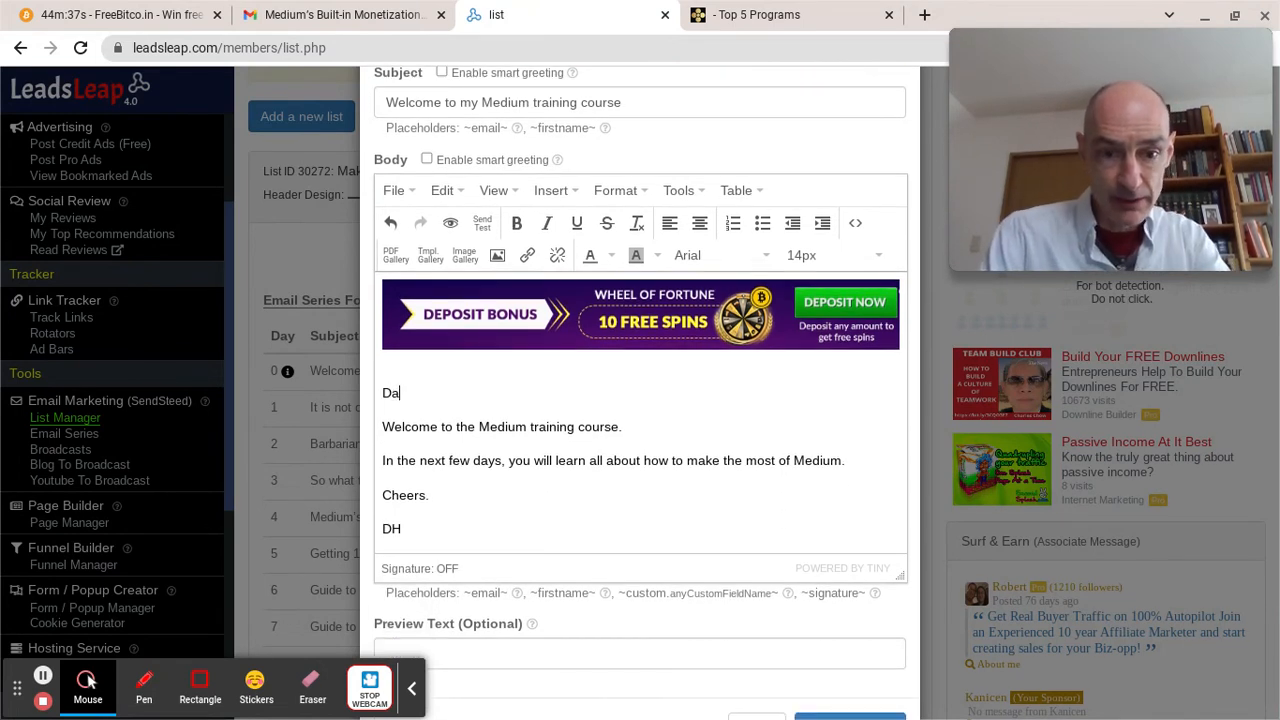
text(ear)
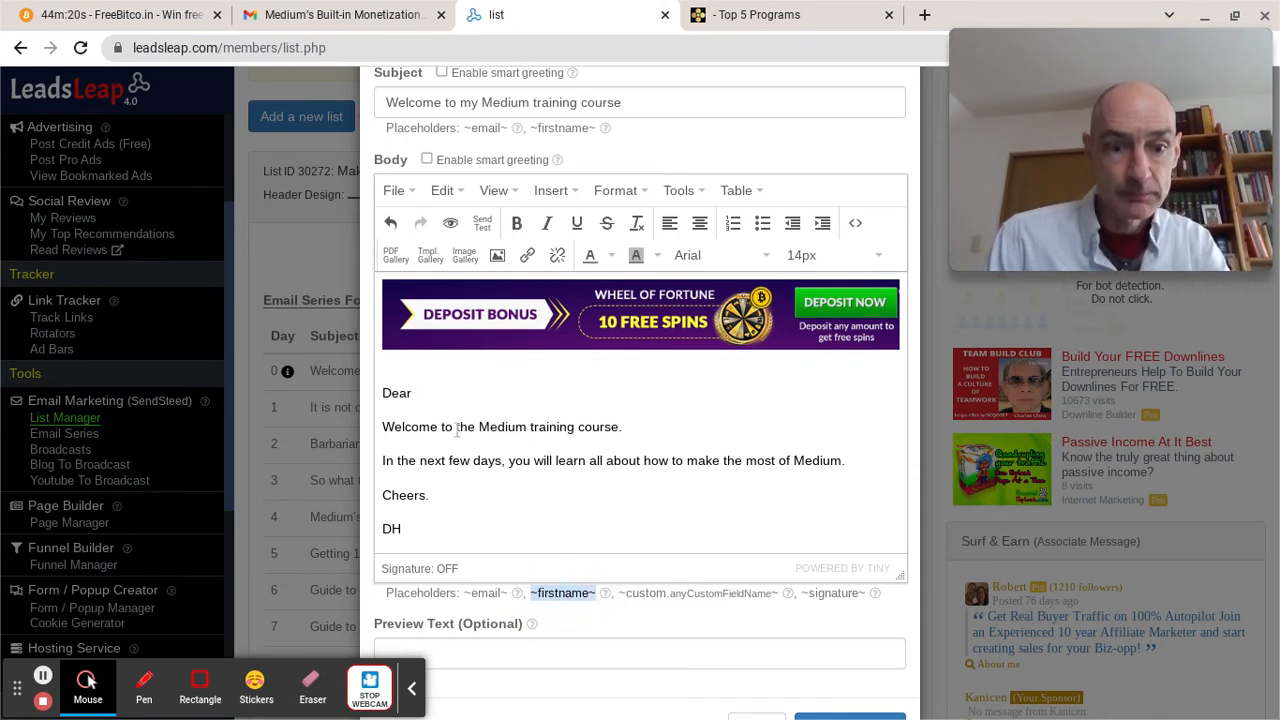
text(~firstname~,)
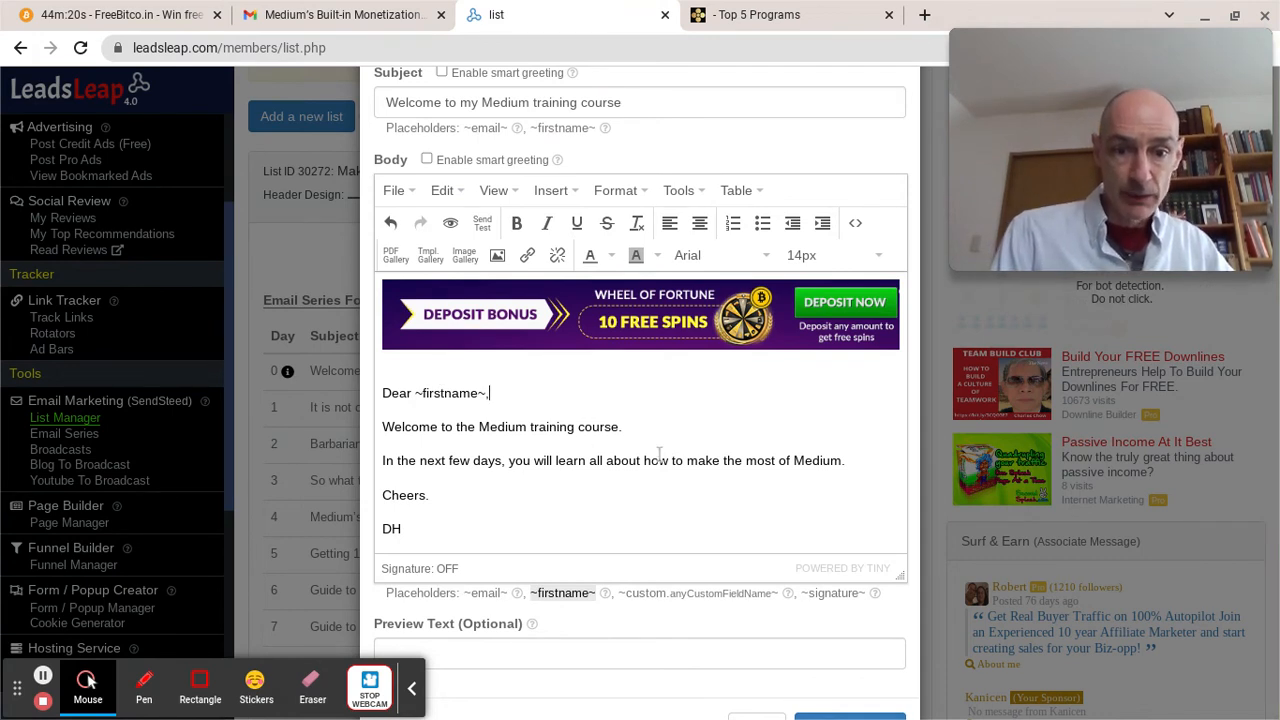
scroll(down, 3)
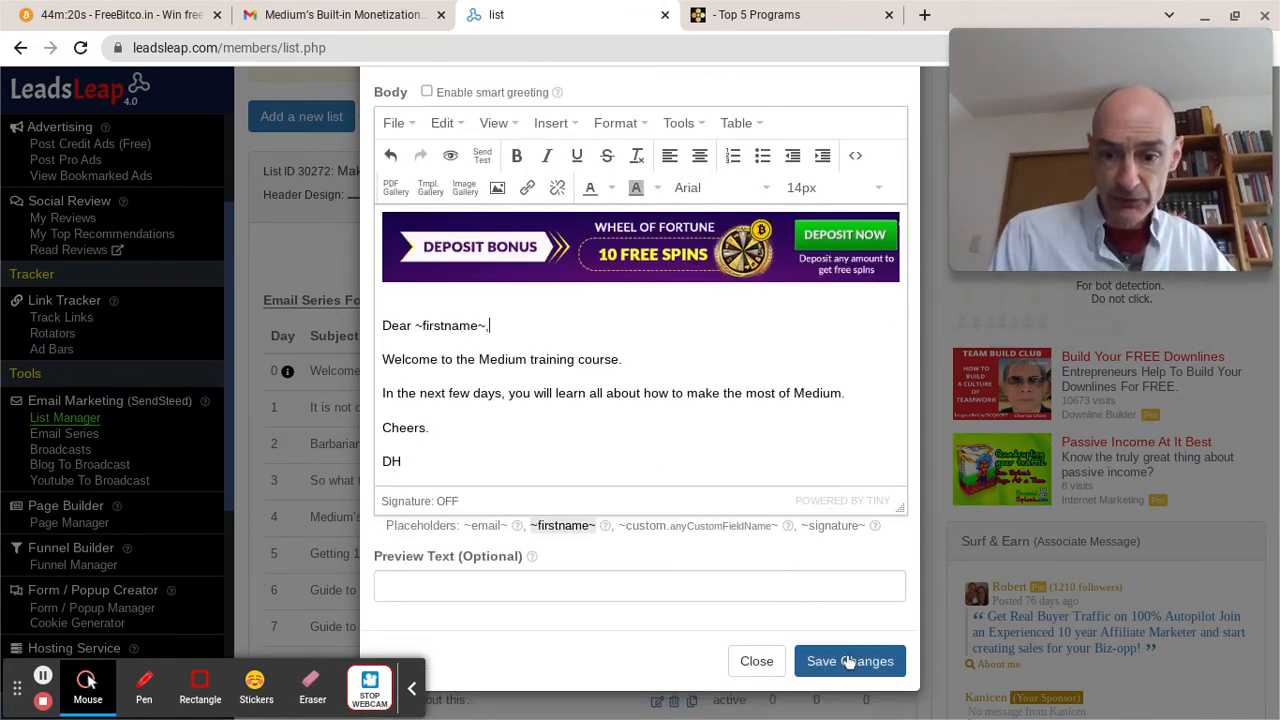
Save the welcome email, check the 'Dear Demo Name,' preview, and reopen the editor
click(849, 661)
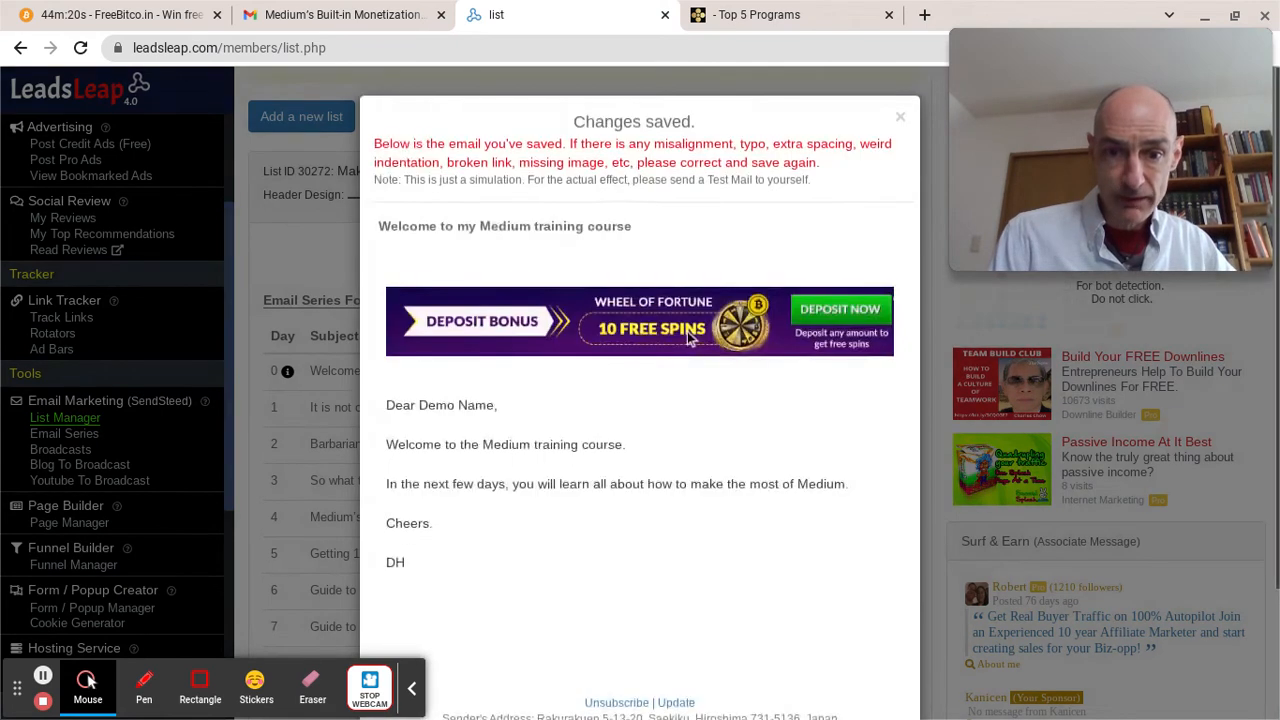
scroll(down, 3)
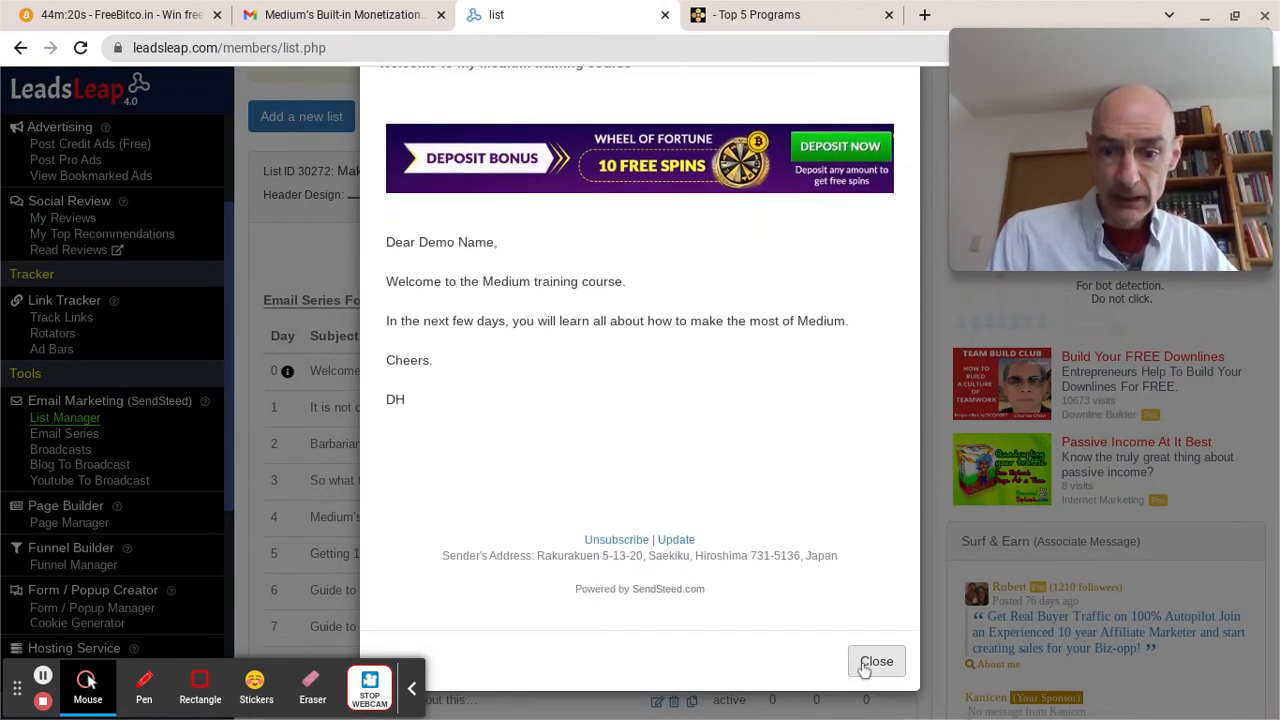
click(876, 661)
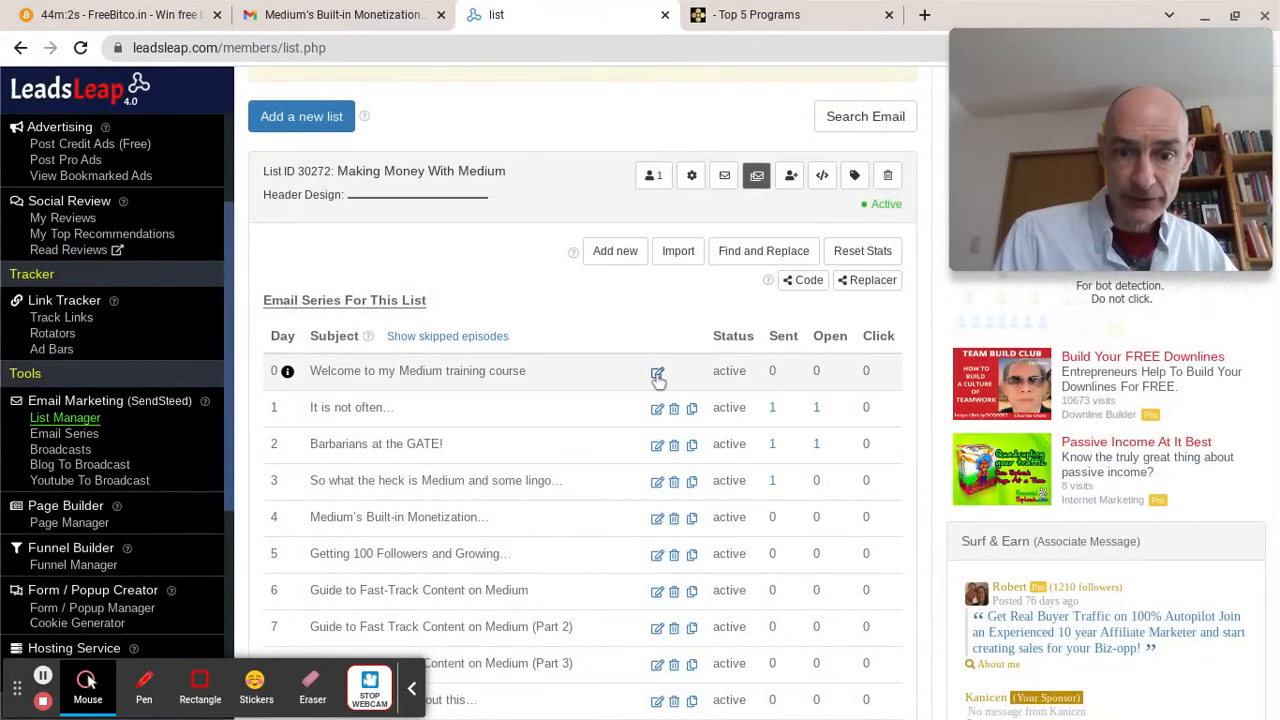
click(657, 371)
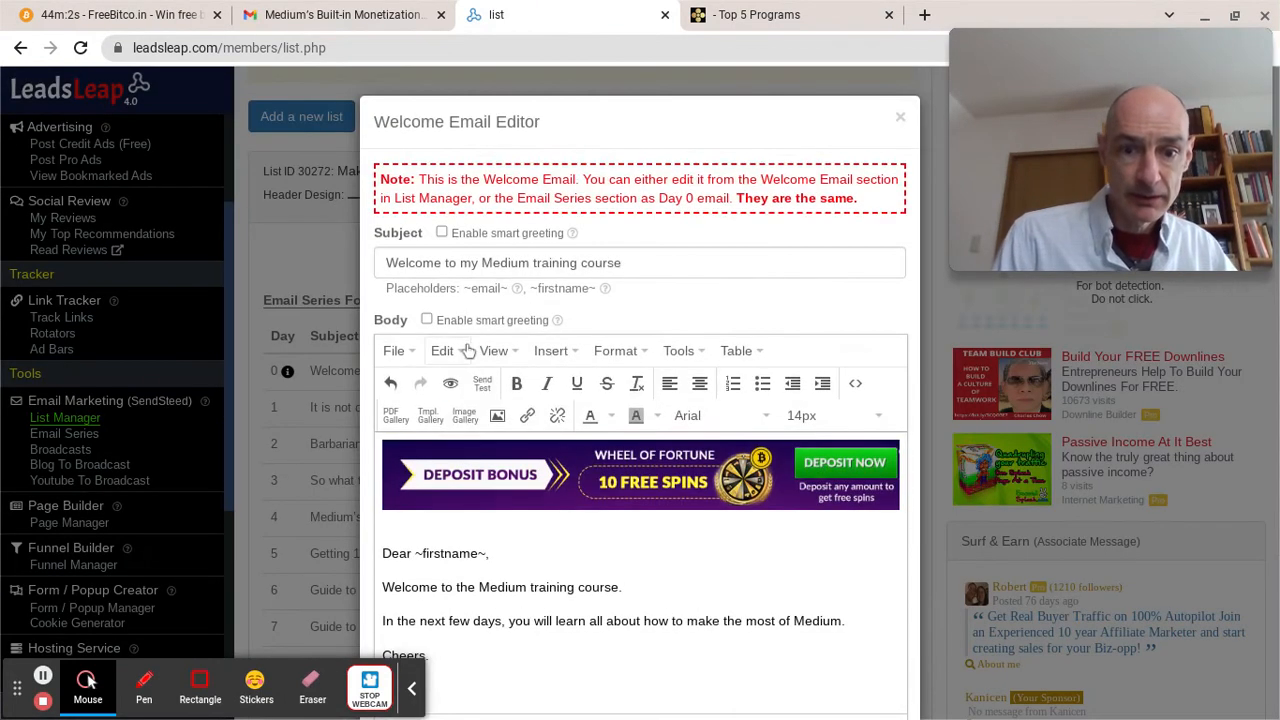
Send a welcome email test to the Gmail address and close the duplicate FreeBitco.in tab
click(482, 384)
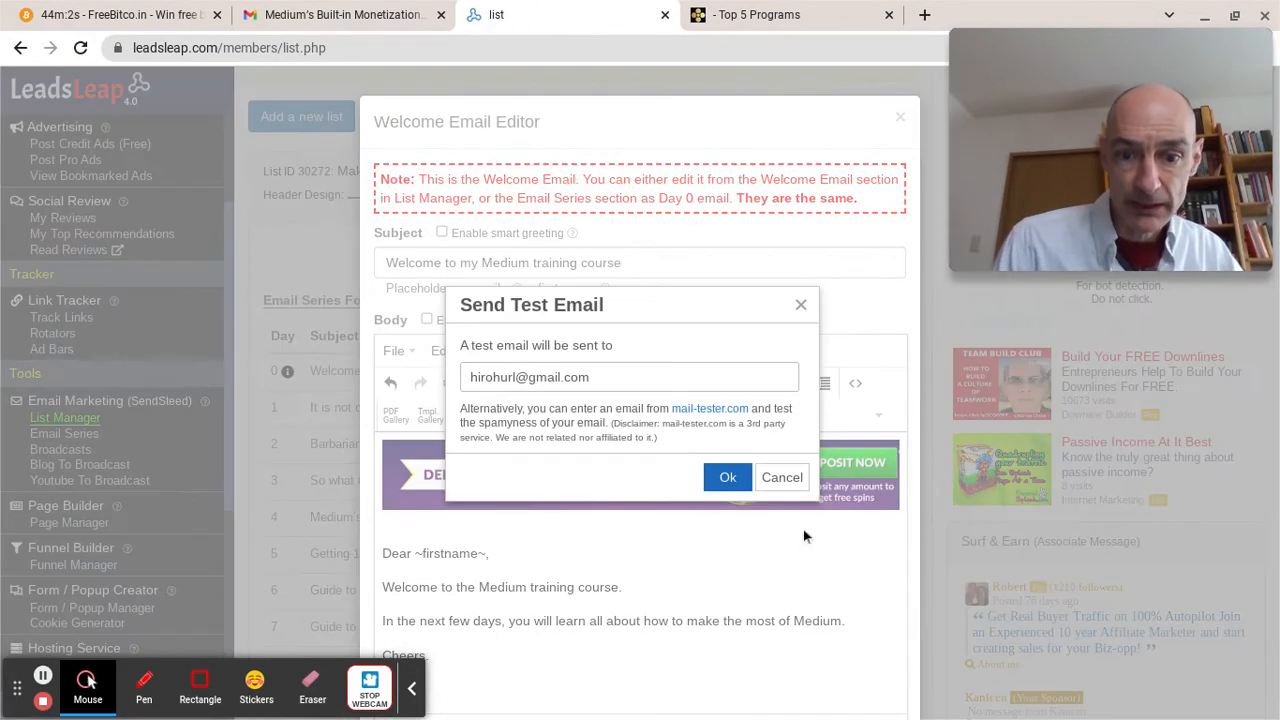
click(727, 476)
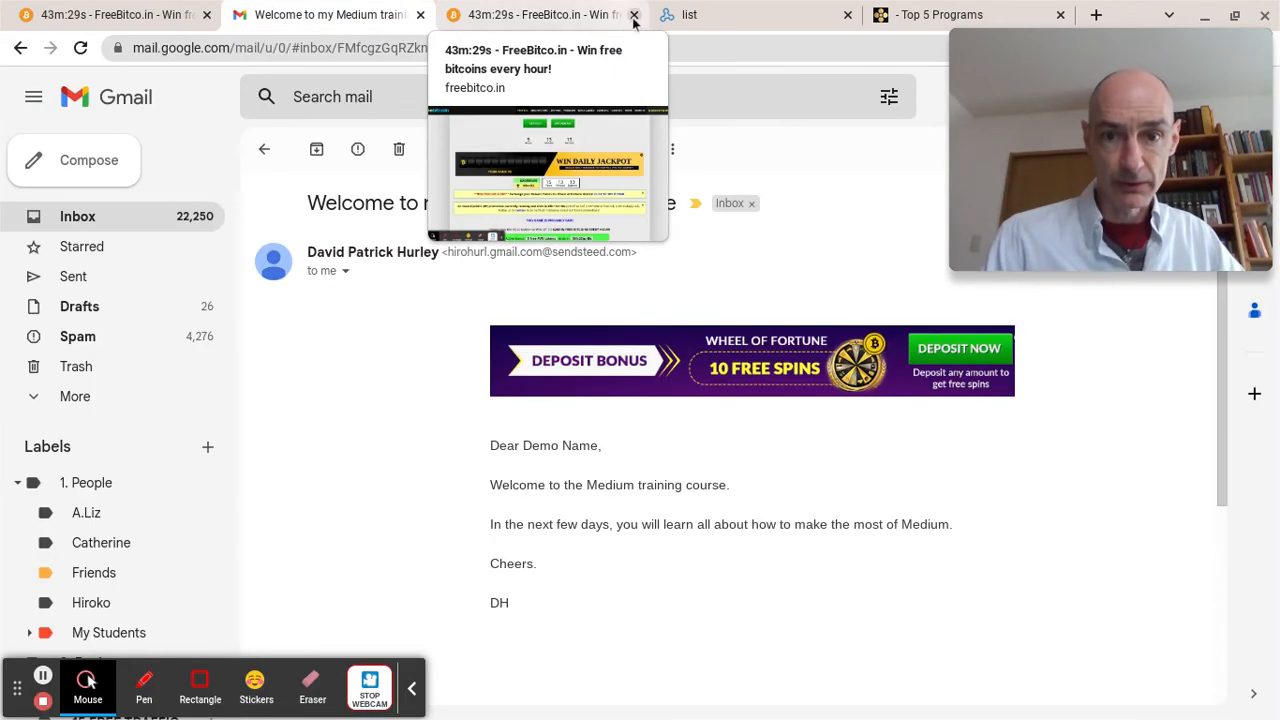
click(634, 14)
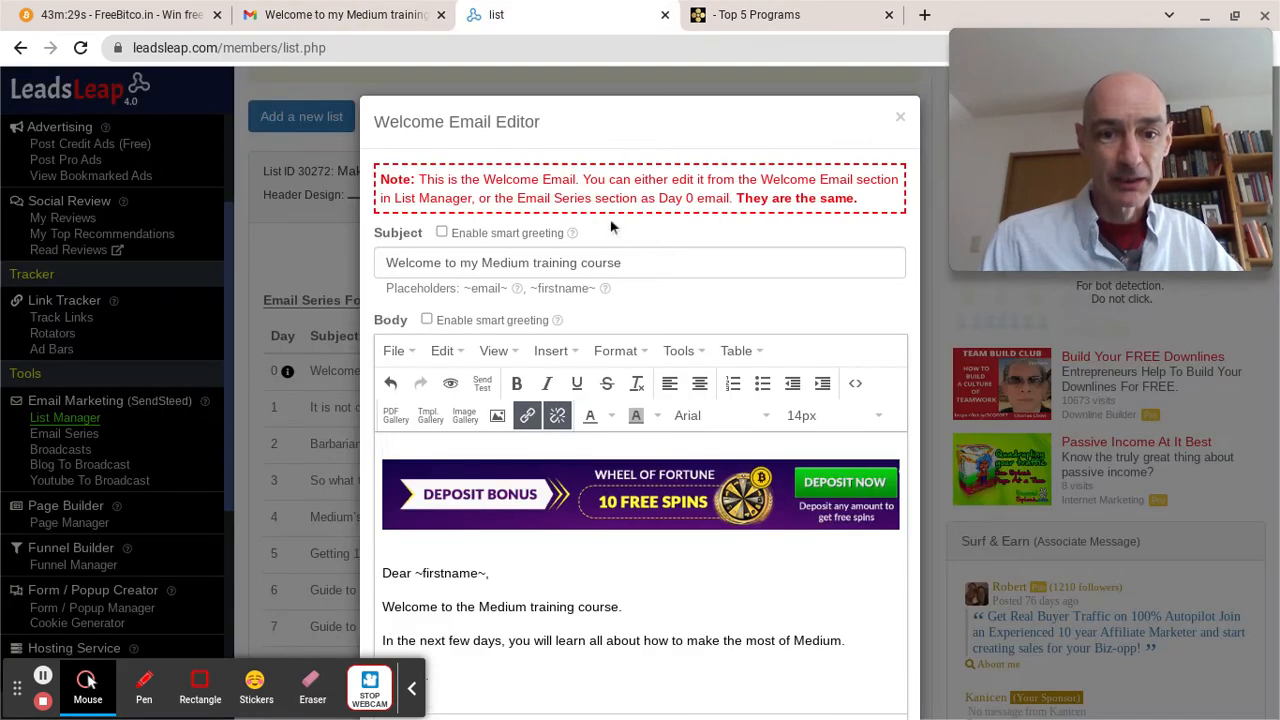
mouse_move(428, 322)
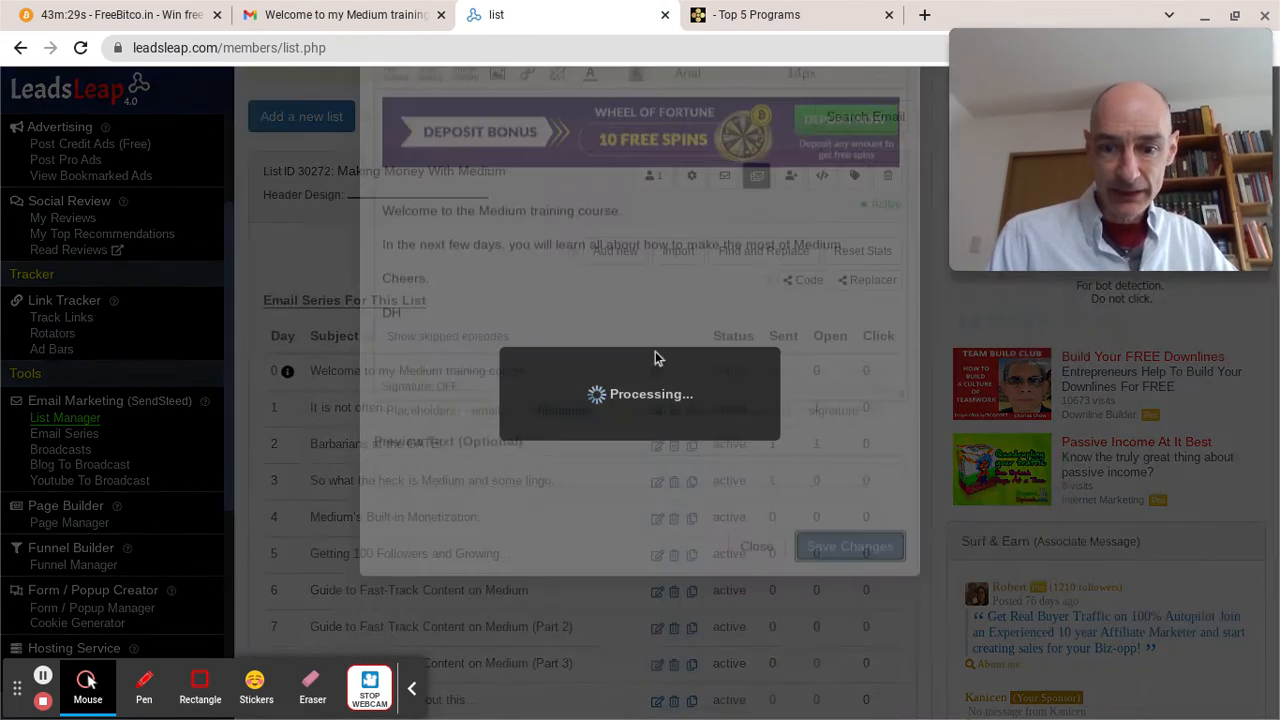
Save the welcome email and close the 'Hi Demo Name' preview
click(849, 546)
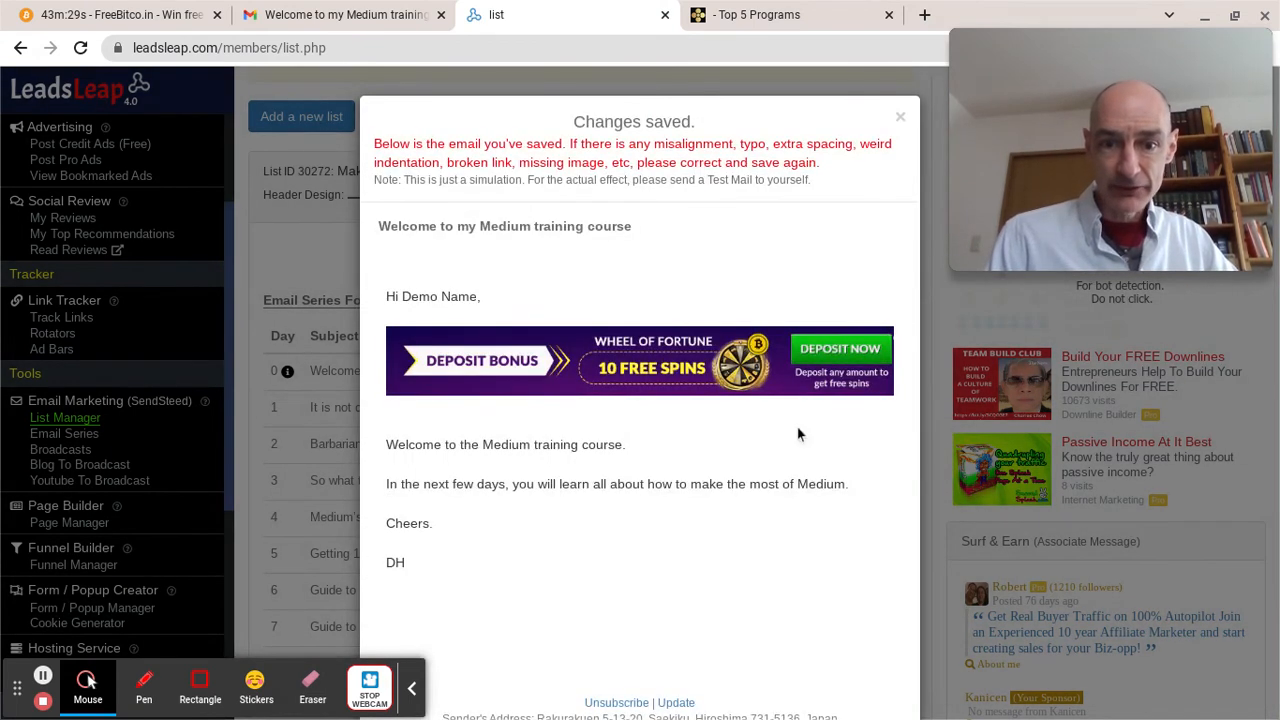
mouse_move(398, 313)
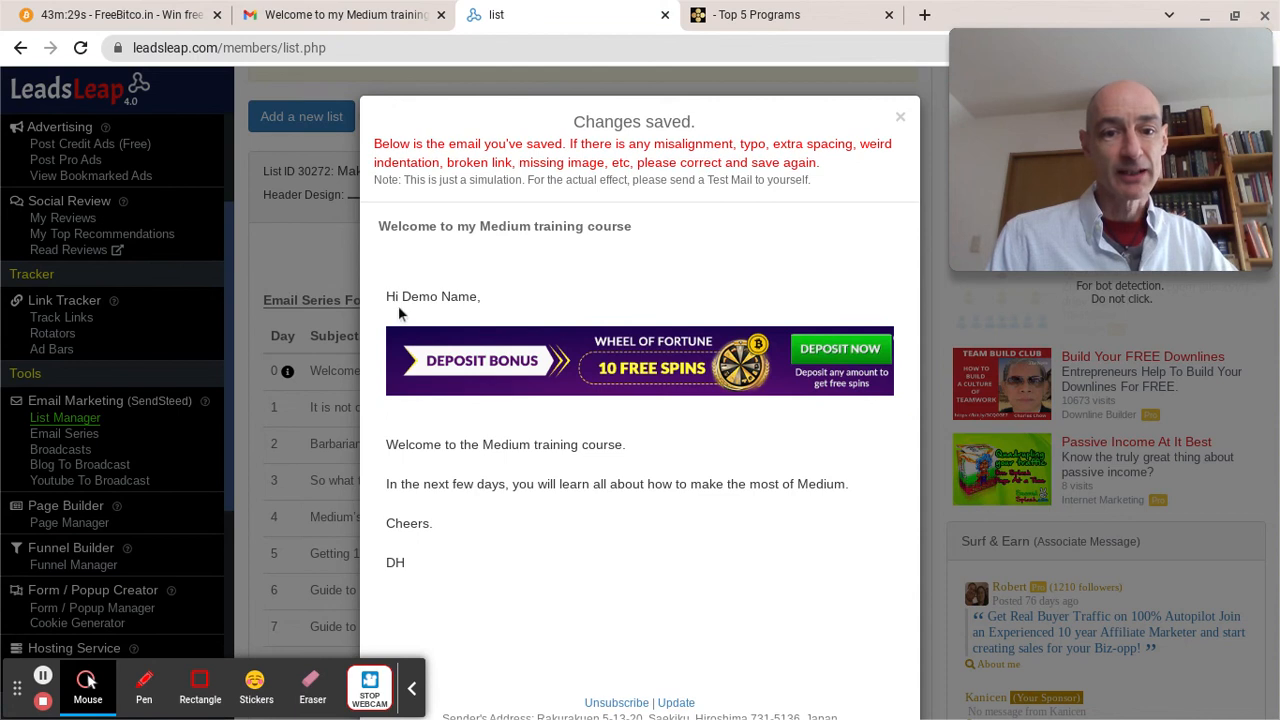
mouse_move(407, 317)
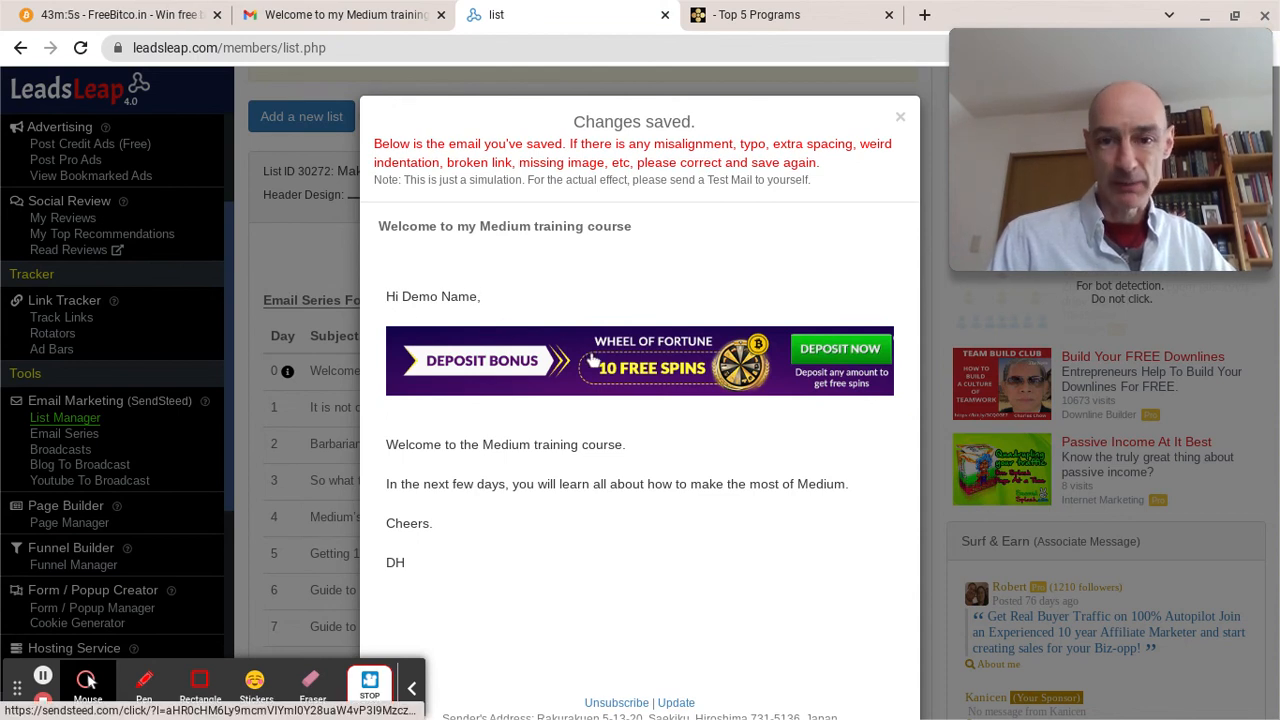
scroll(down, 3)
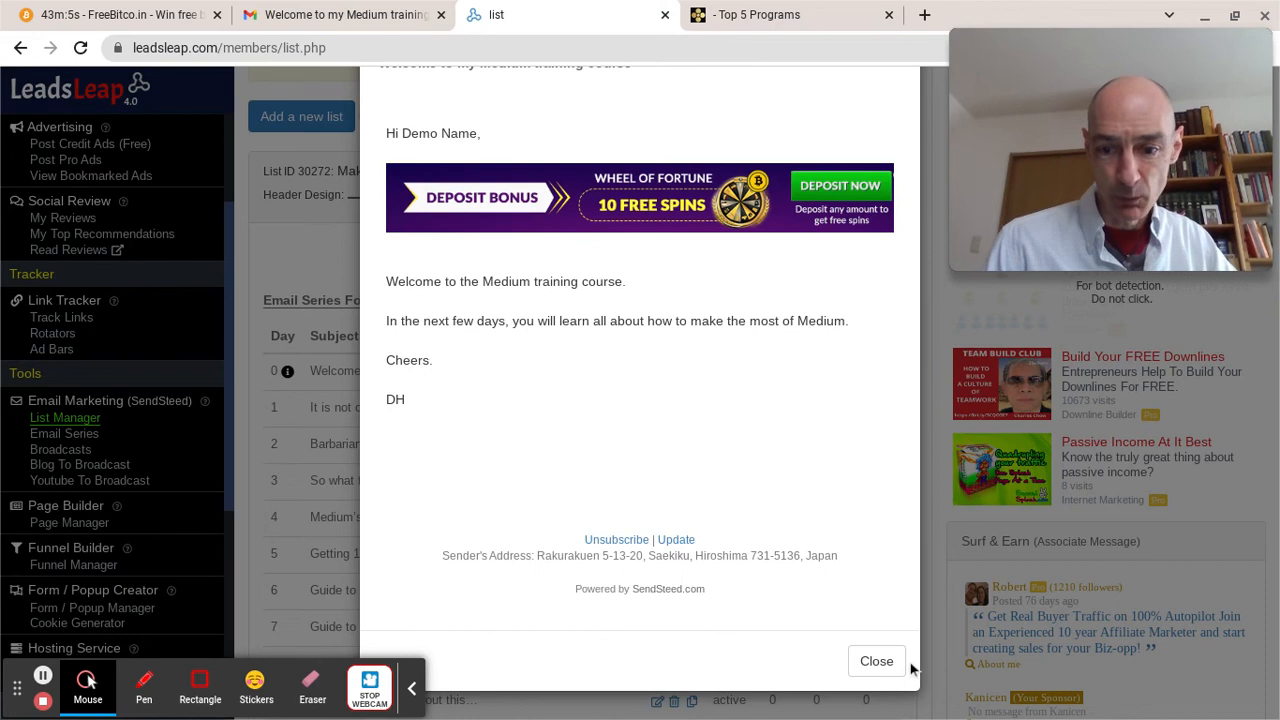
click(876, 661)
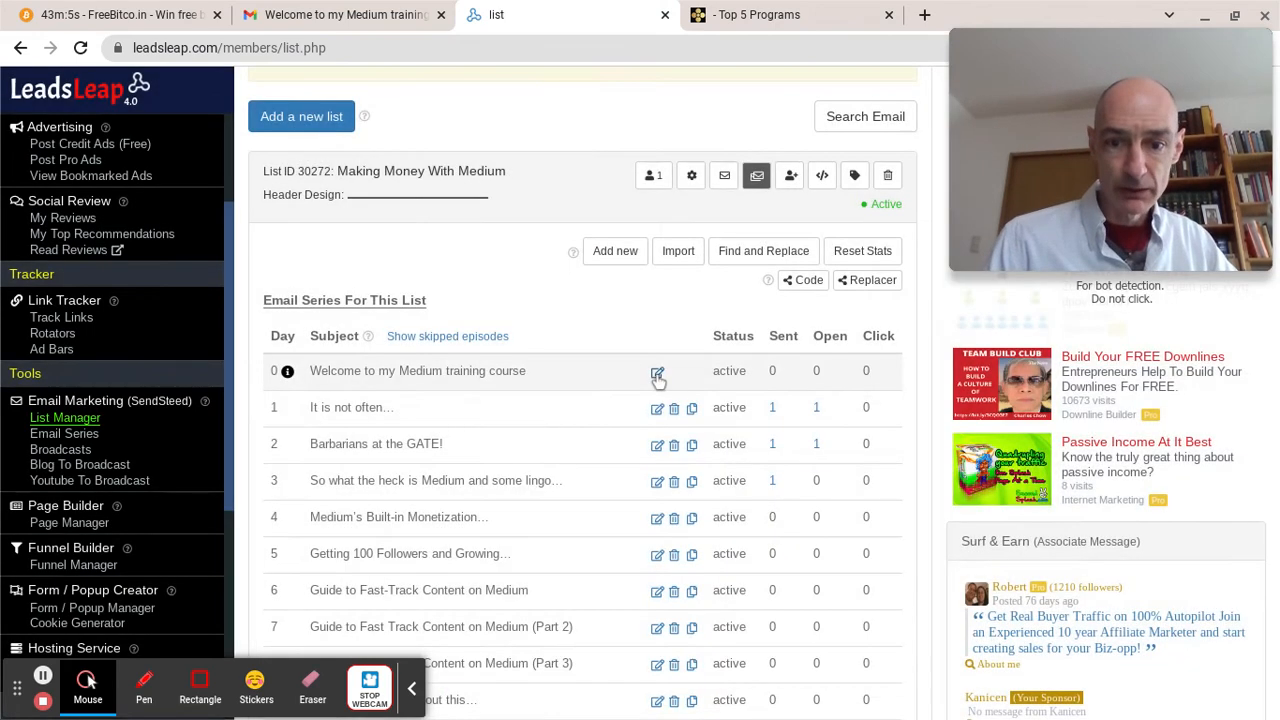
Replace the smart greeting with 'Dear ~firstname~,' under the Welcome banner, save, and review the preview
click(657, 371)
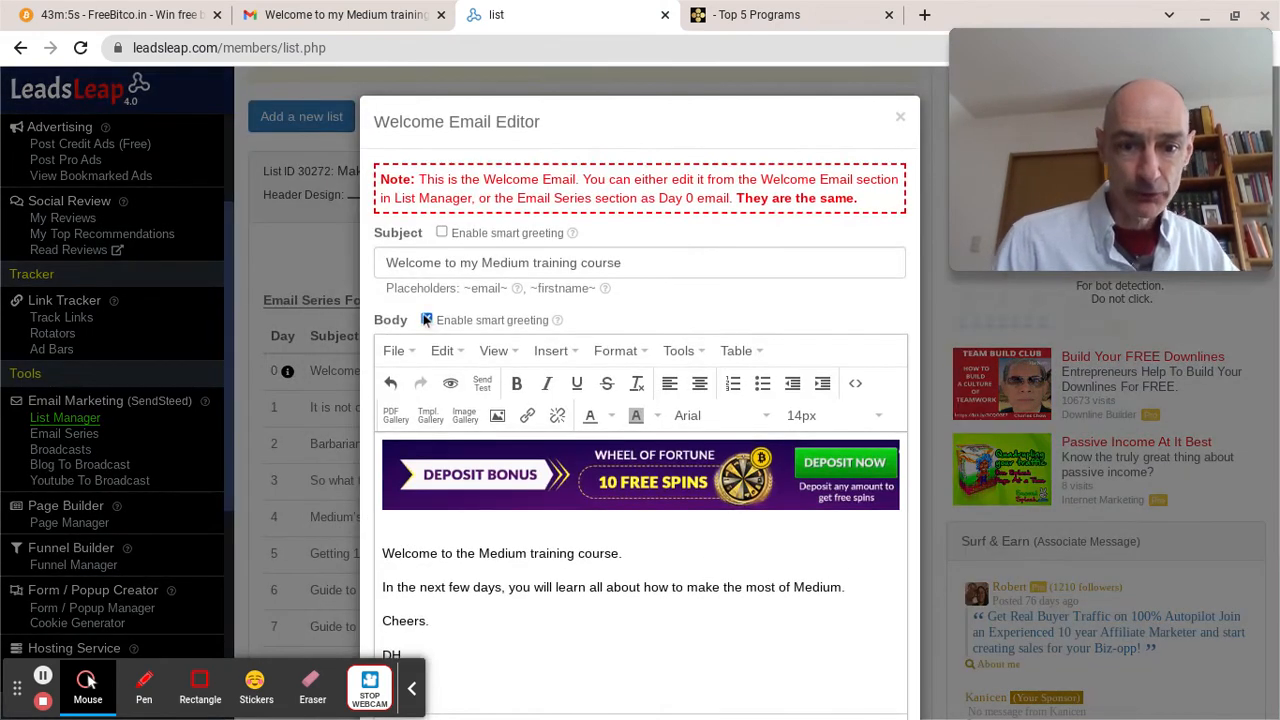
click(426, 320)
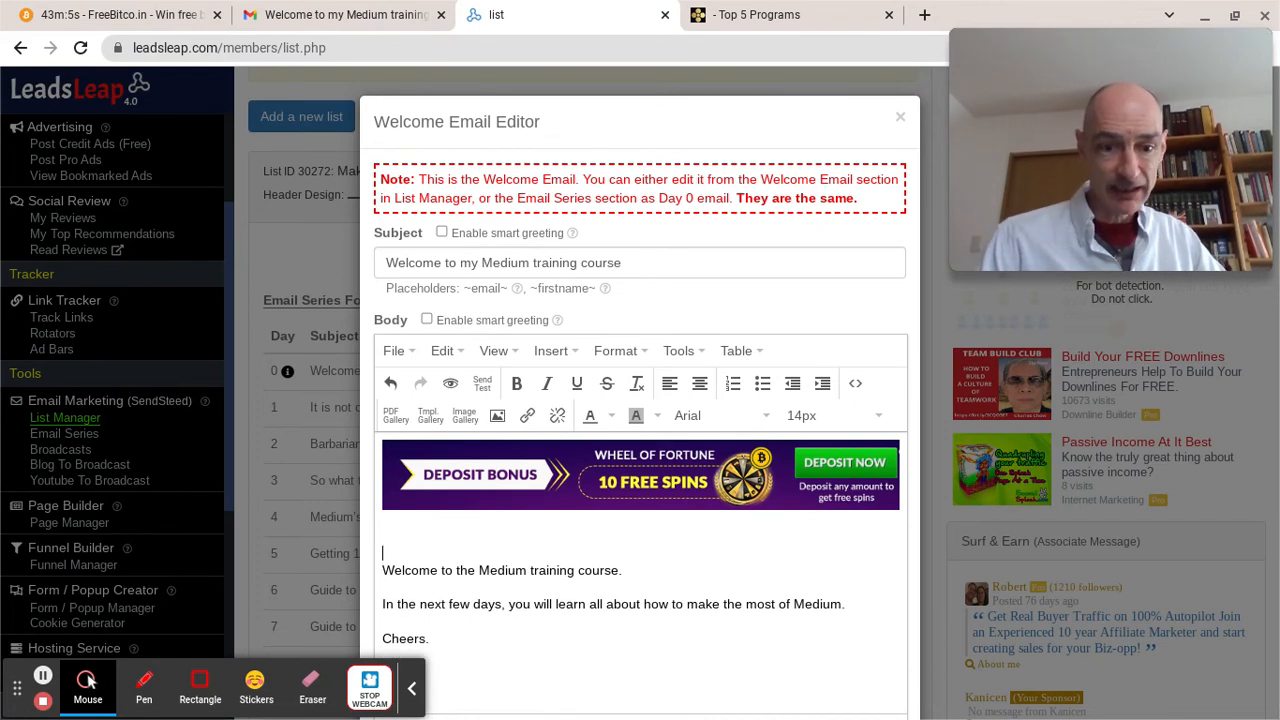
text(Dear)
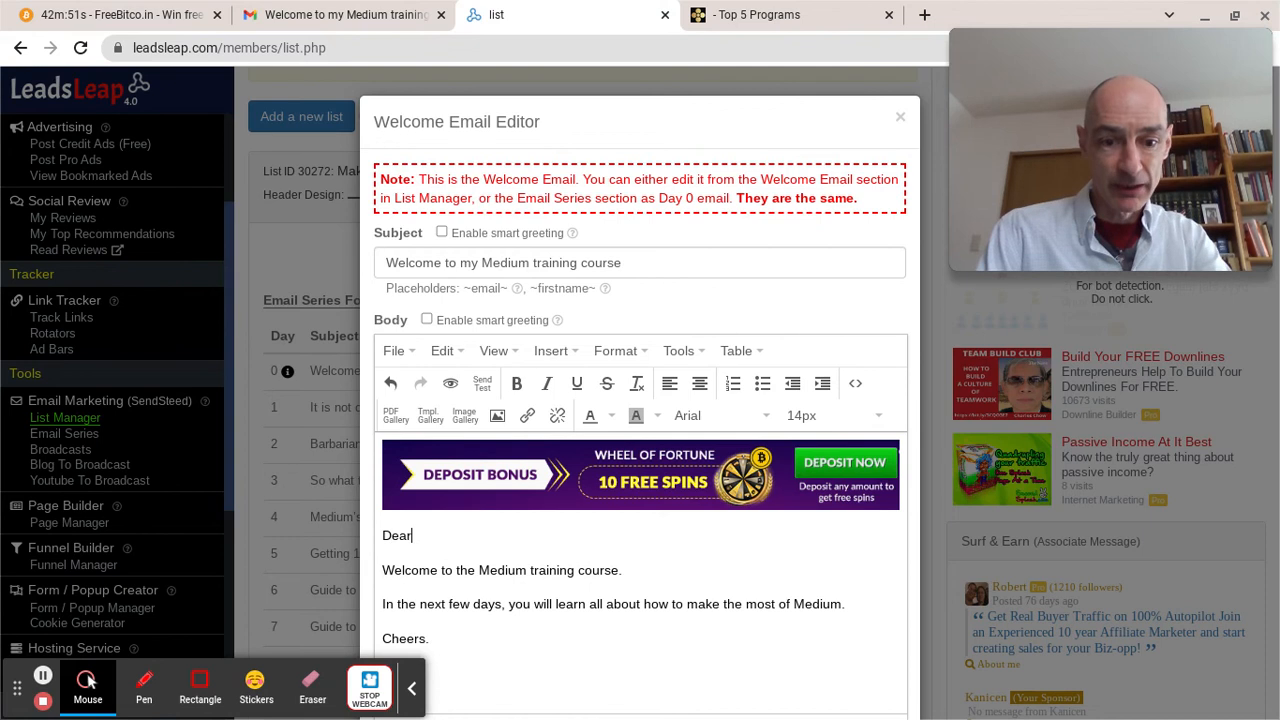
scroll(down, 3)
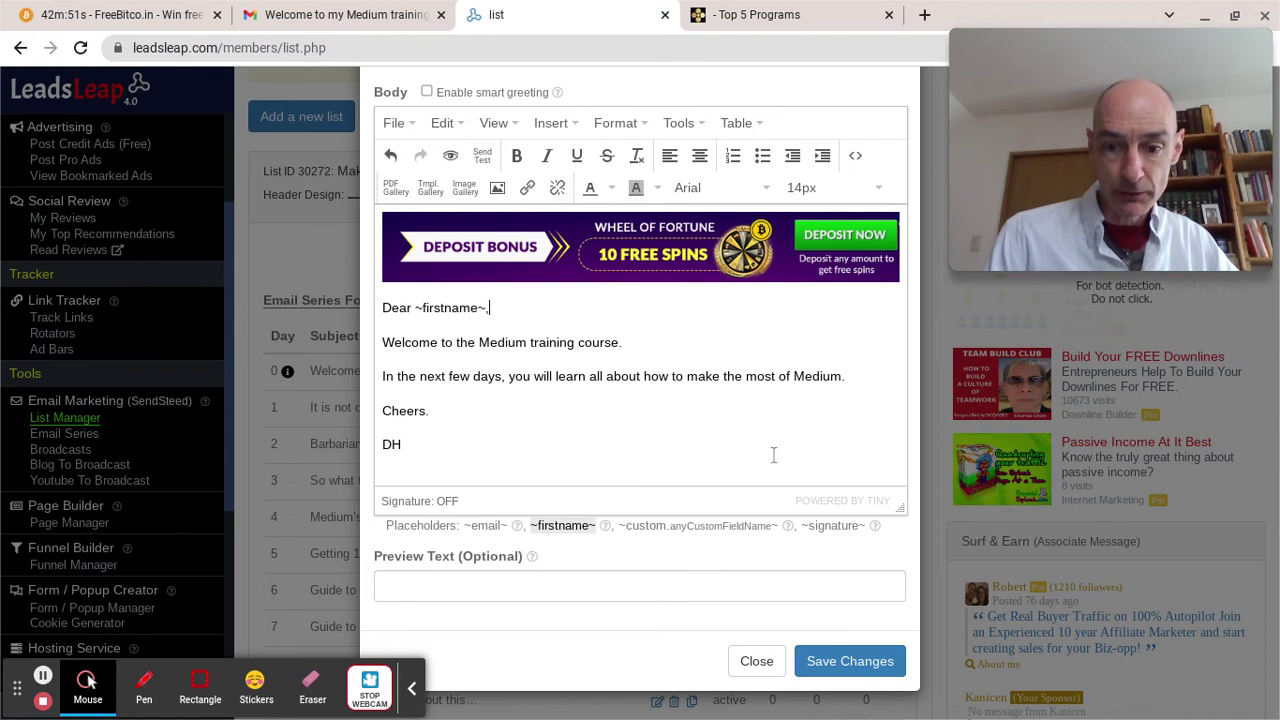
click(849, 661)
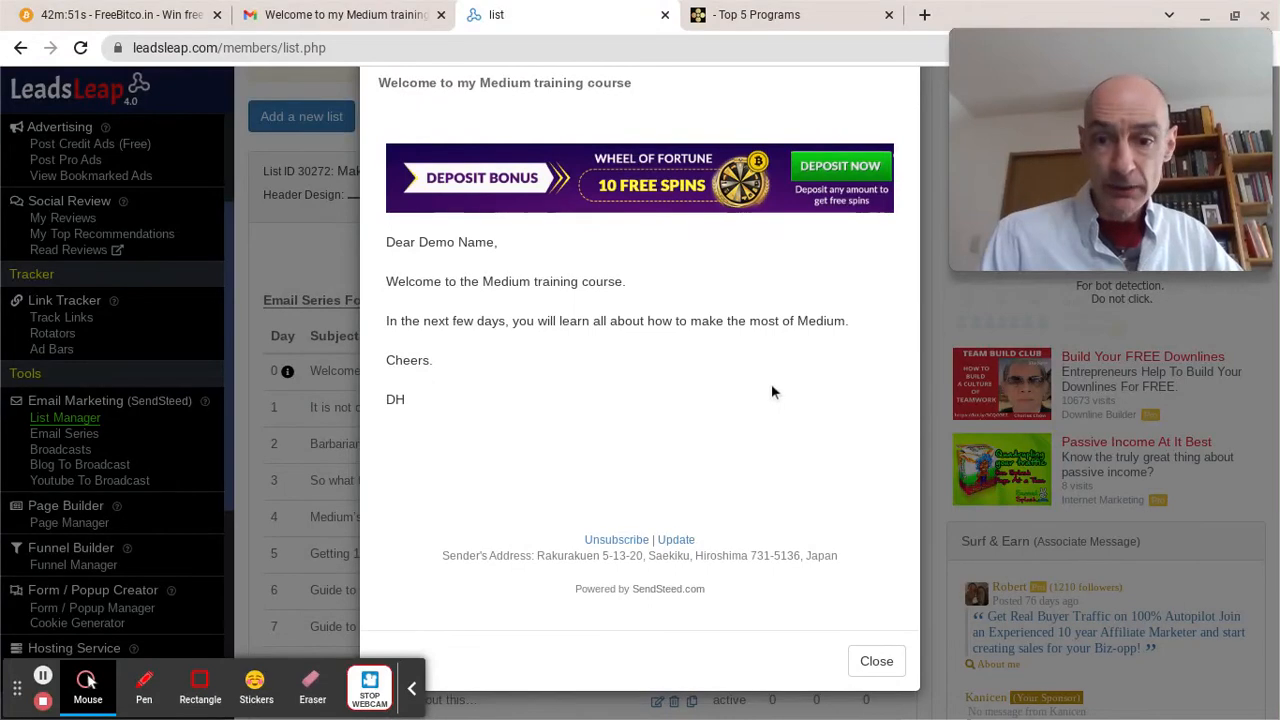
mouse_move(876, 661)
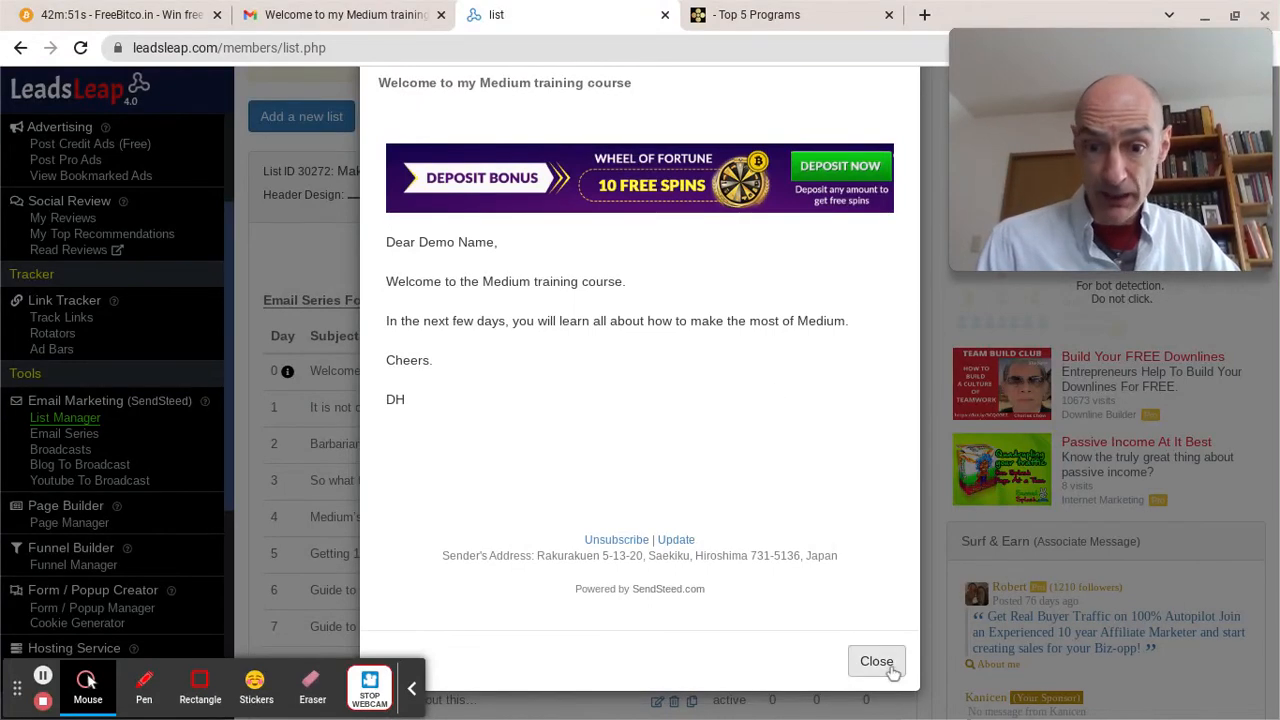
click(876, 661)
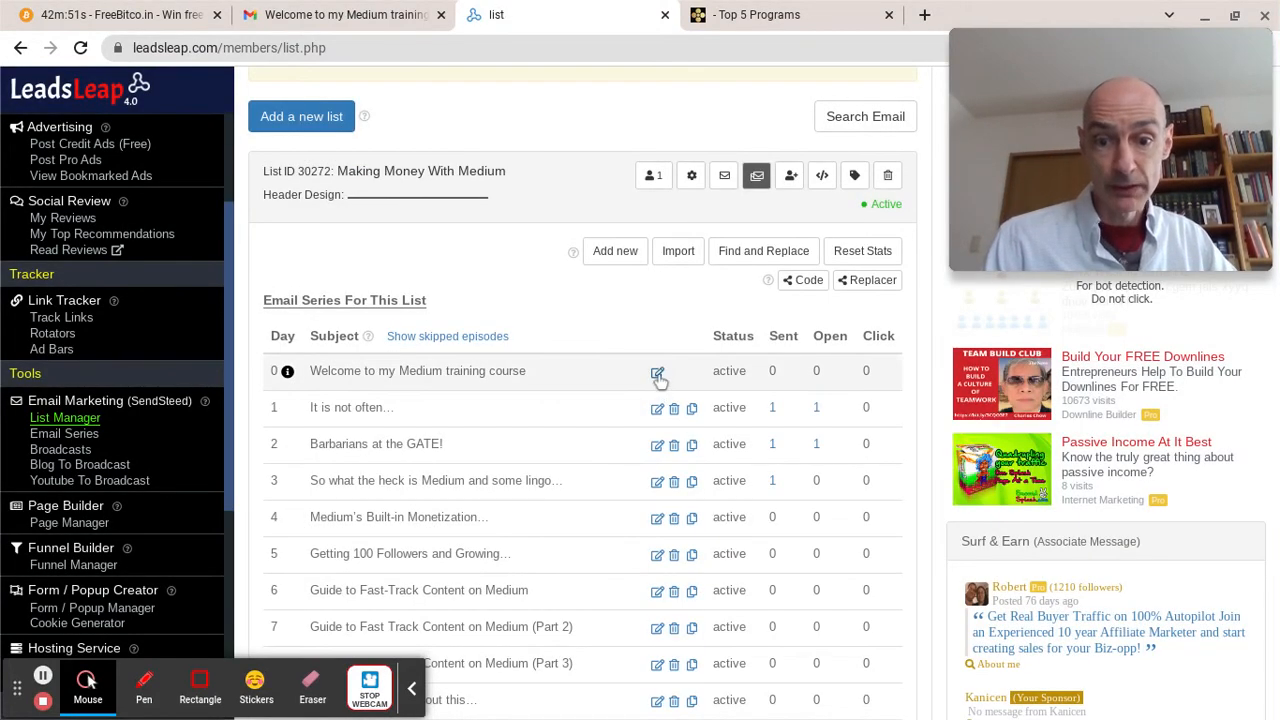
mouse_move(657, 531)
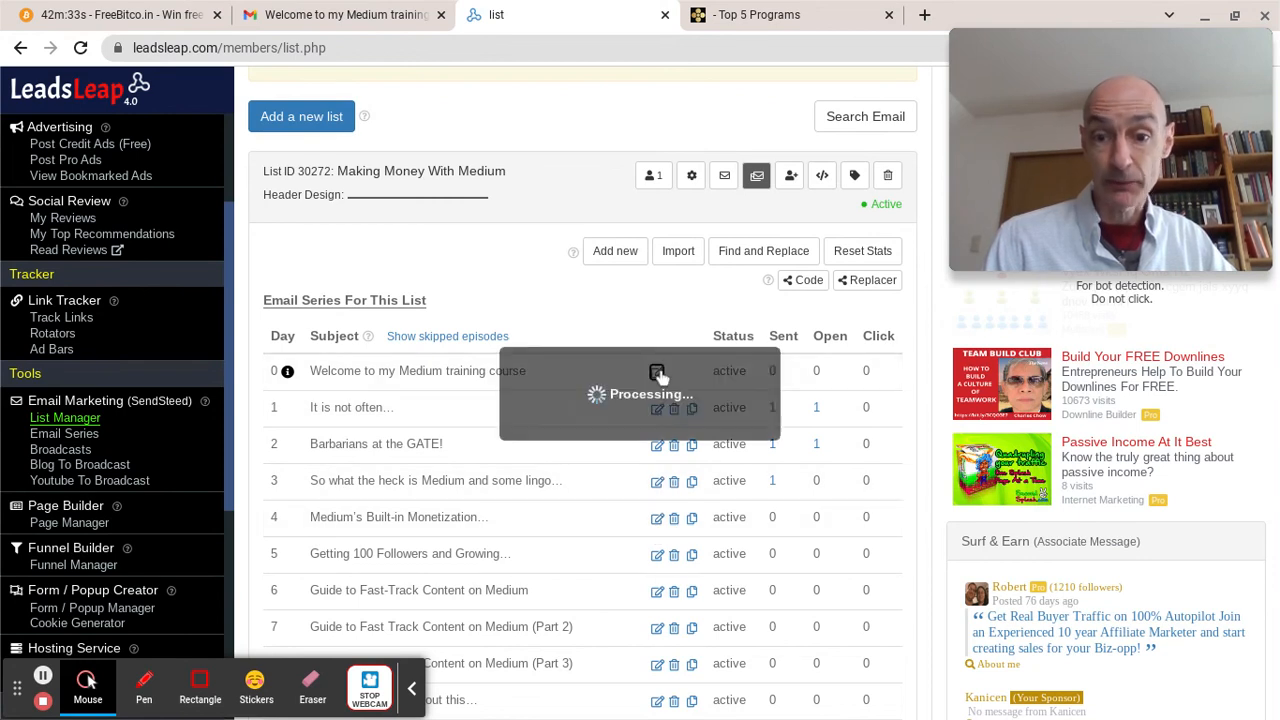
Copy the banner and 'Dear ~firstname~,' HTML from the Welcome email's source code, then close its editor
click(657, 371)
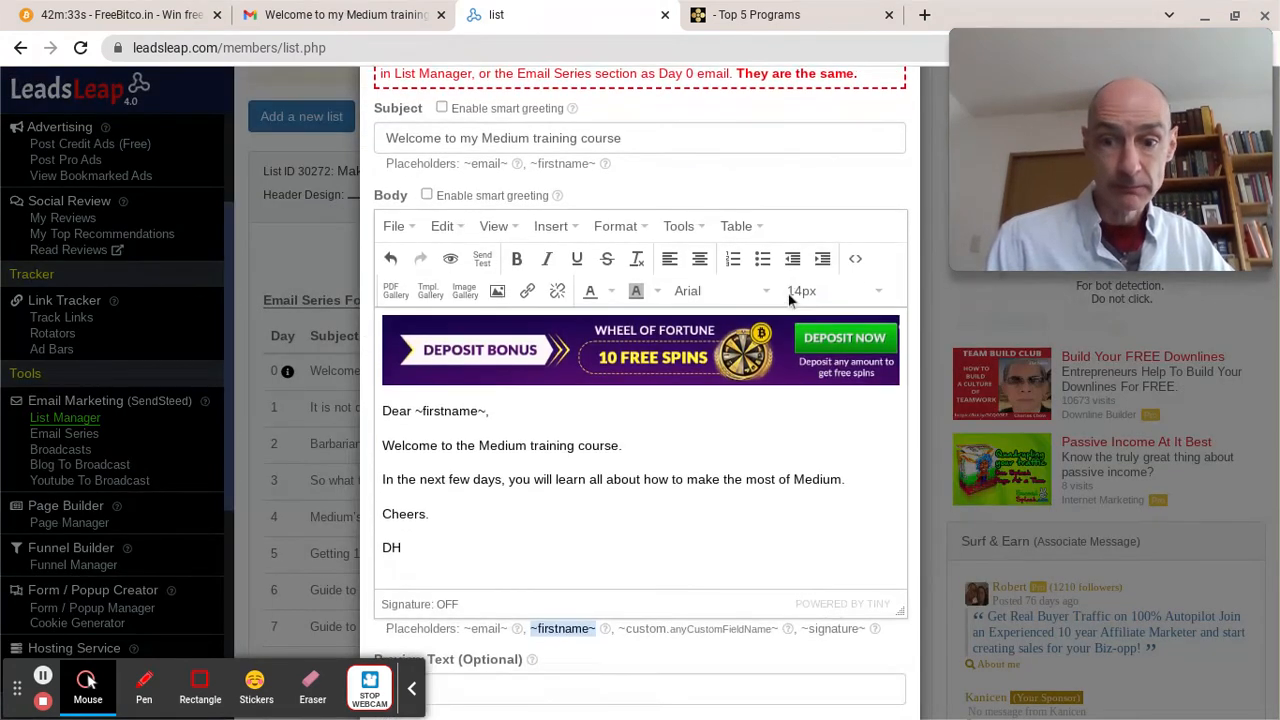
click(855, 258)
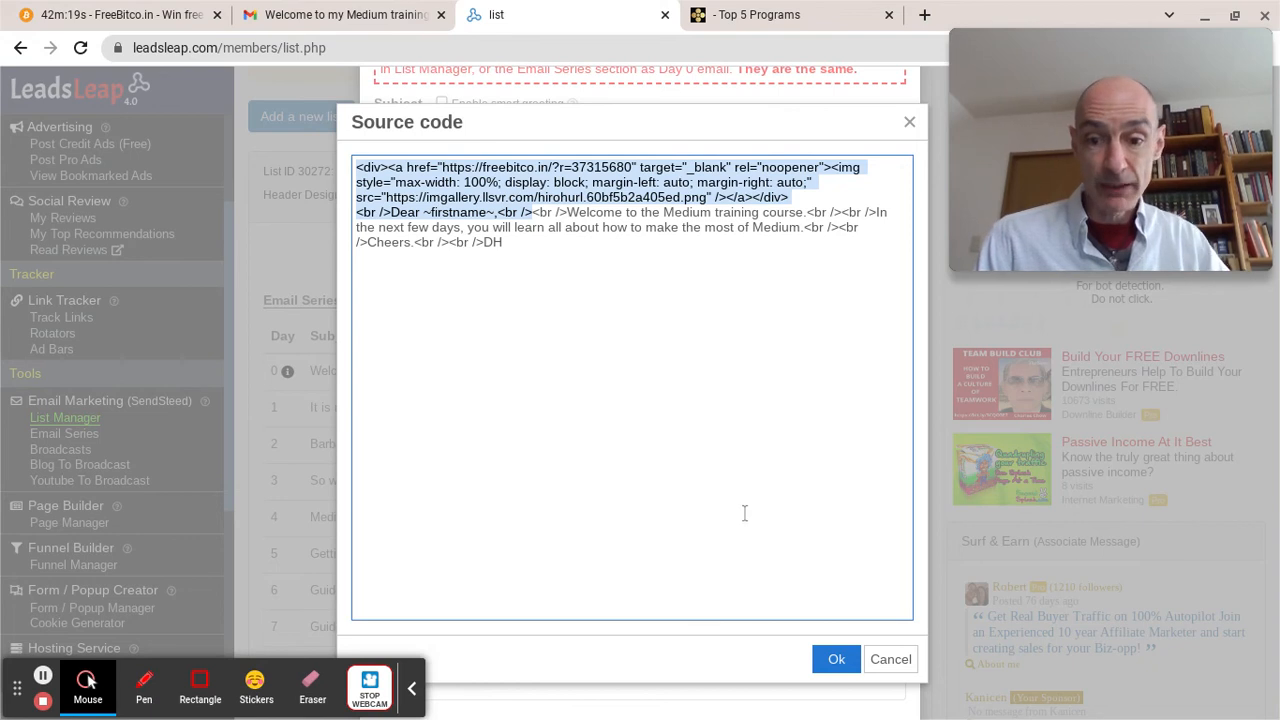
click(836, 659)
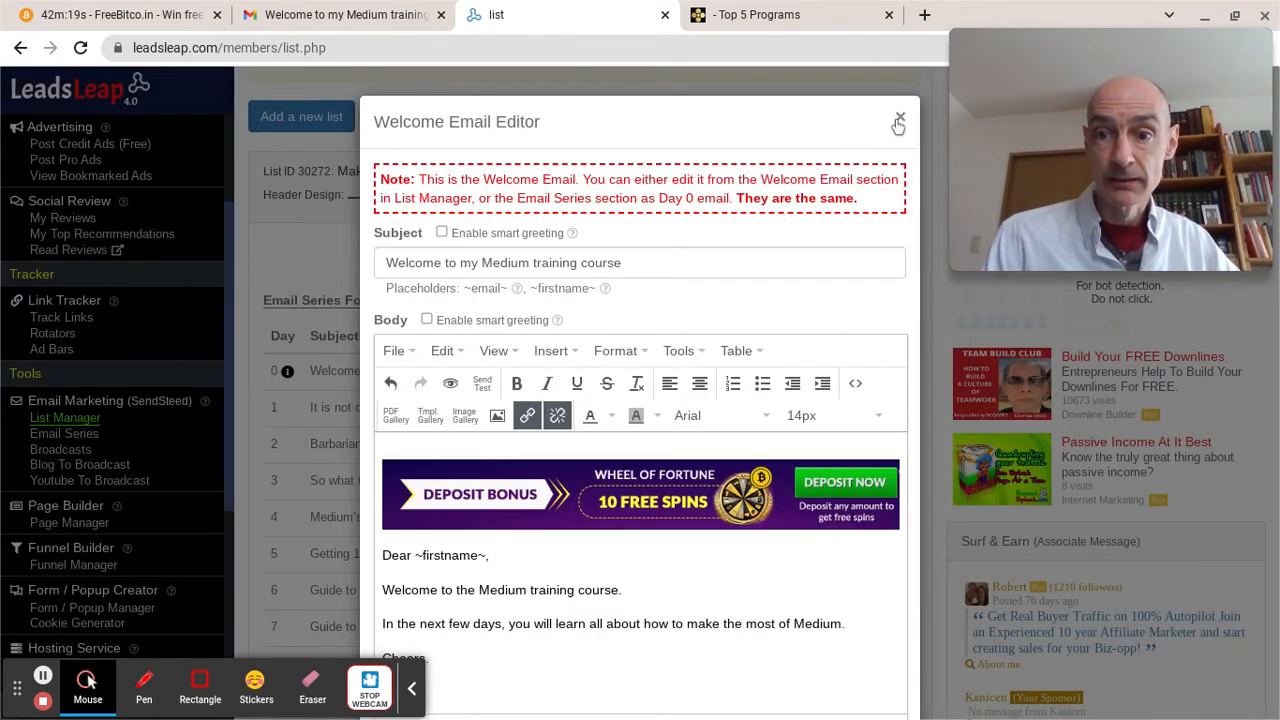
click(898, 122)
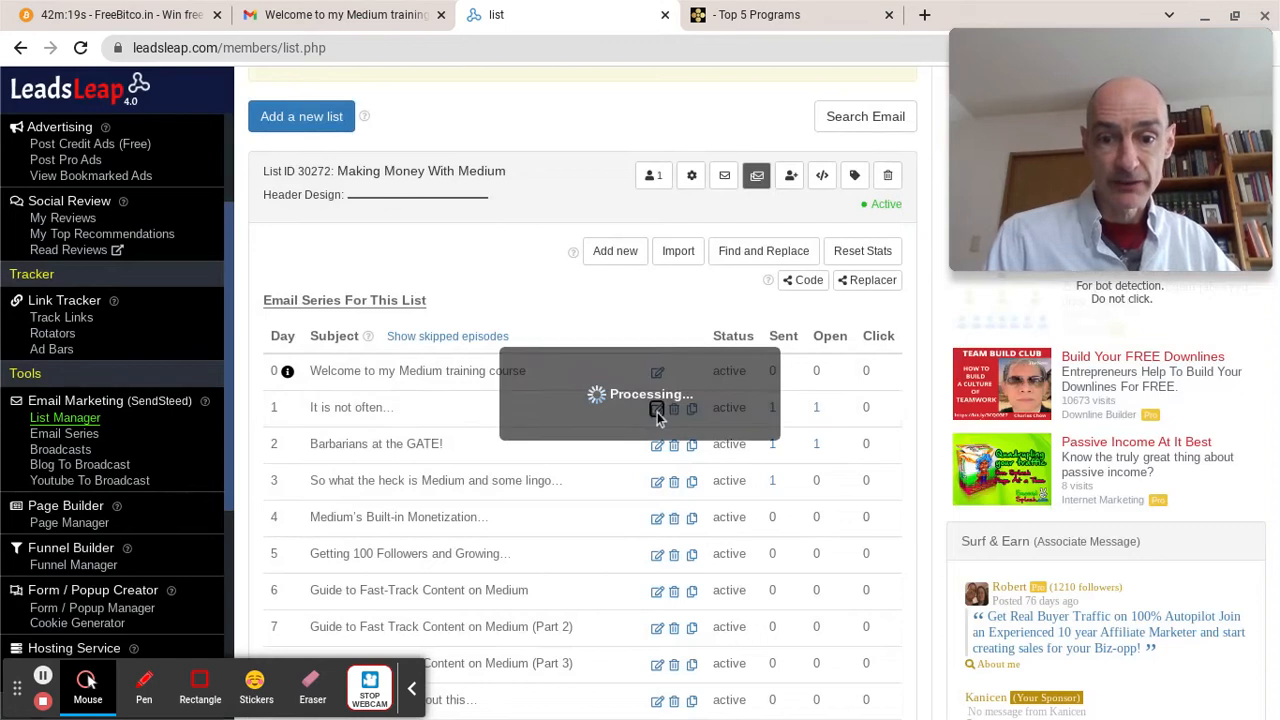
Paste the banner and 'Dear ~firstname~,' HTML into a new top line of the Day 1 email
click(657, 407)
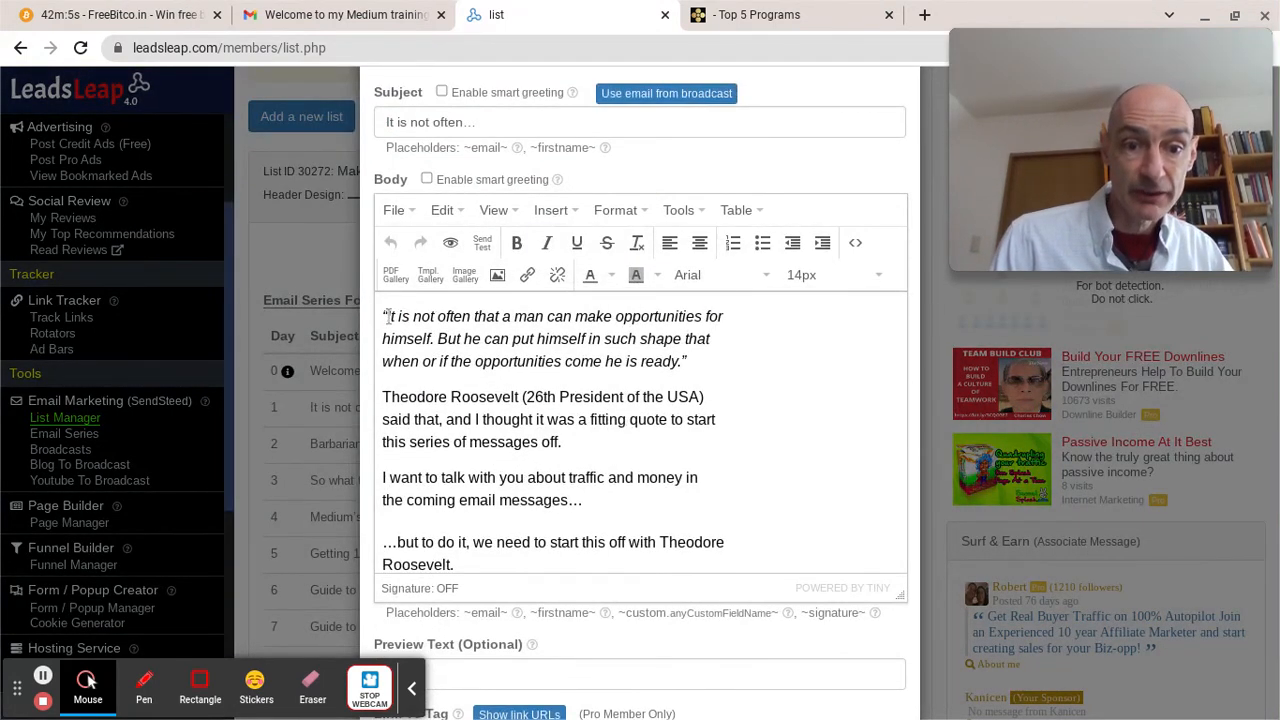
click(546, 242)
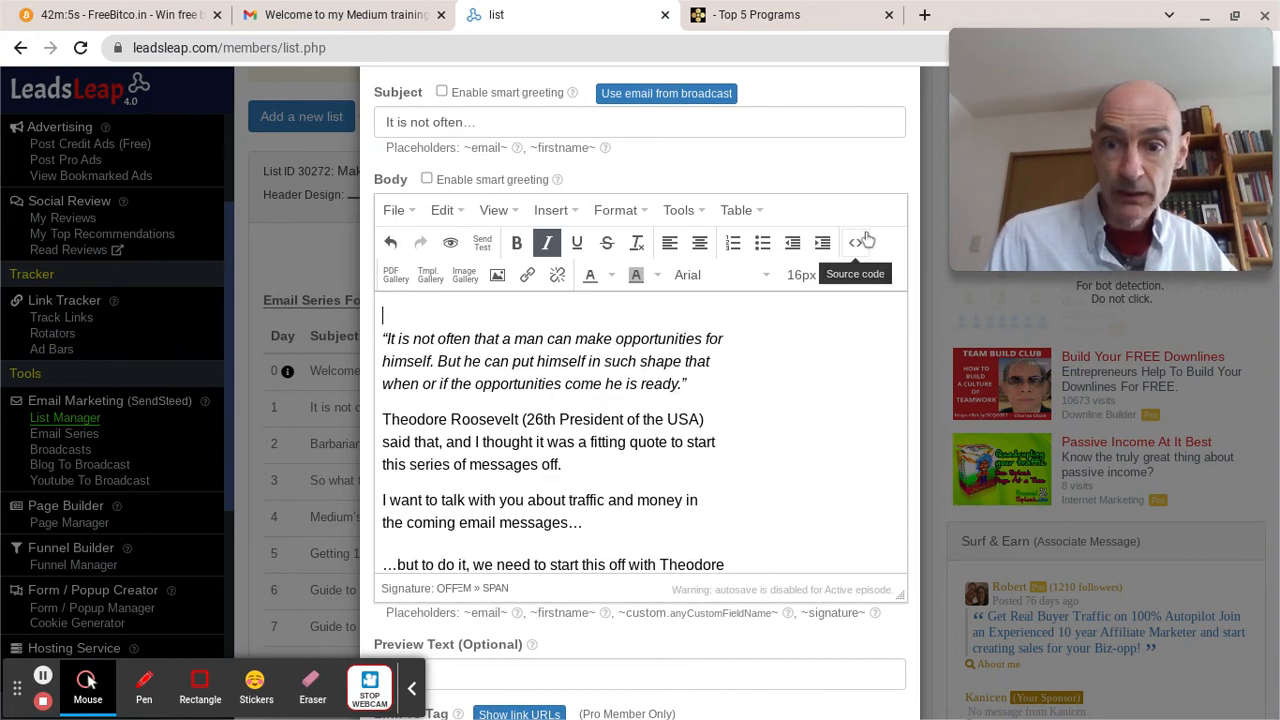
click(861, 241)
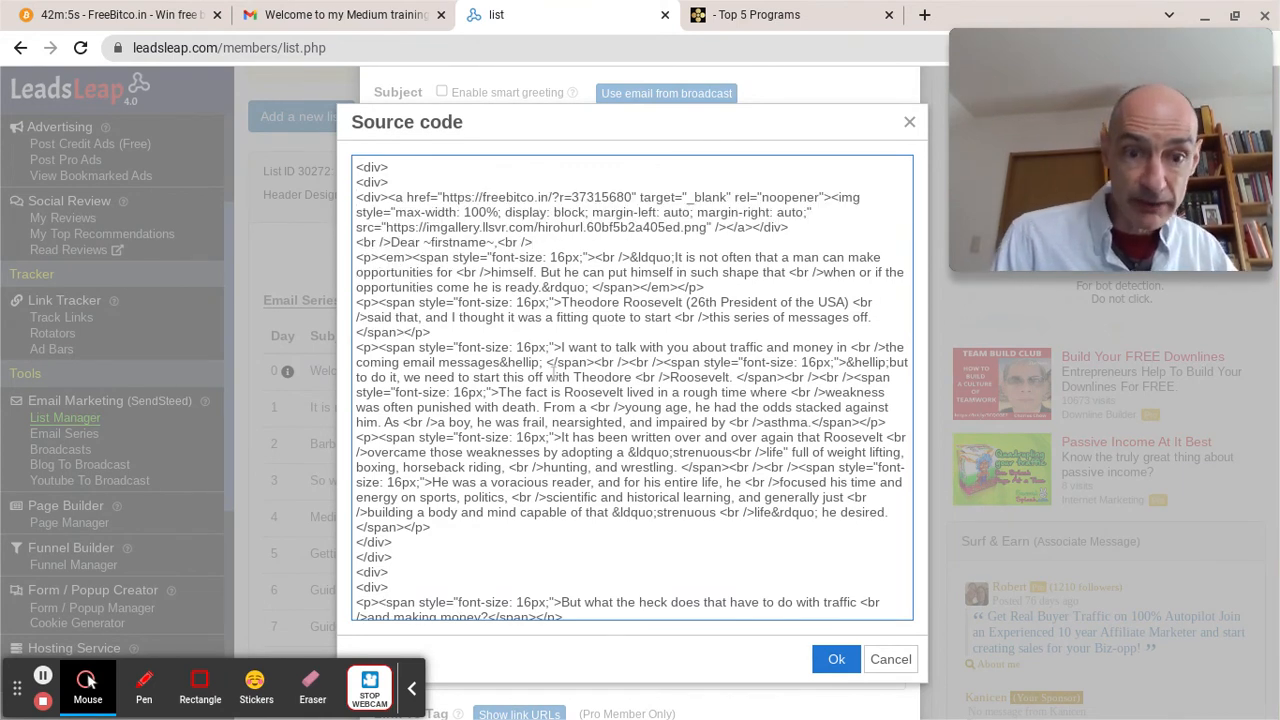
click(836, 659)
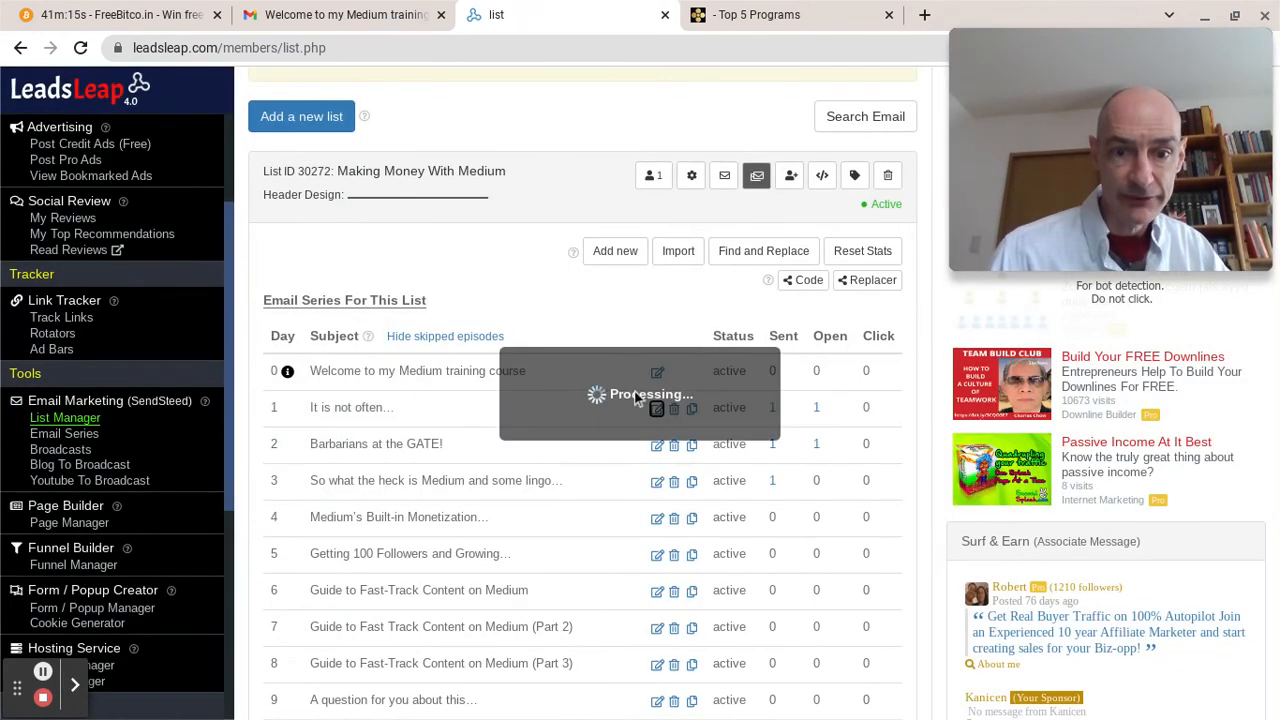
Send a Day 1 test email to the Gmail address and switch to the Gmail tab
click(657, 407)
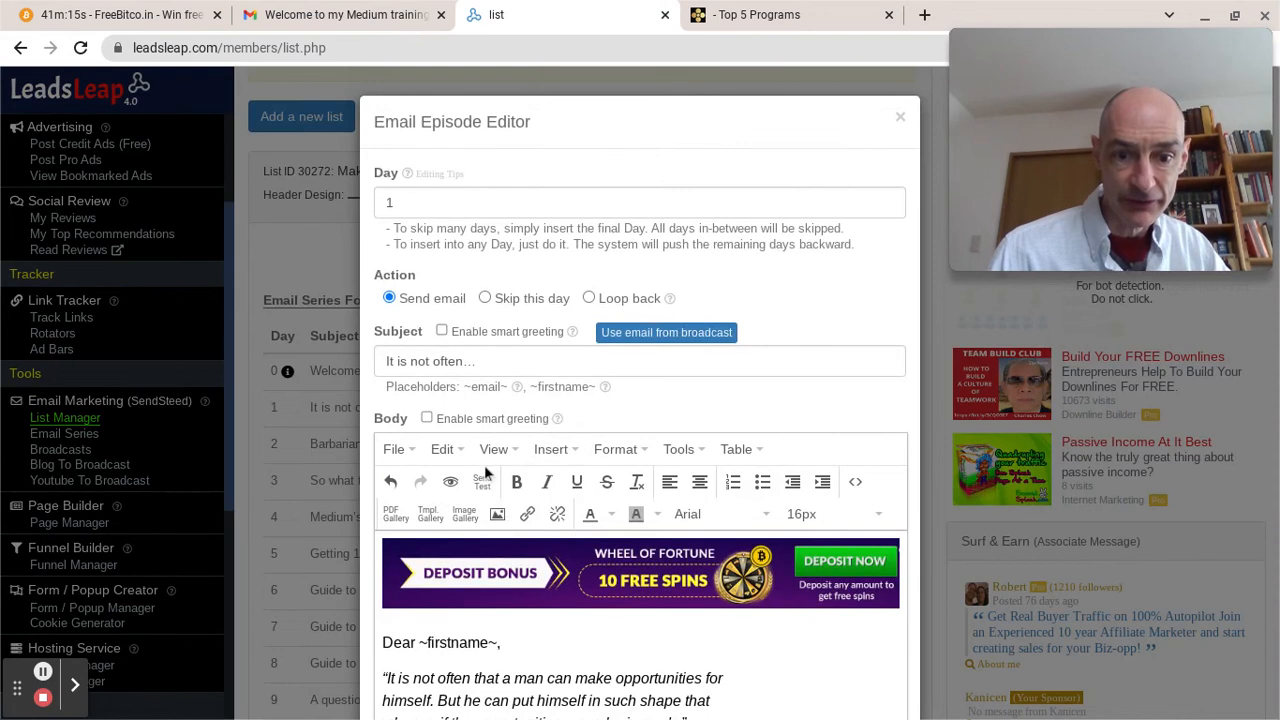
click(483, 481)
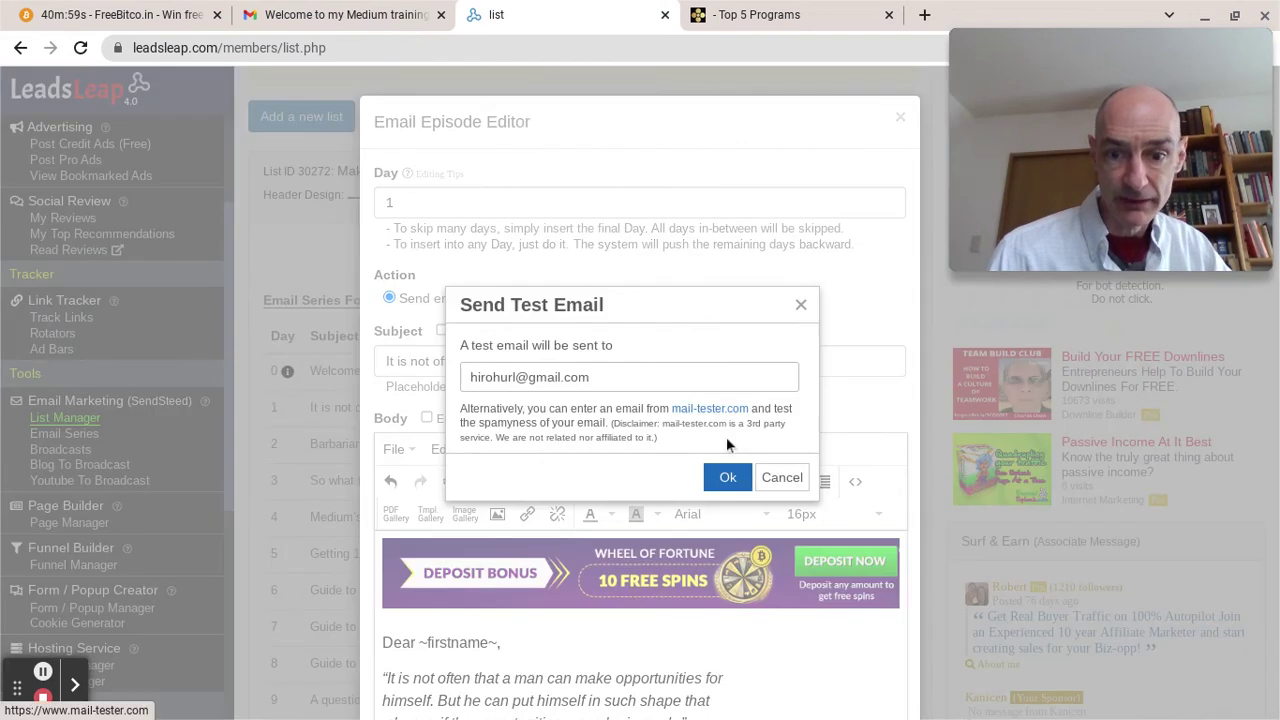
click(727, 477)
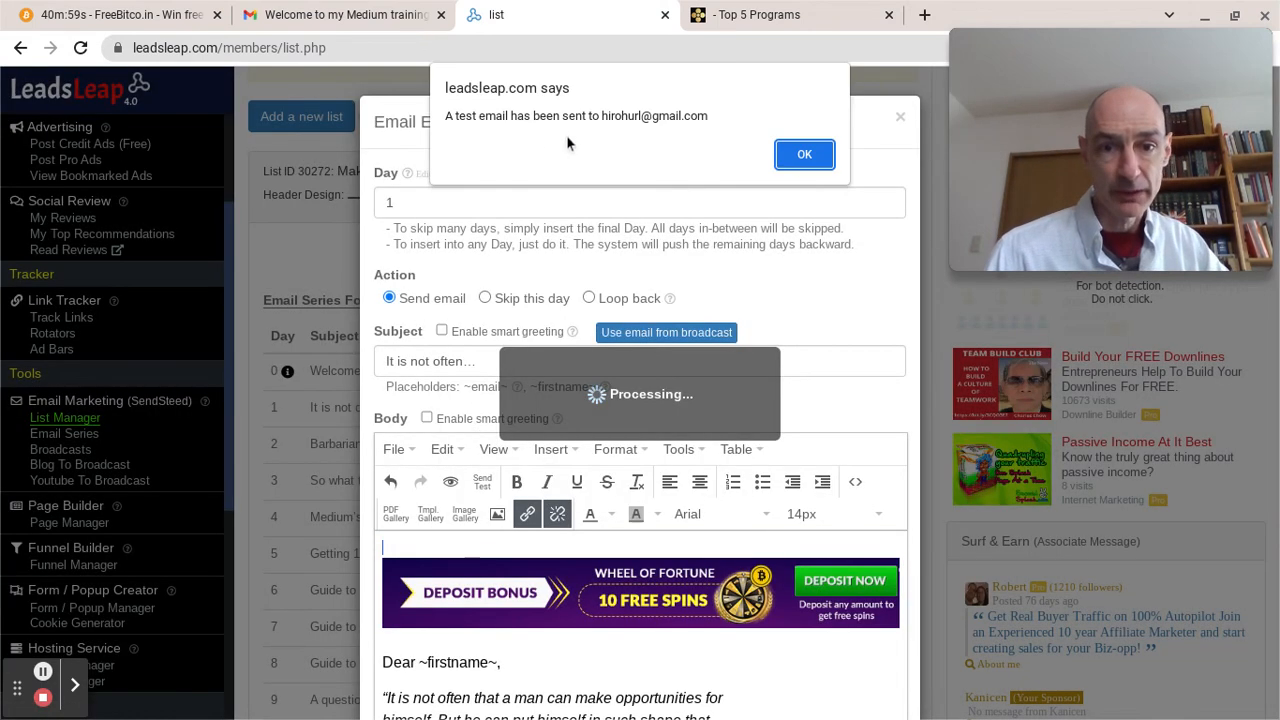
click(804, 154)
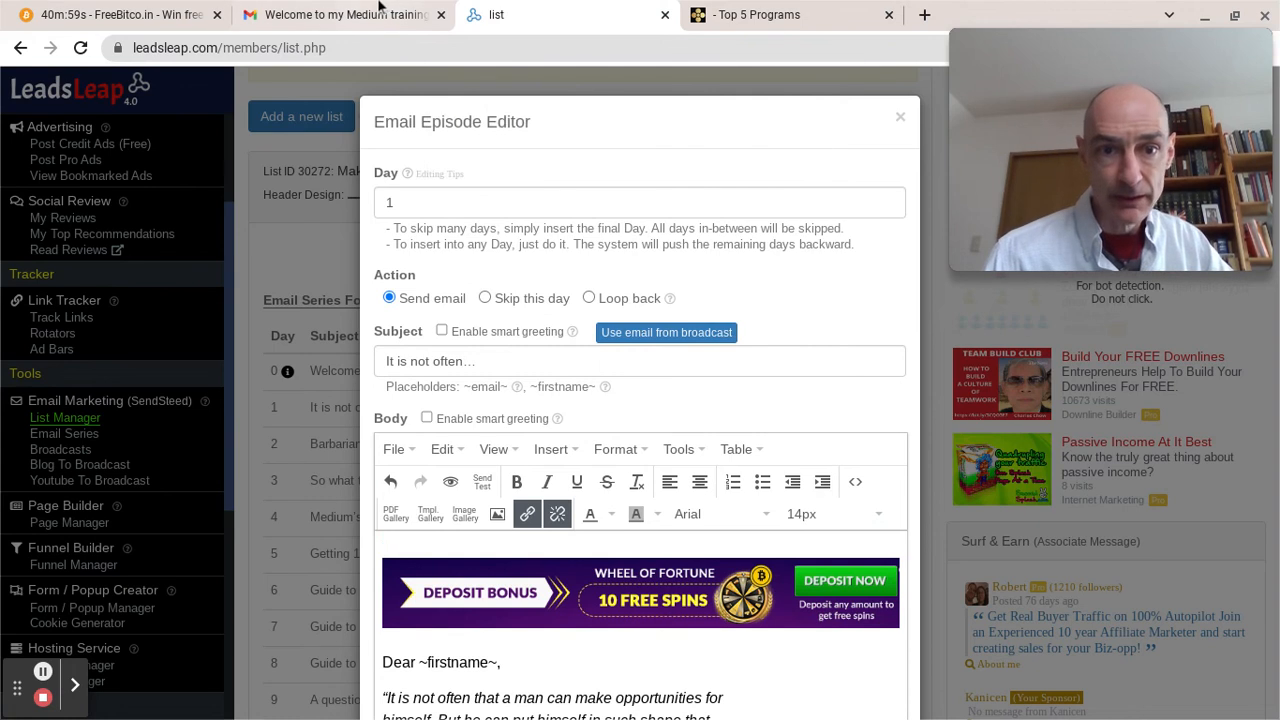
click(345, 14)
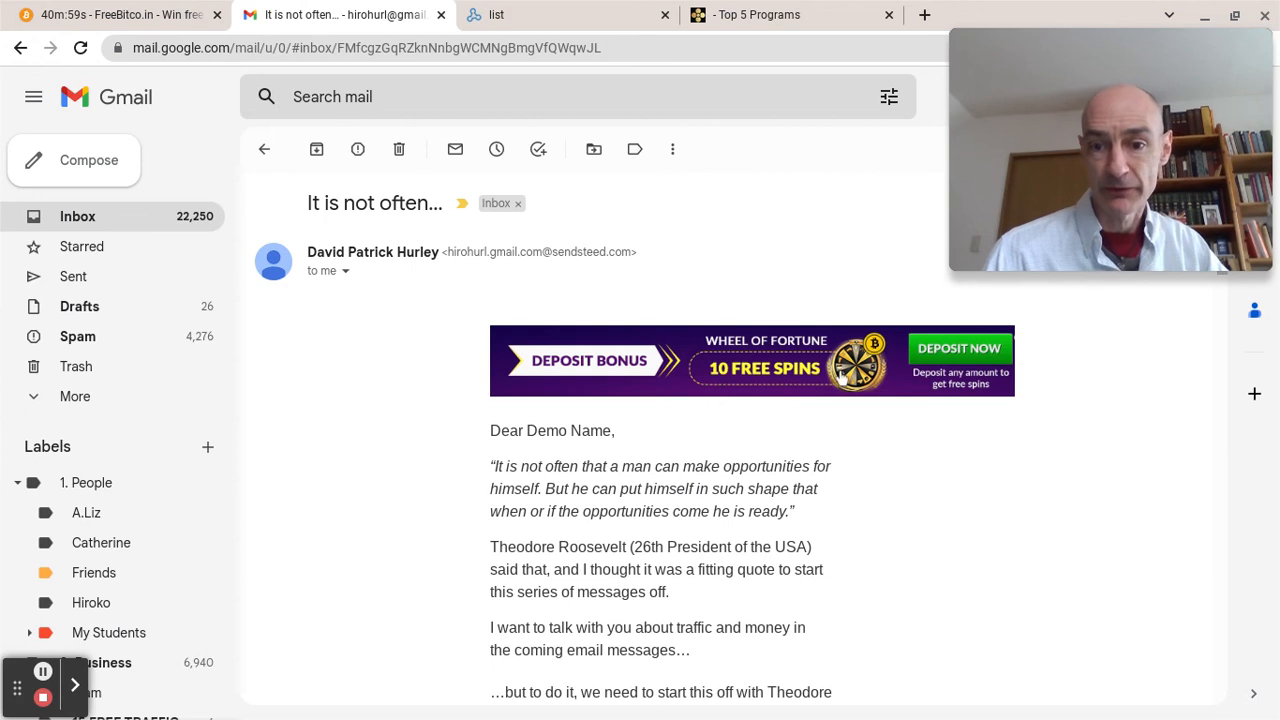
mouse_move(649, 390)
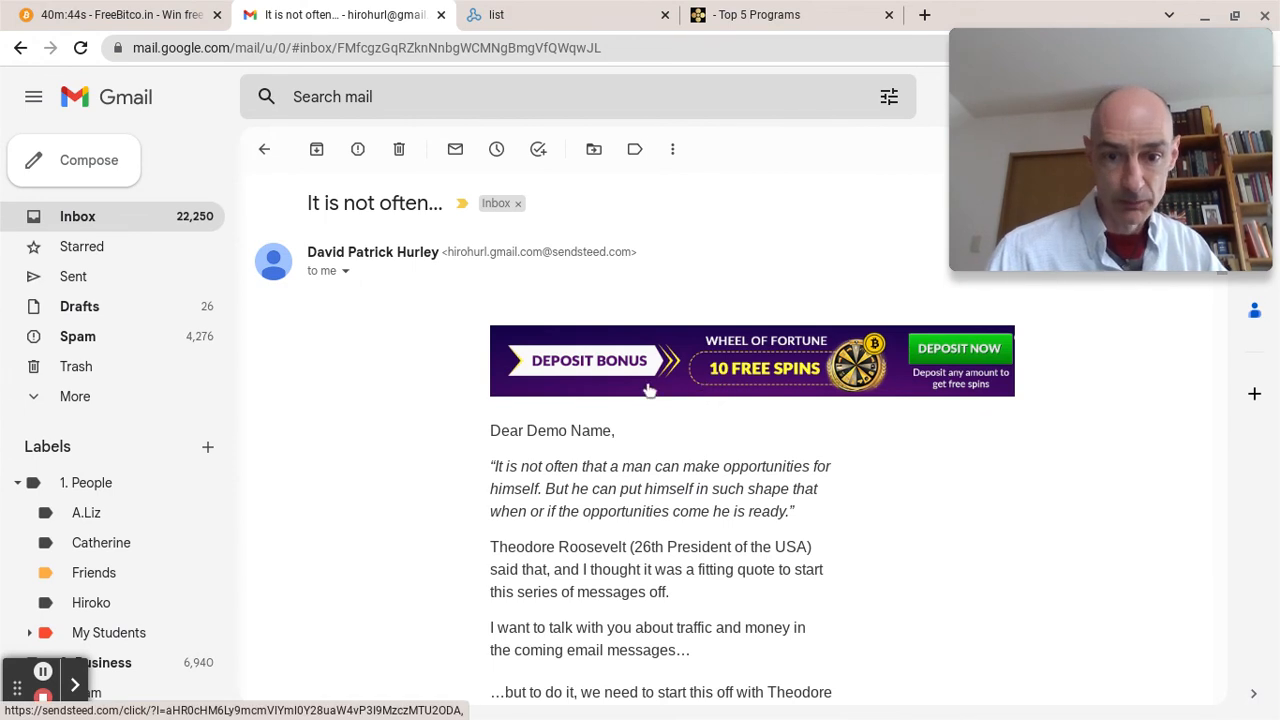
mouse_move(752, 431)
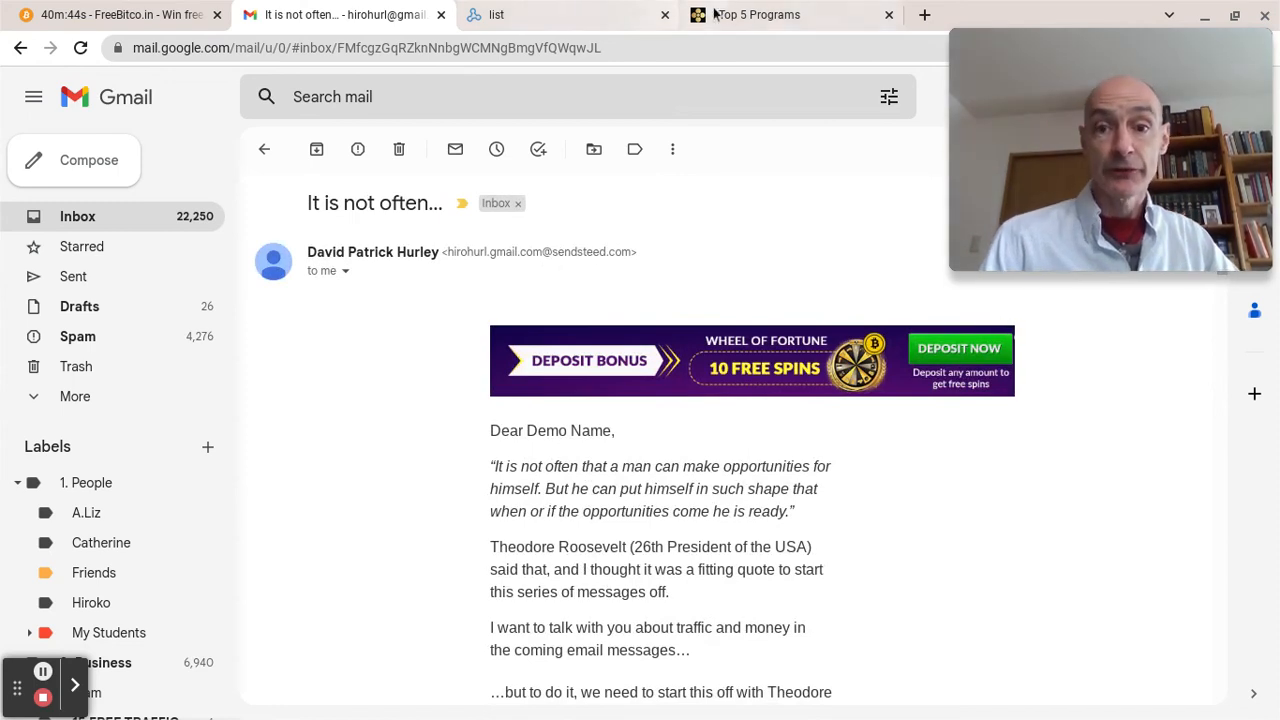
Return to LeadsLeap after checking Gmail and close the Day 1 episode editor
click(570, 14)
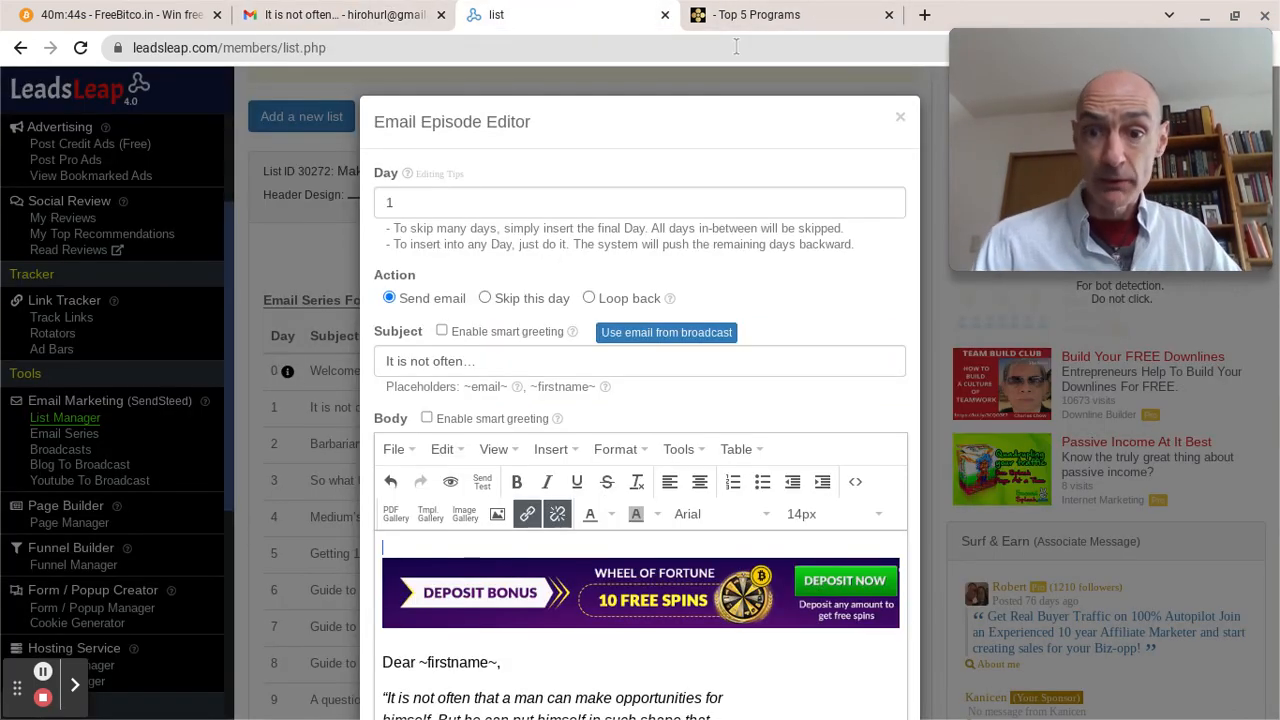
click(899, 116)
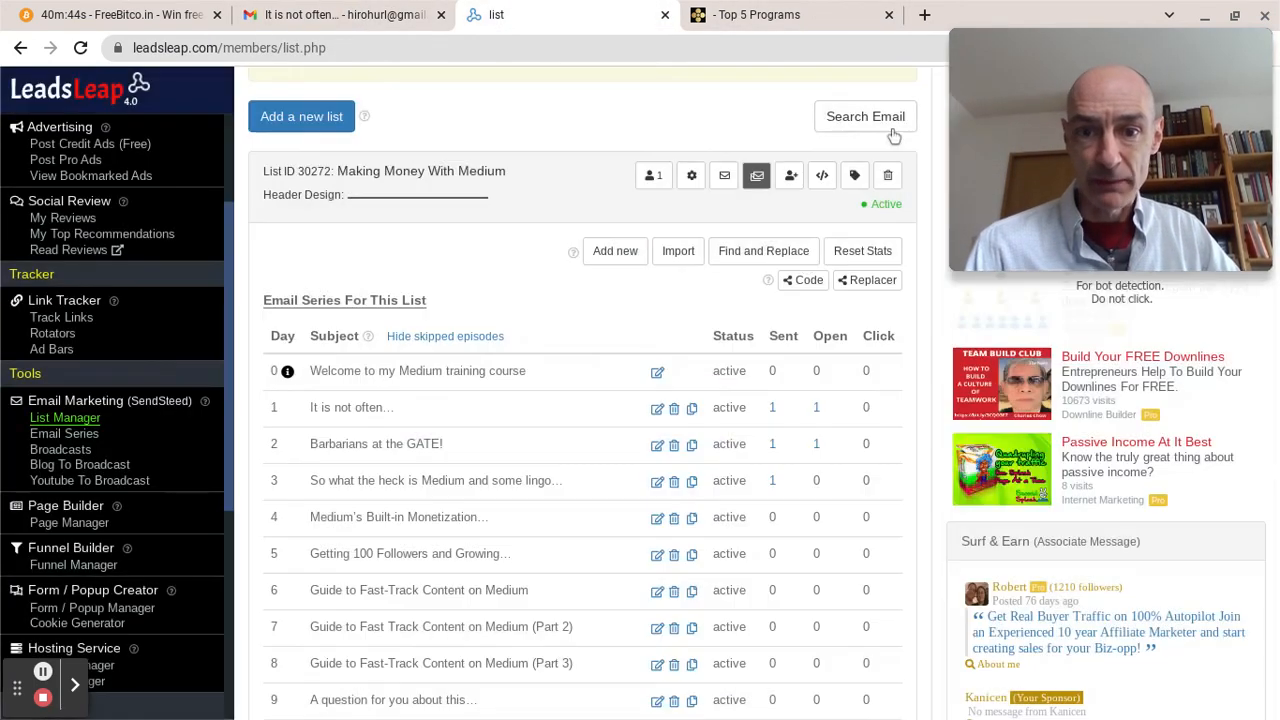
mouse_move(620, 68)
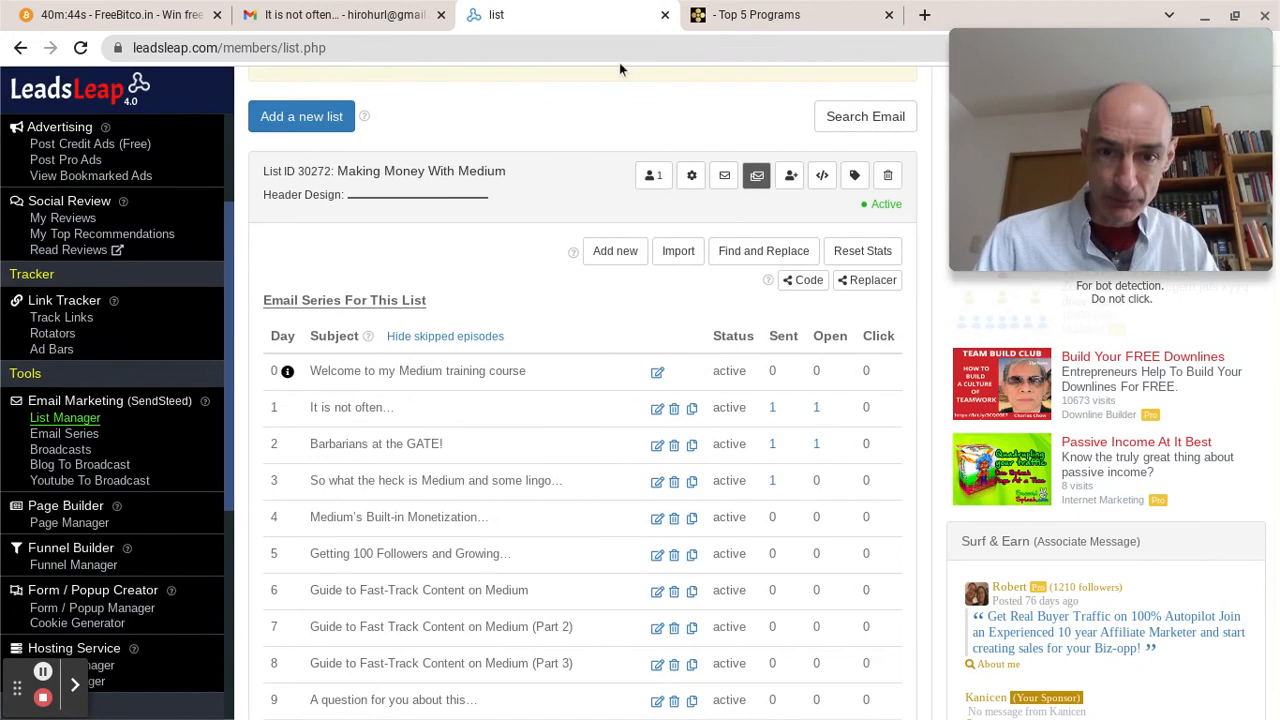